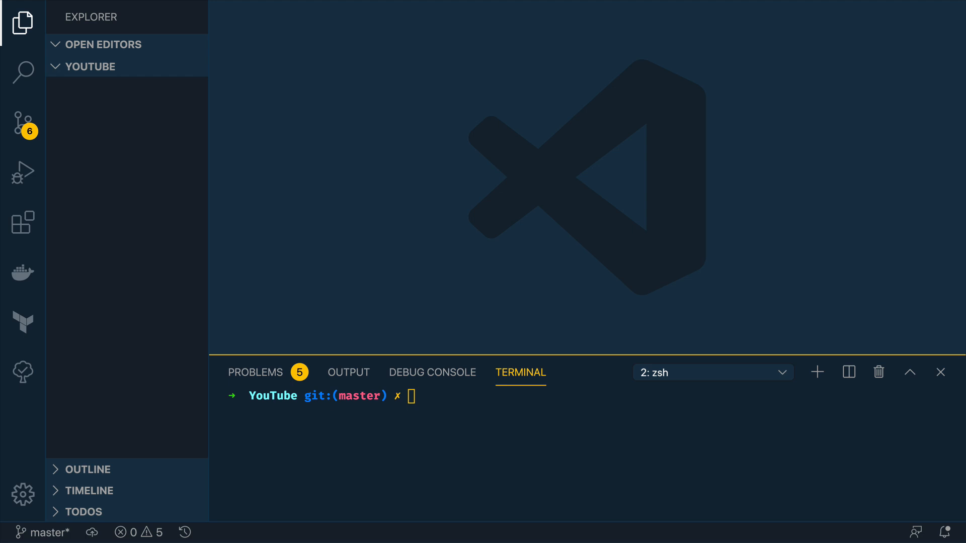
{"action": "mouse_move", "coordinate": [273, 255]}
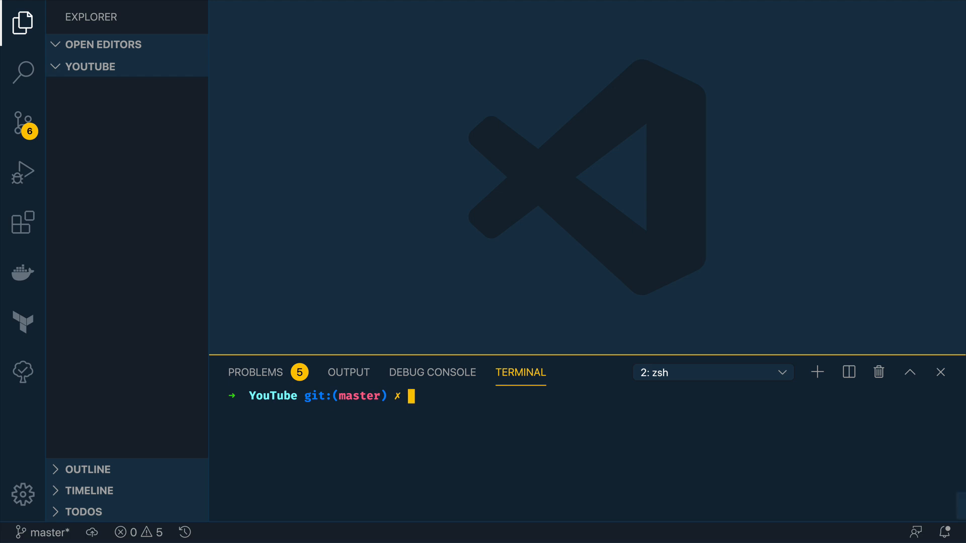
Step: Enter the 'go get -u github.com/golang/protobuf/protoc-gen-go' command in the terminal
{"action": "type", "text": "go"}
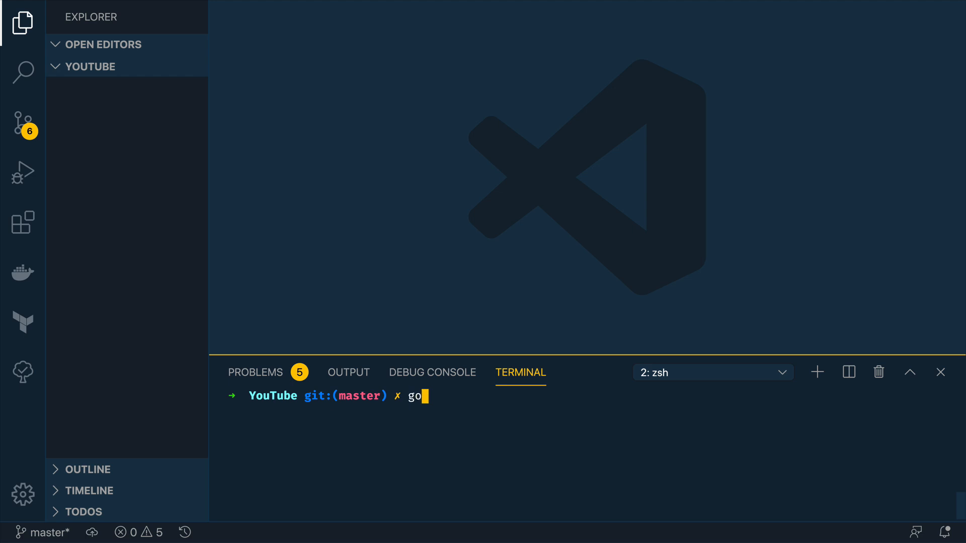
{"action": "type", "text": "get -u"}
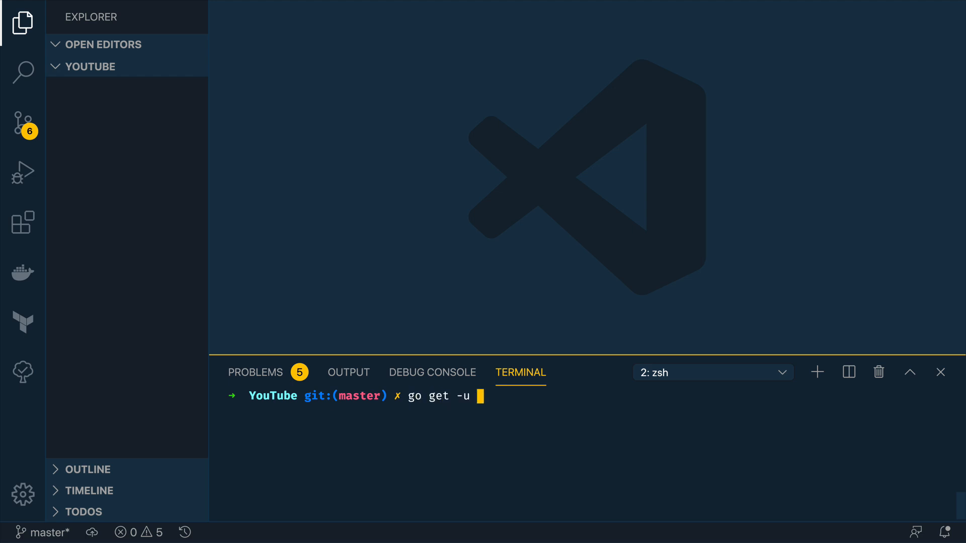
{"action": "type", "text": "github.com/golan"}
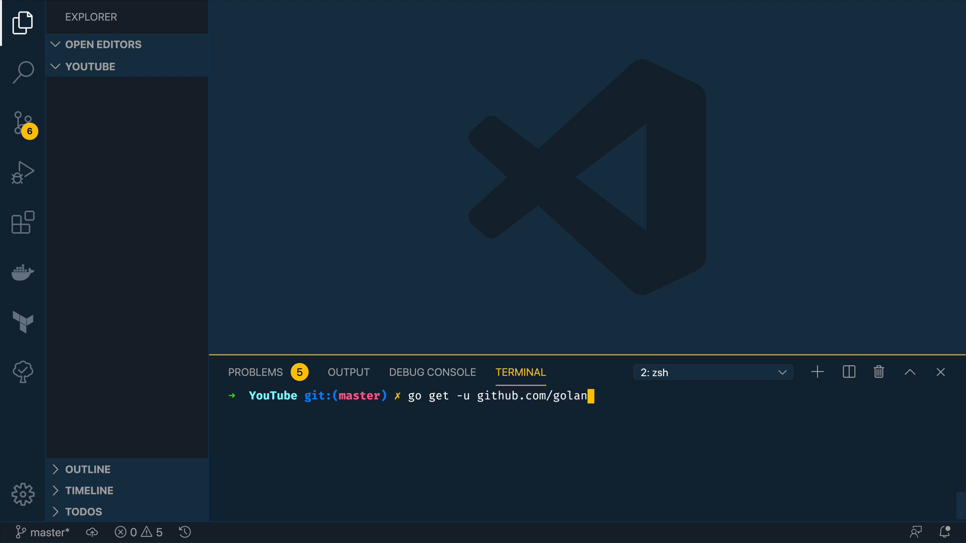
{"action": "type", "text": "g/protobuf"}
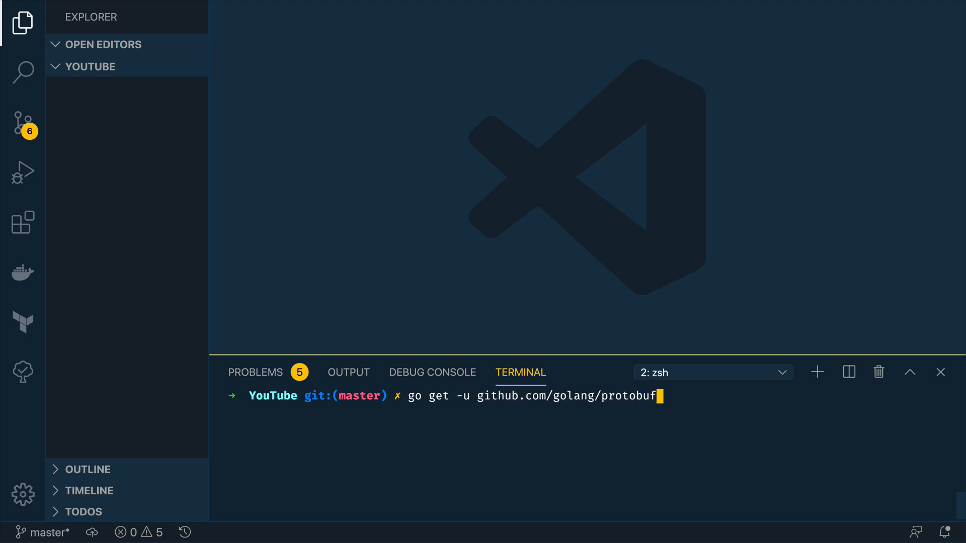
{"action": "type", "text": "/protoc-ge"}
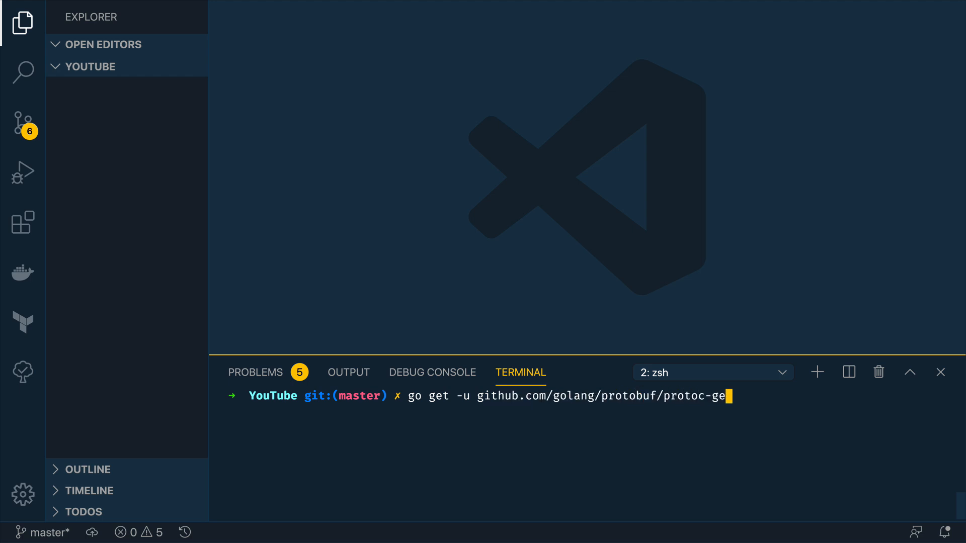
{"action": "type", "text": "n-go"}
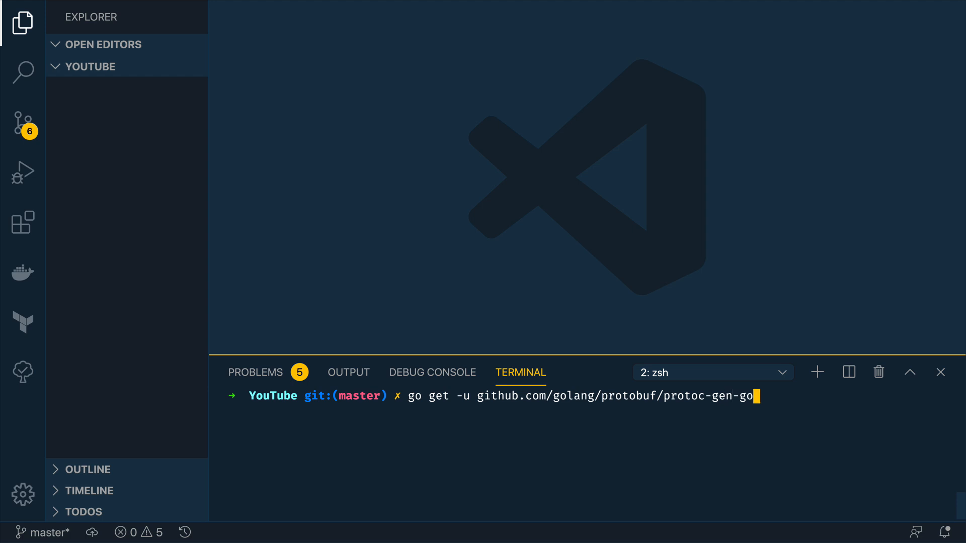
{"action": "key", "text": "Backspace"}
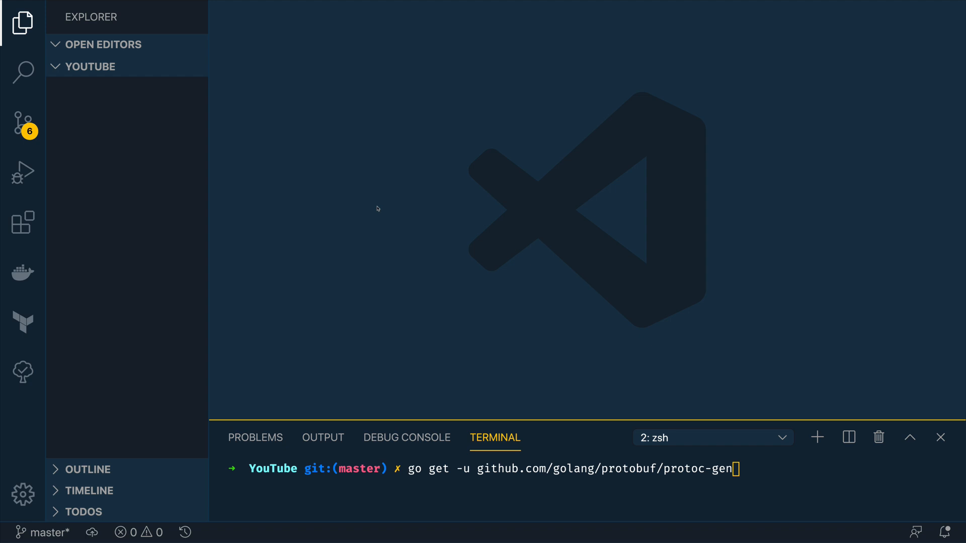
{"action": "mouse_move", "coordinate": [169, 154]}
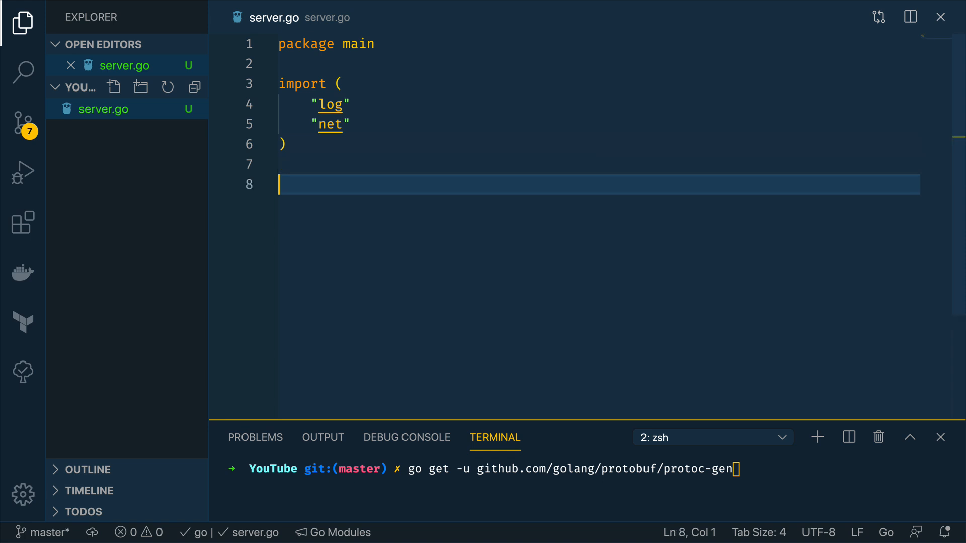
Step: Add func main() with lis, err := net.Listen("tcp", ":9000")
{"action": "type", "text": "func main() {"}
{"action": "type", "text": "lis, err :"}
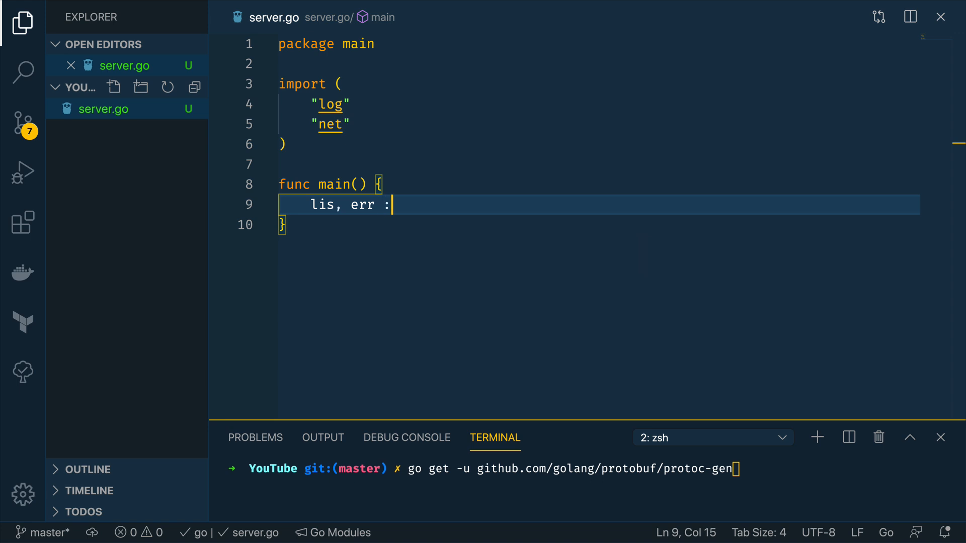
{"action": "type", "text": "="}
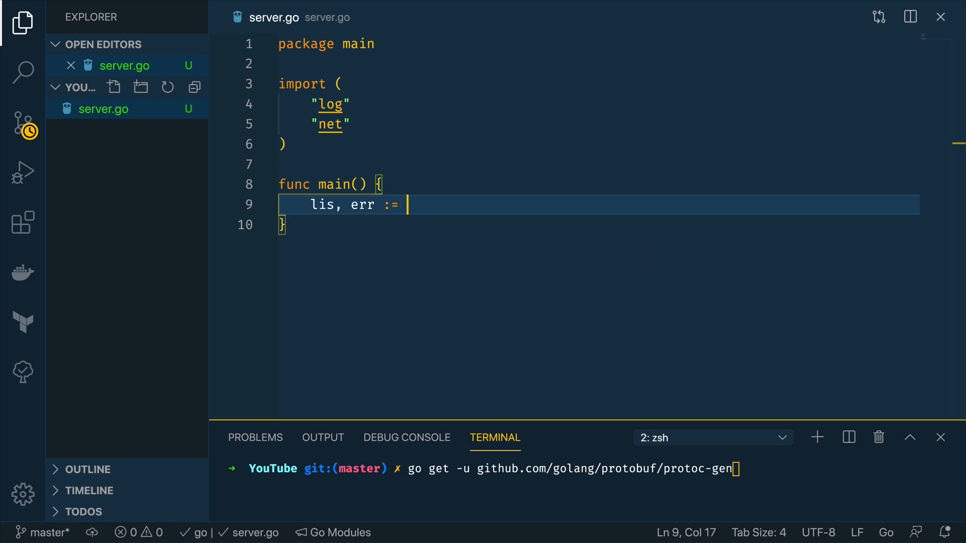
{"action": "type", "text": "net.Listen(\""}
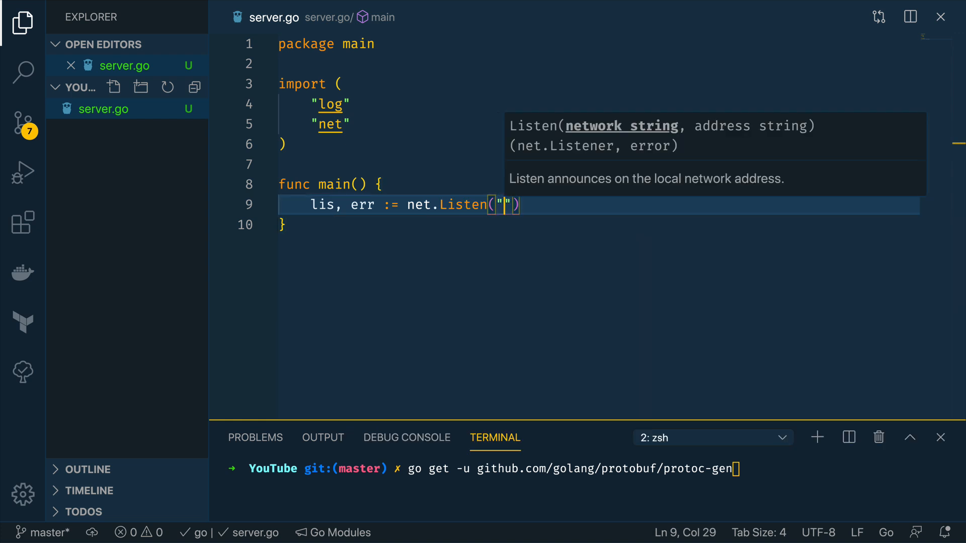
{"action": "type", "text": "tcp"}
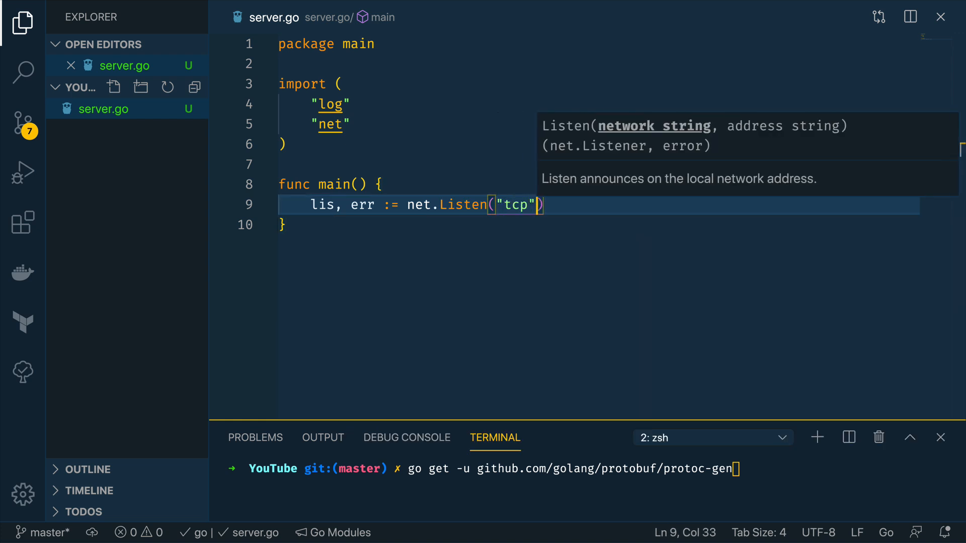
{"action": "type", "text": ", \"\""}
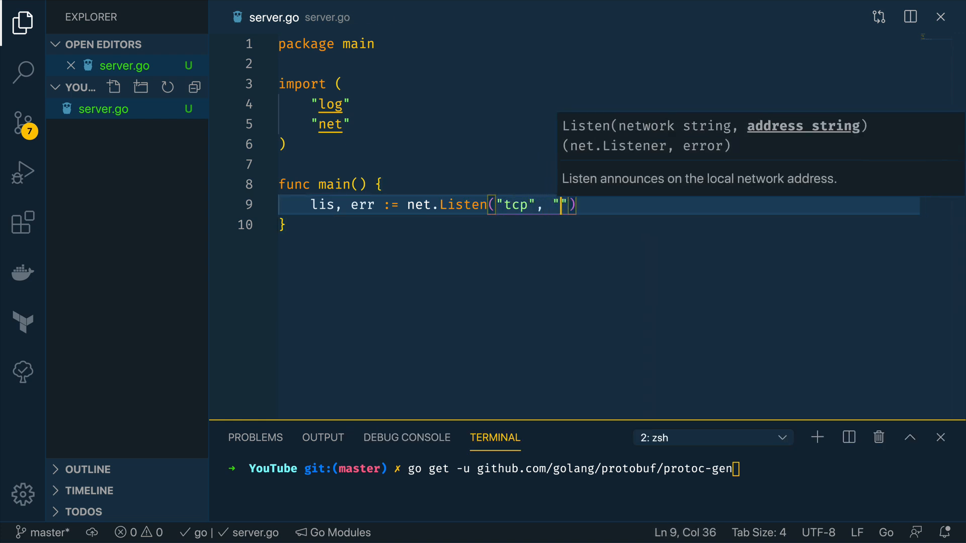
{"action": "type", "text": ":9000"}
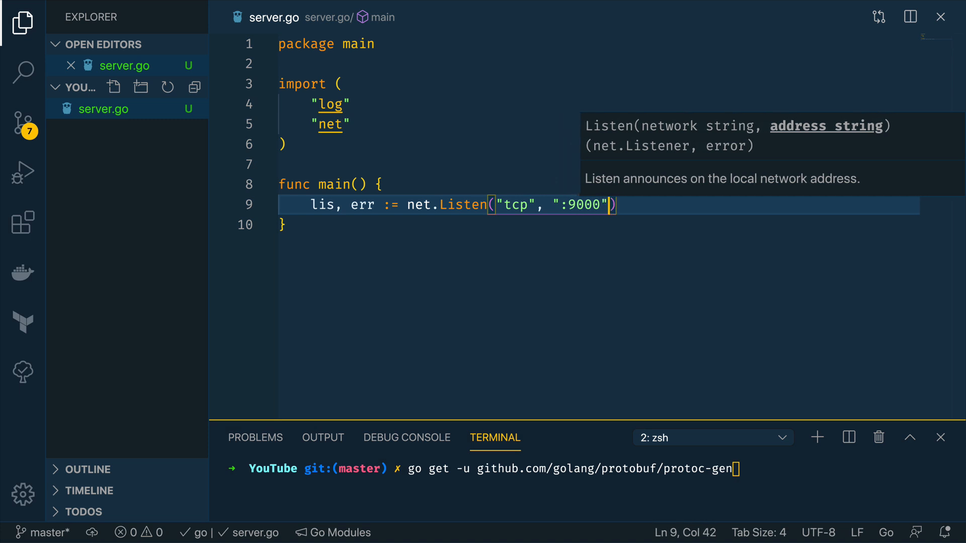
{"action": "key", "text": "Enter"}
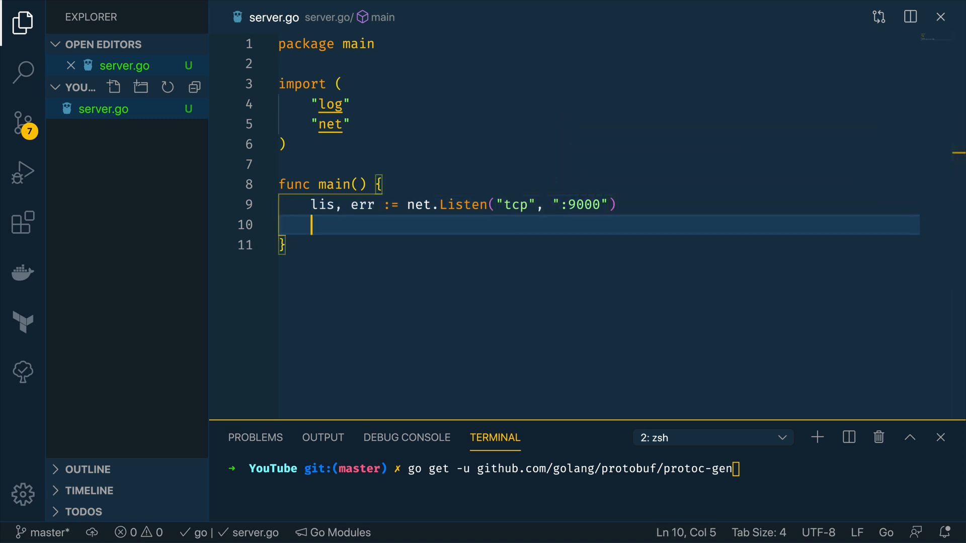
Step: Add an if err != nil check calling log.Fatalf 'Failed to listen on port 9000: %v'
{"action": "type", "text": "if err != nil {"}
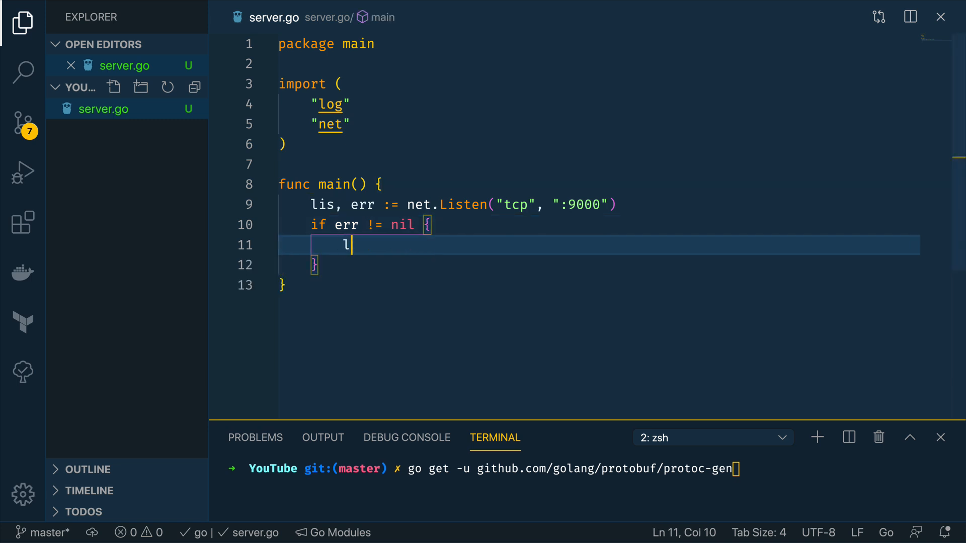
{"action": "type", "text": "og.Fatalf(\"Failed to listen on port 90"}
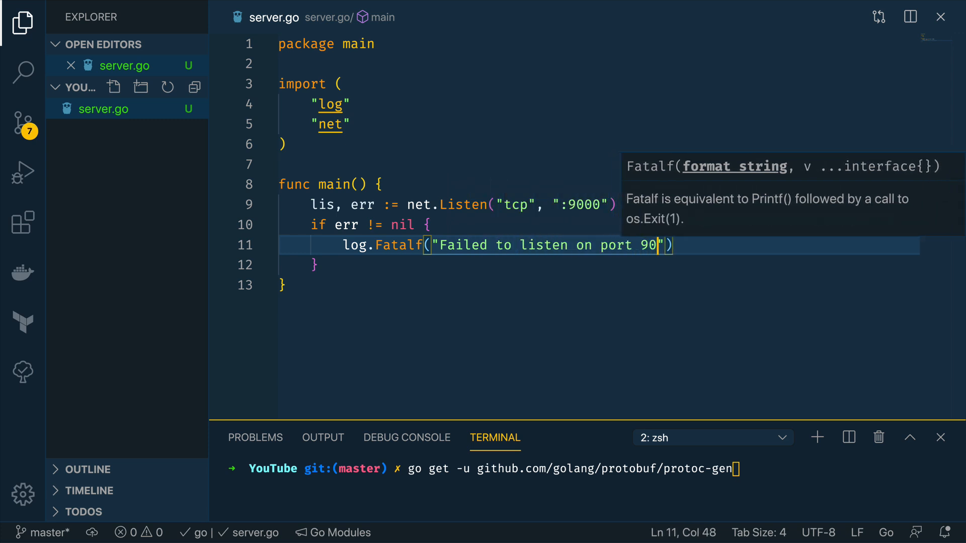
{"action": "type", "text": "00:"}
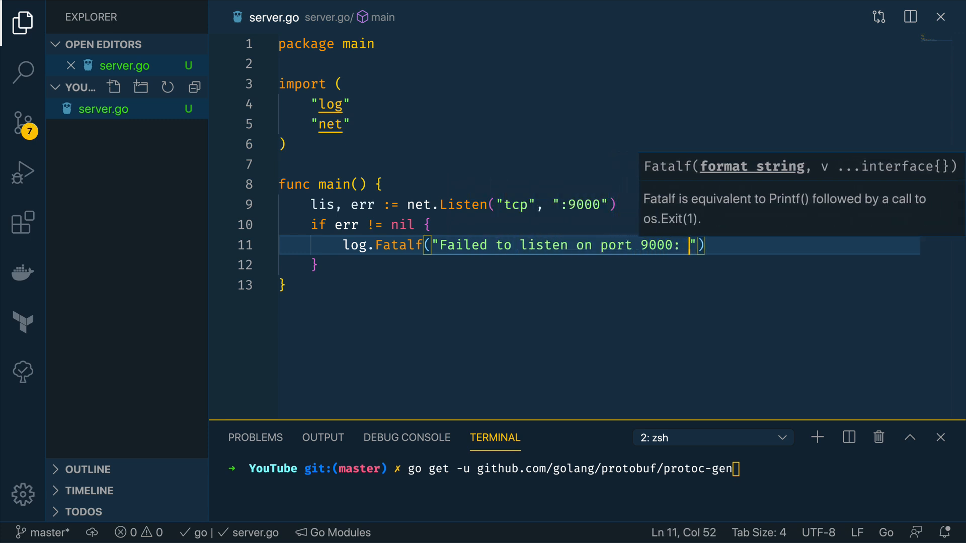
{"action": "type", "text": "%v\", err"}
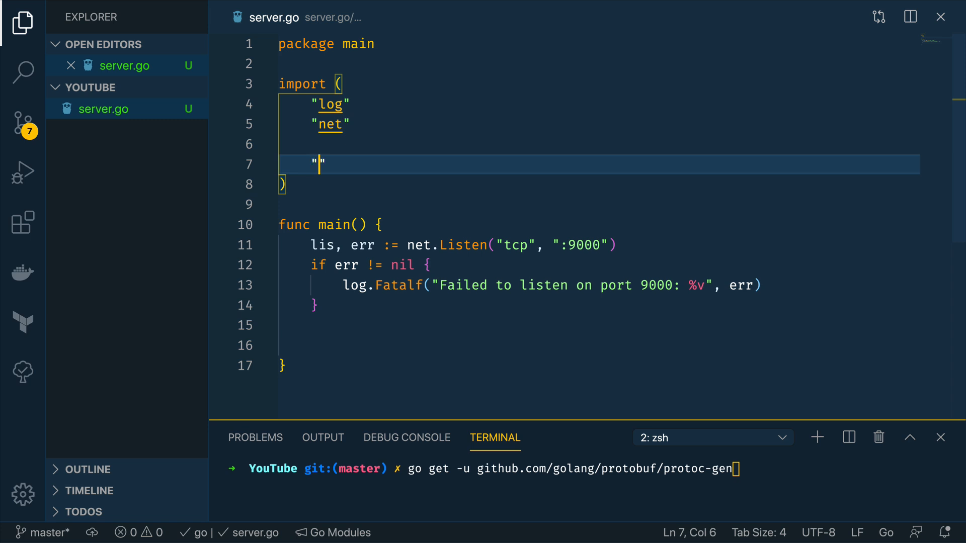
Step: Import the golang.org grpc package and create grpcServer := grpc.NewServer()
{"action": "type", "text": "google.go"}
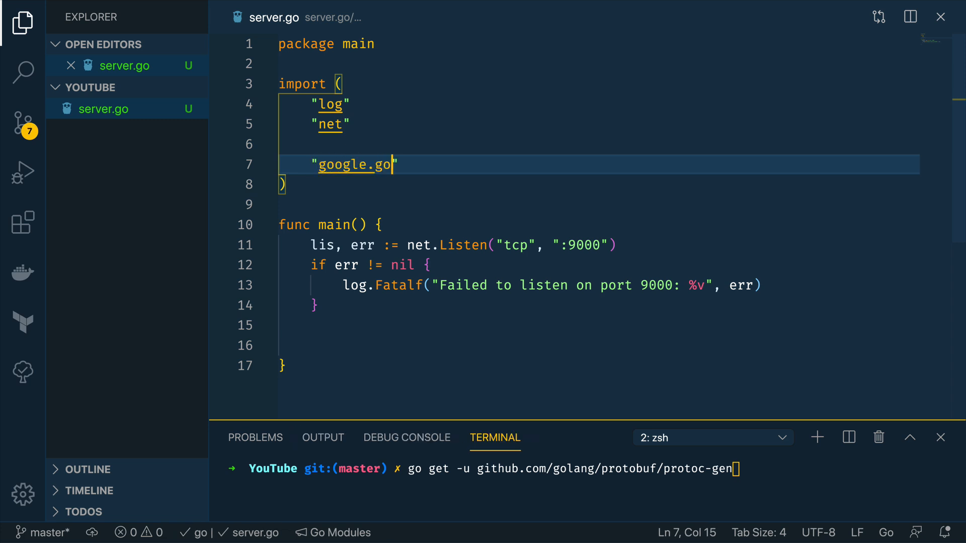
{"action": "type", "text": "lang.org/g"}
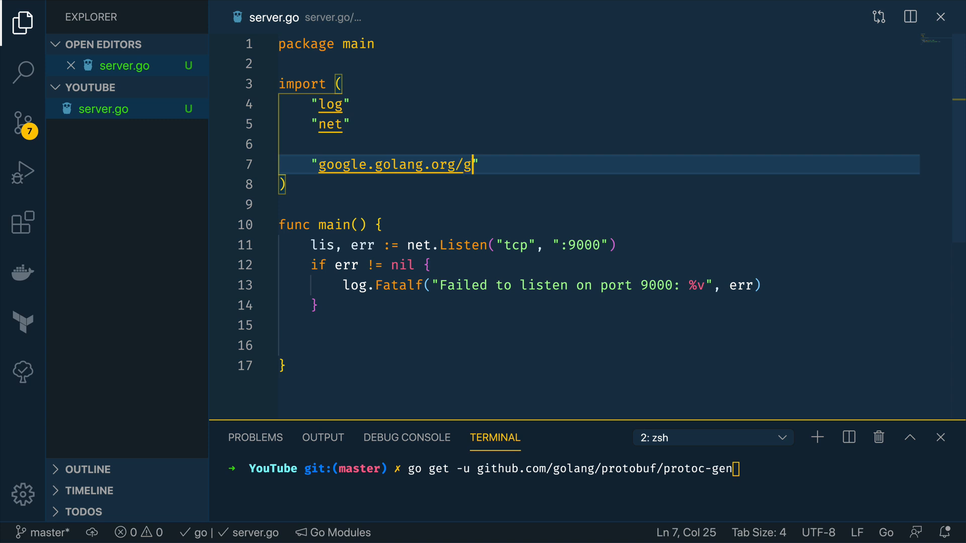
{"action": "type", "text": "rpc"}
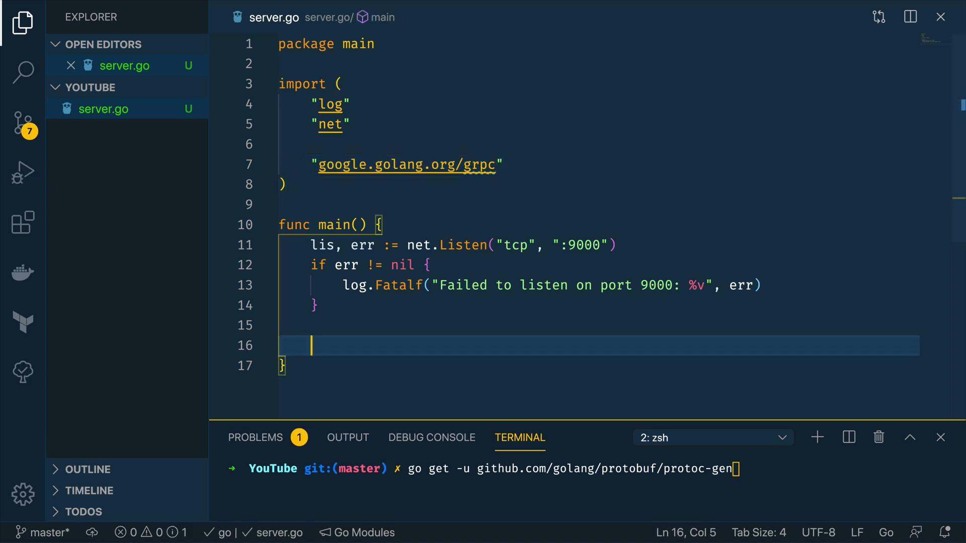
{"action": "key", "text": "Enter"}
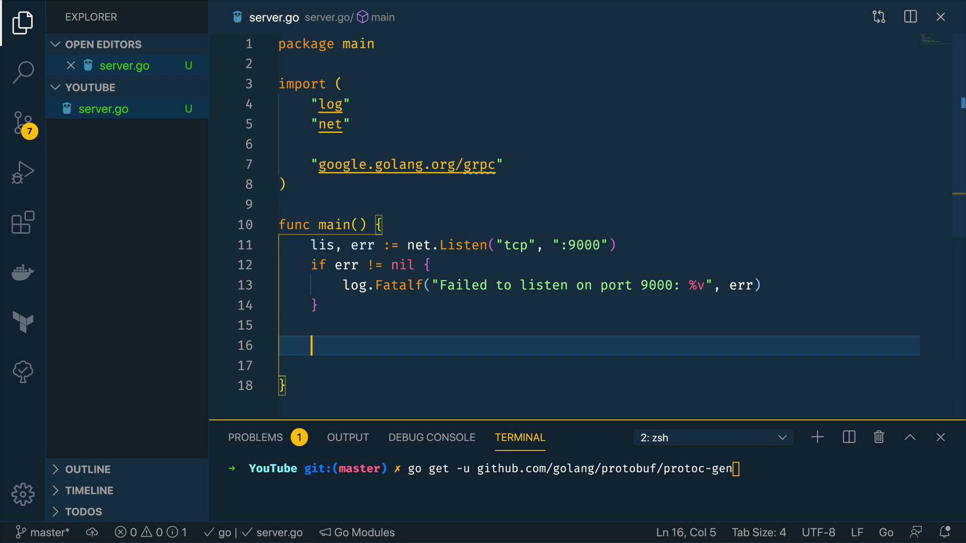
{"action": "type", "text": "grpcSer"}
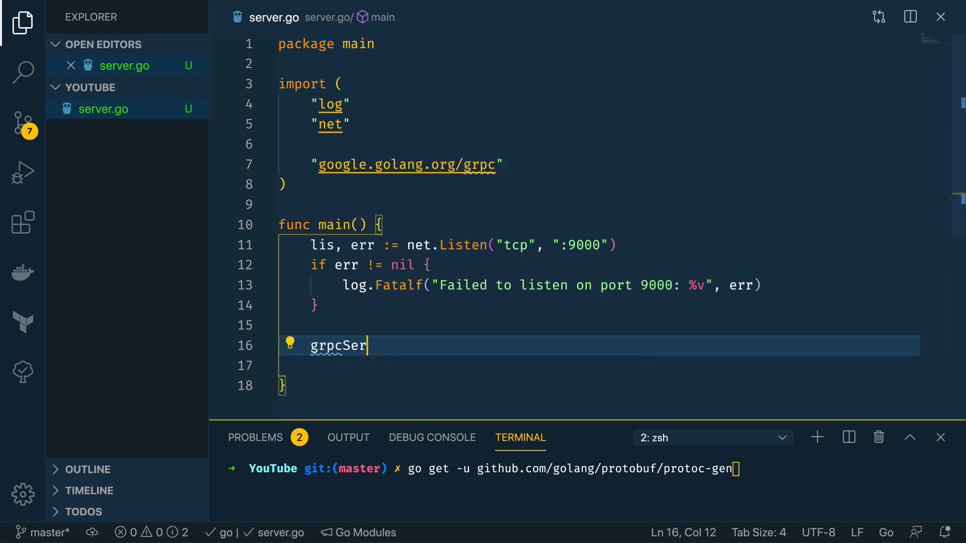
{"action": "type", "text": "ver :"}
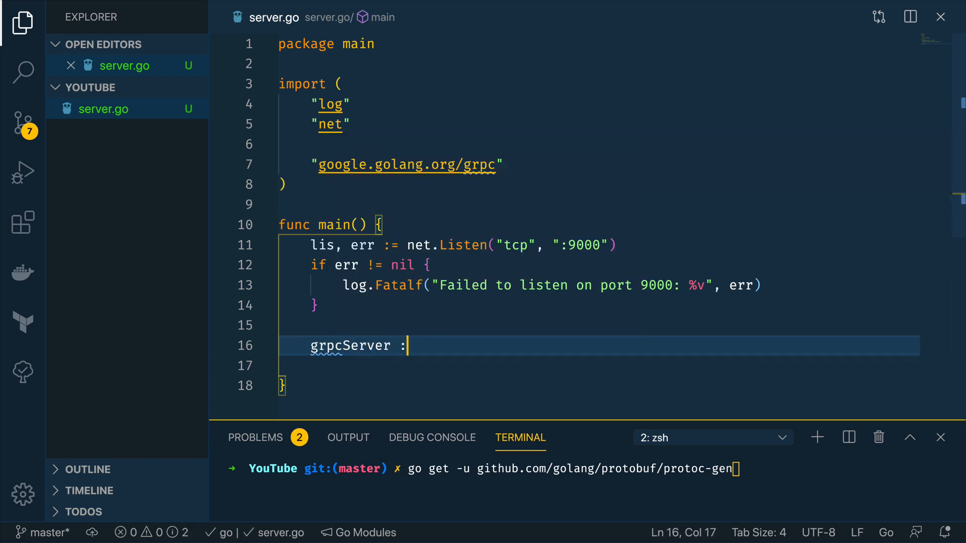
{"action": "type", "text": "= grpc.New"}
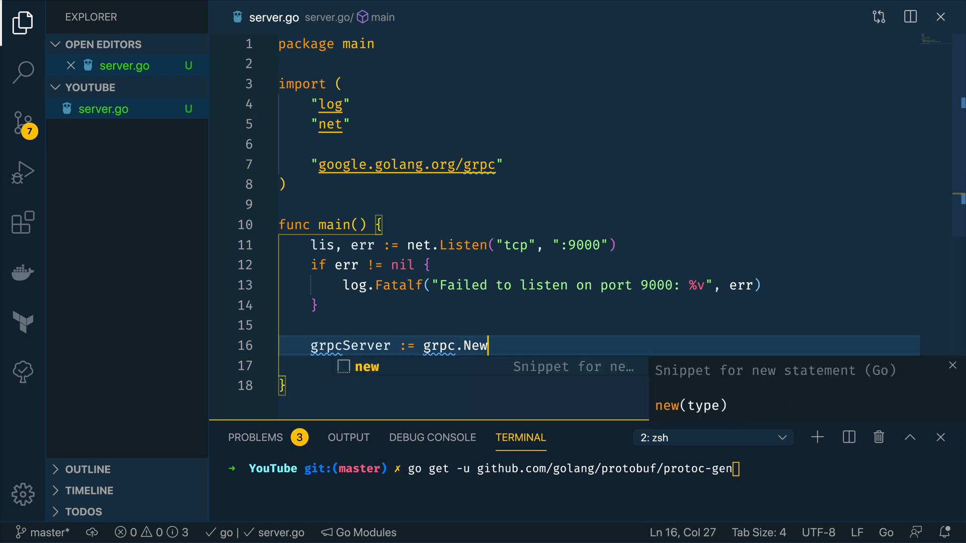
{"action": "type", "text": "Server()"}
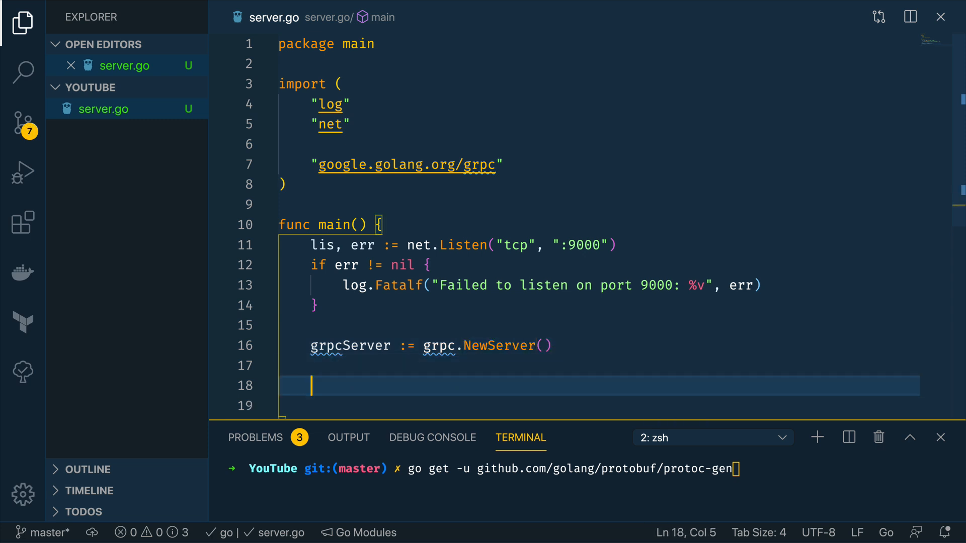
Step: Add an if block serving grpcServer.Serve(lis) that checks err != nil
{"action": "type", "text": "if err"}
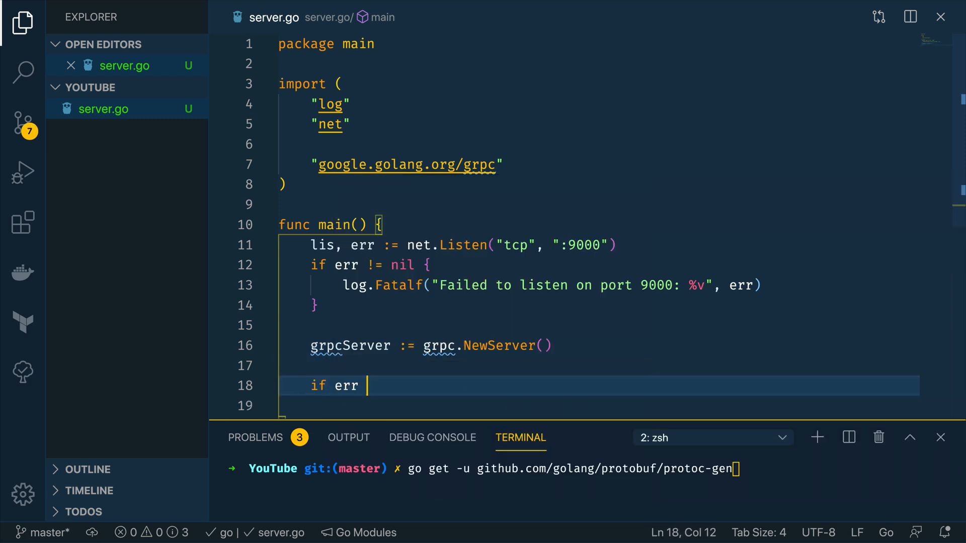
{"action": "type", "text": ":="}
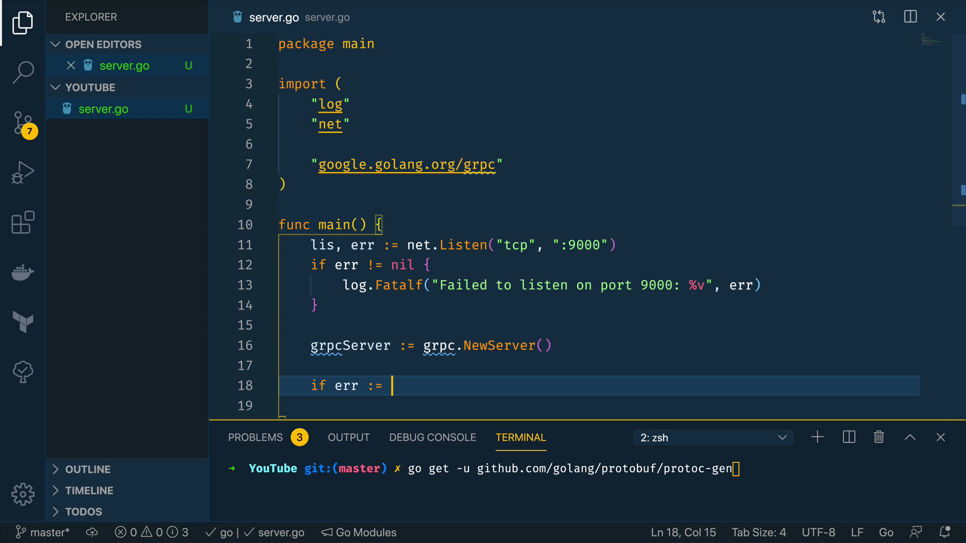
{"action": "type", "text": "grpcServer"}
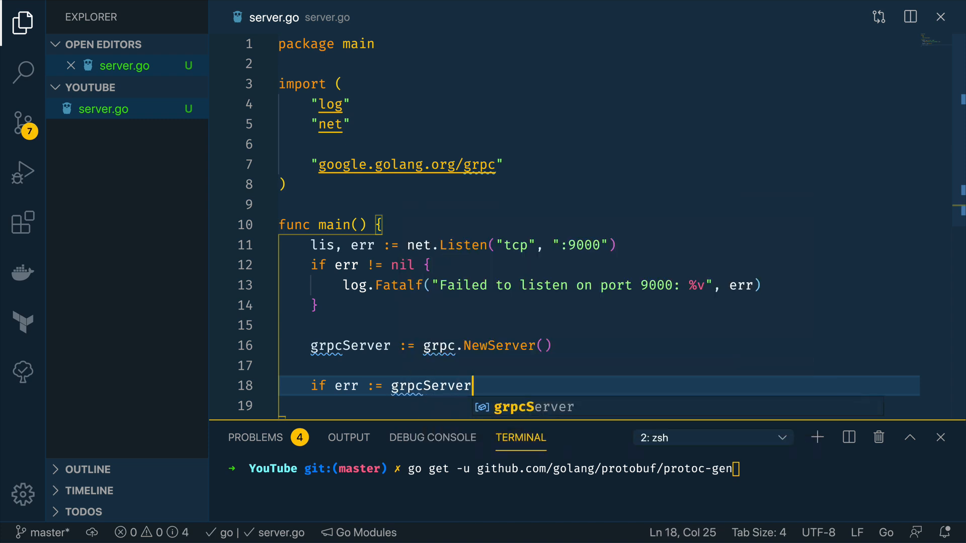
{"action": "type", "text": ".Serve(l"}
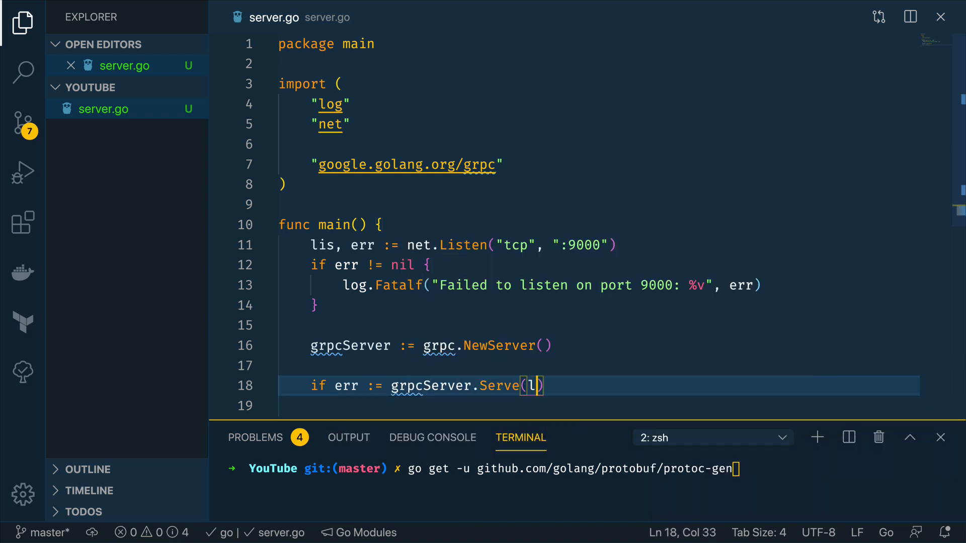
{"action": "type", "text": "is"}
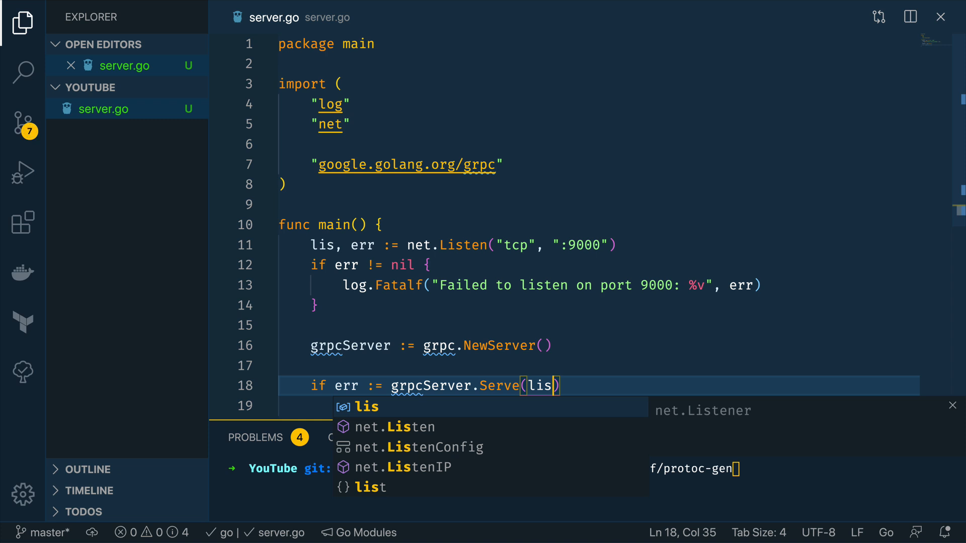
{"action": "type", "text": "; err"}
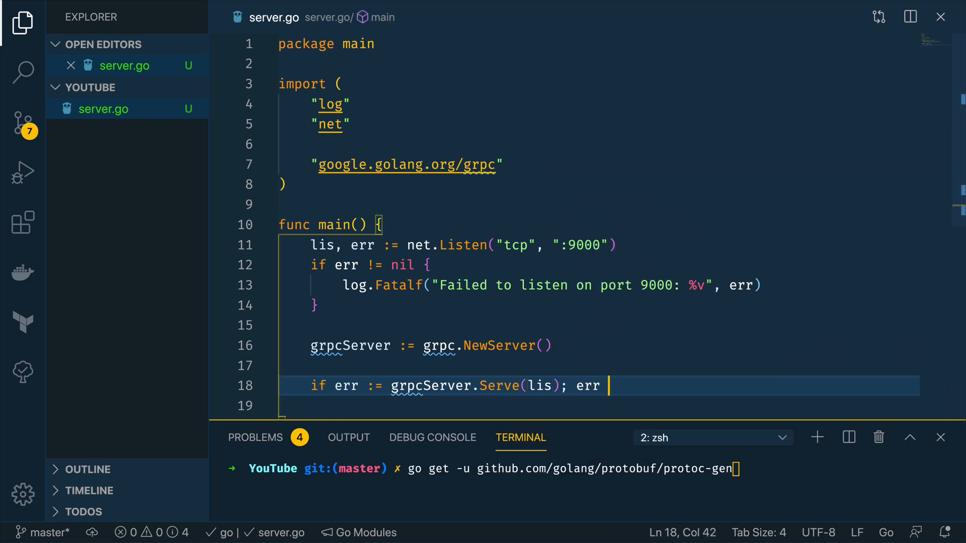
{"action": "type", "text": "!= nil"}
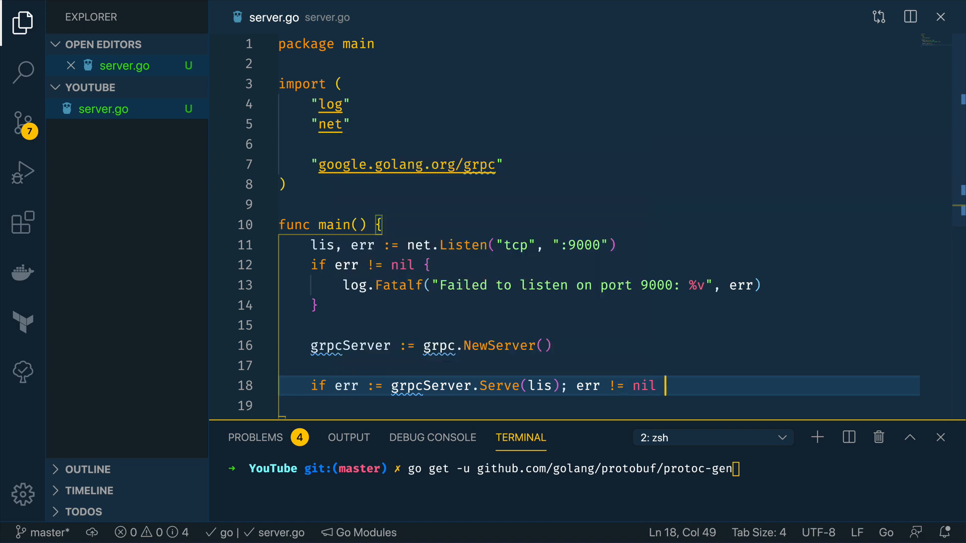
{"action": "type", "text": "{"}
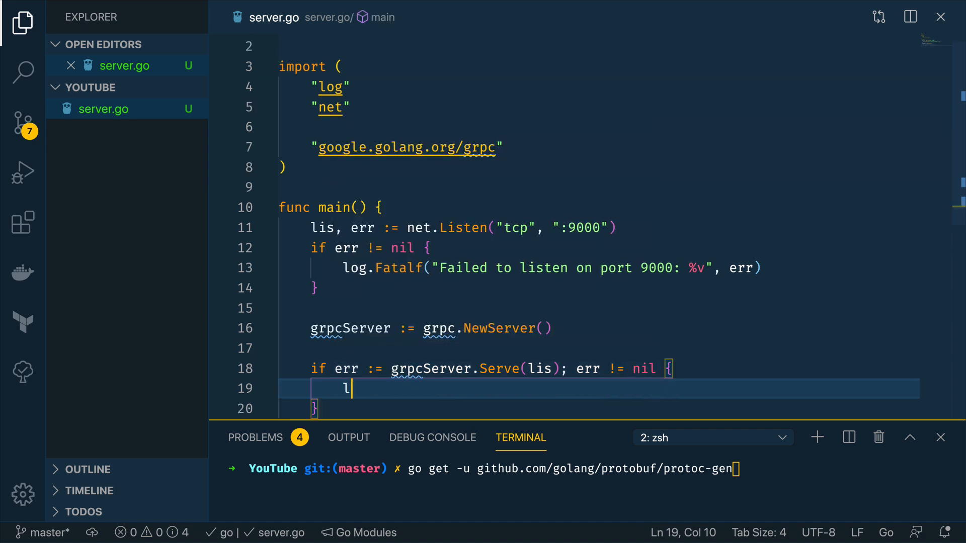
Step: Call log.Fatalf("Failed to serve gRPC server over port 9000: %v", err) inside the block
{"action": "type", "text": "og.Fatalf"}
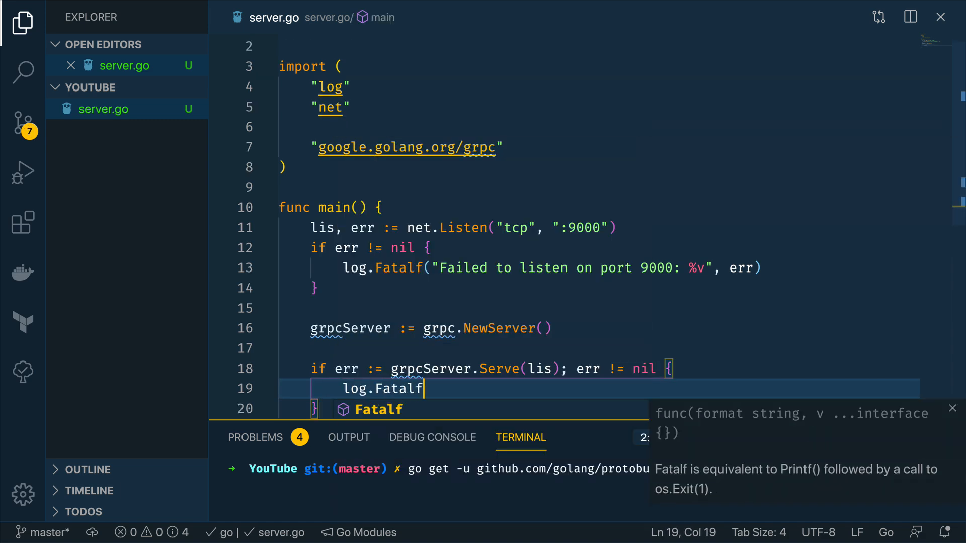
{"action": "type", "text": "(\"Failed to serve g"}
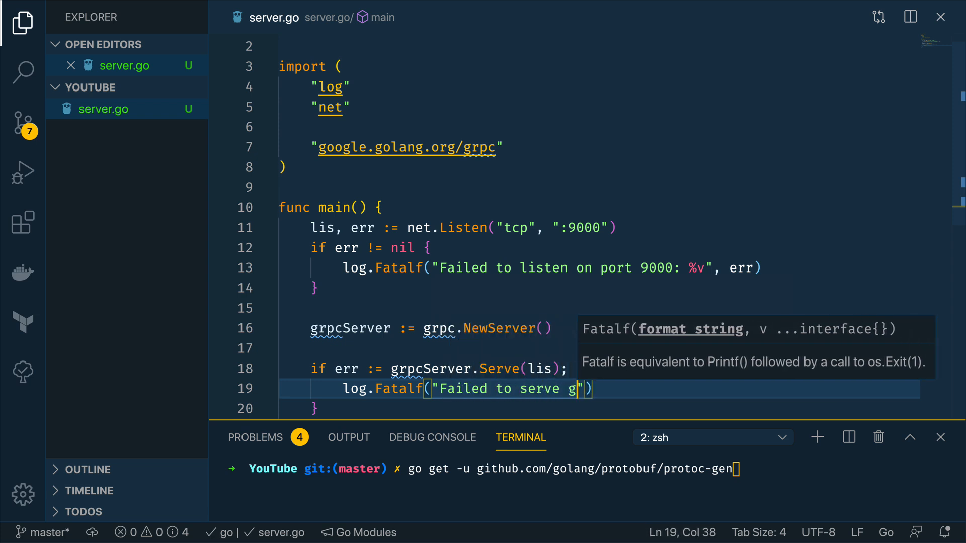
{"action": "type", "text": "RPC server"}
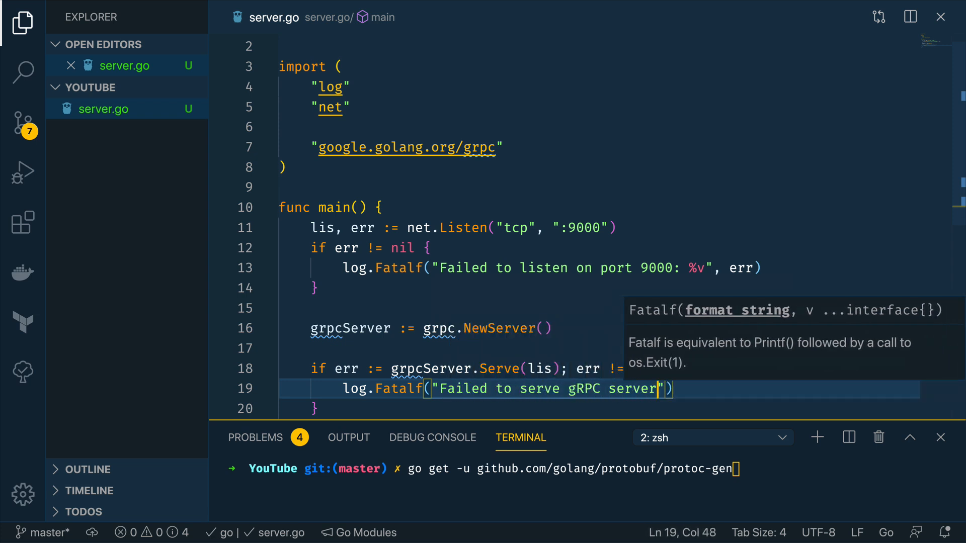
{"action": "type", "text": "over port 900"}
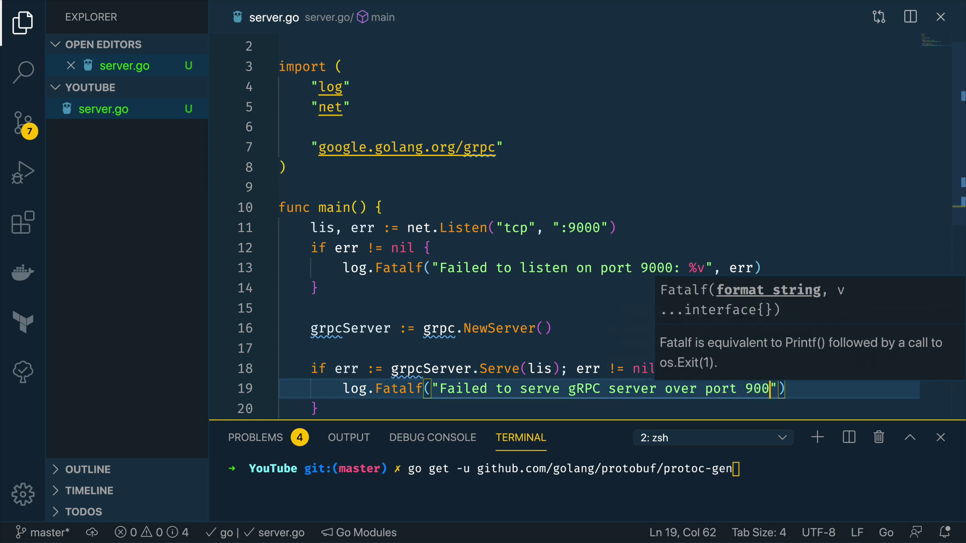
{"action": "type", "text": "0:"}
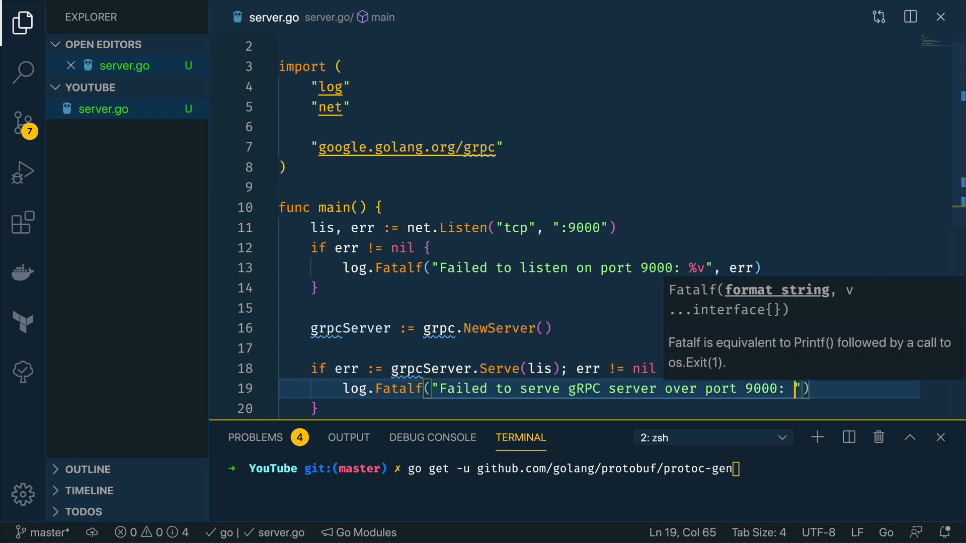
{"action": "type", "text": "%v\", e"}
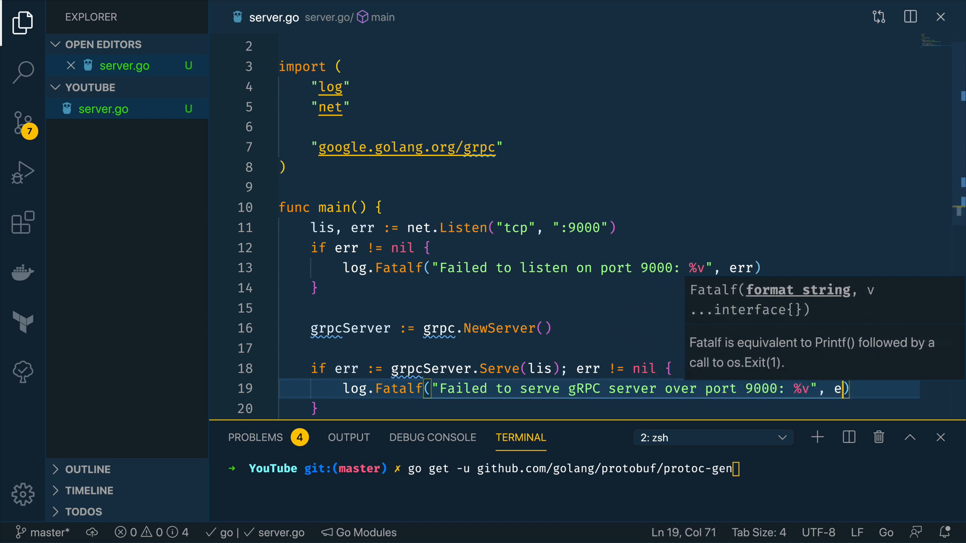
{"action": "type", "text": "rr)"}
{"action": "type", "text": "chat."}
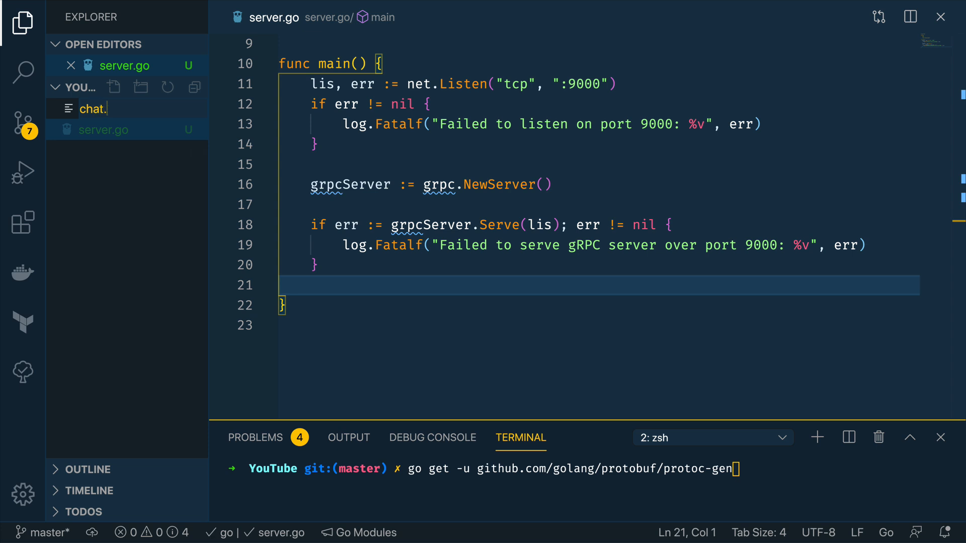
Step: Name the new file chat.proto
{"action": "type", "text": "prot"}
{"action": "type", "text": "sy"}
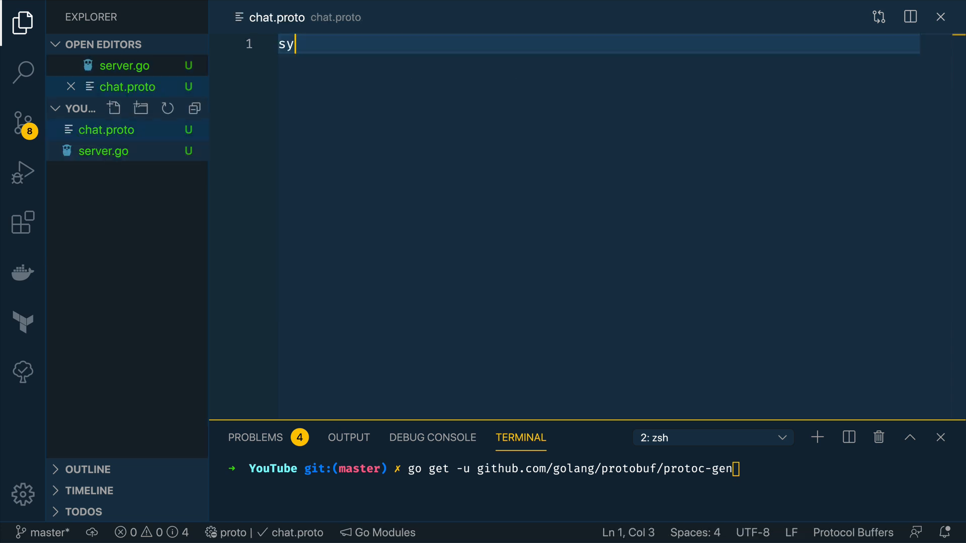
Step: Declare syntax = "proto3" and package chat in chat.proto
{"action": "type", "text": "ntax"}
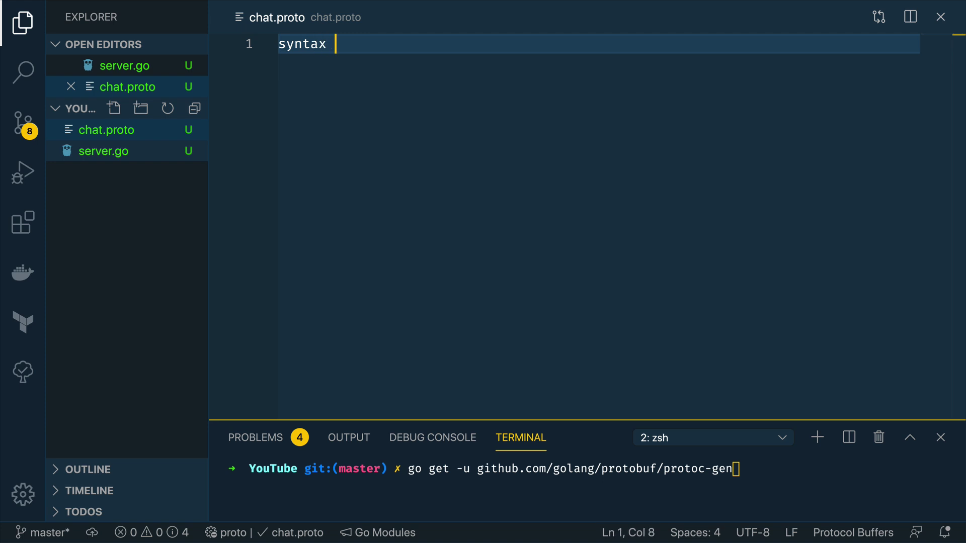
{"action": "type", "text": "= \"prot"}
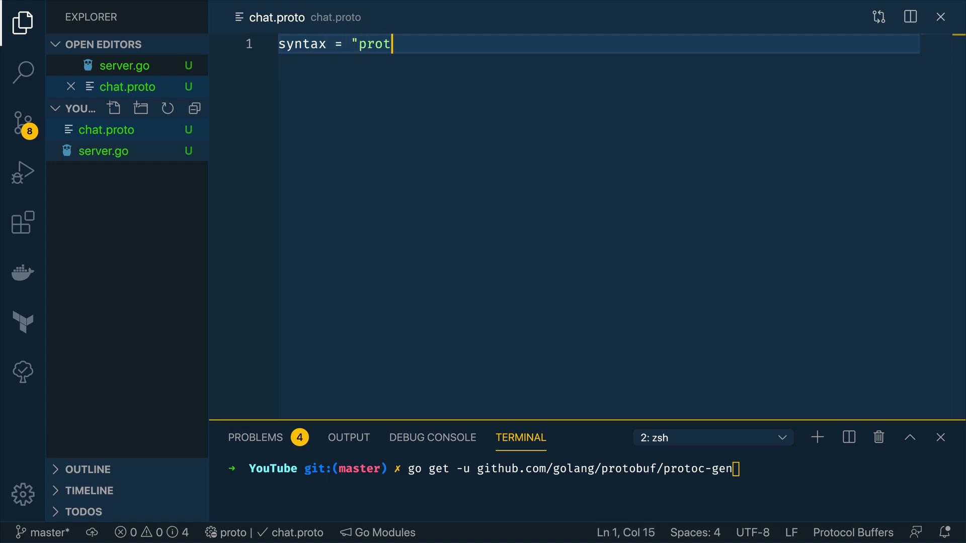
{"action": "type", "text": "3\";"}
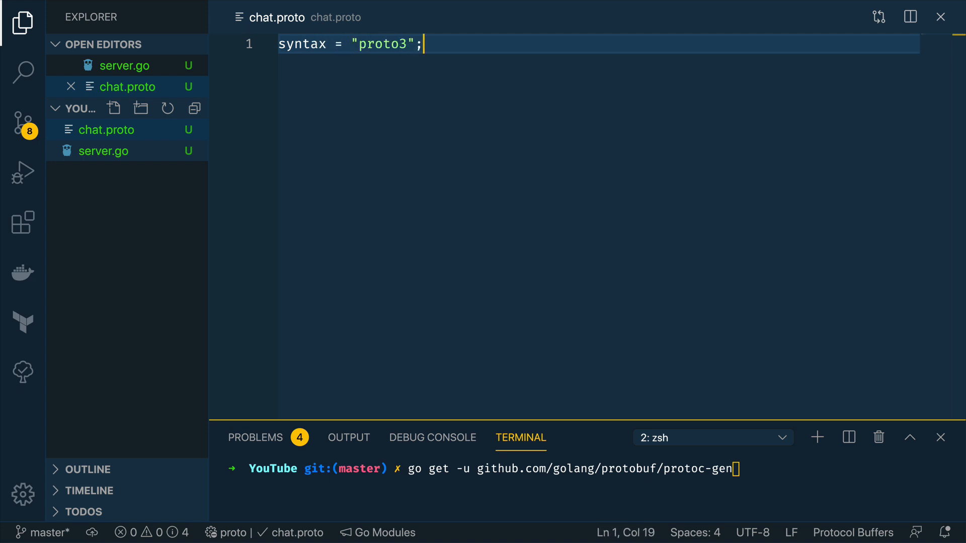
{"action": "type", "text": "package chat;"}
{"action": "type", "text": "me"}
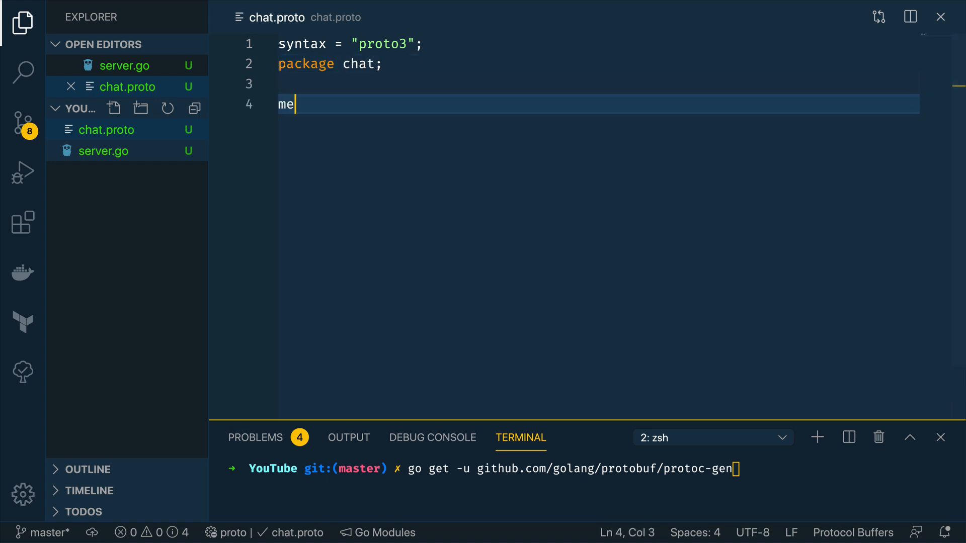
Step: Define message Message with field string body = 1
{"action": "type", "text": "ssage Message"}
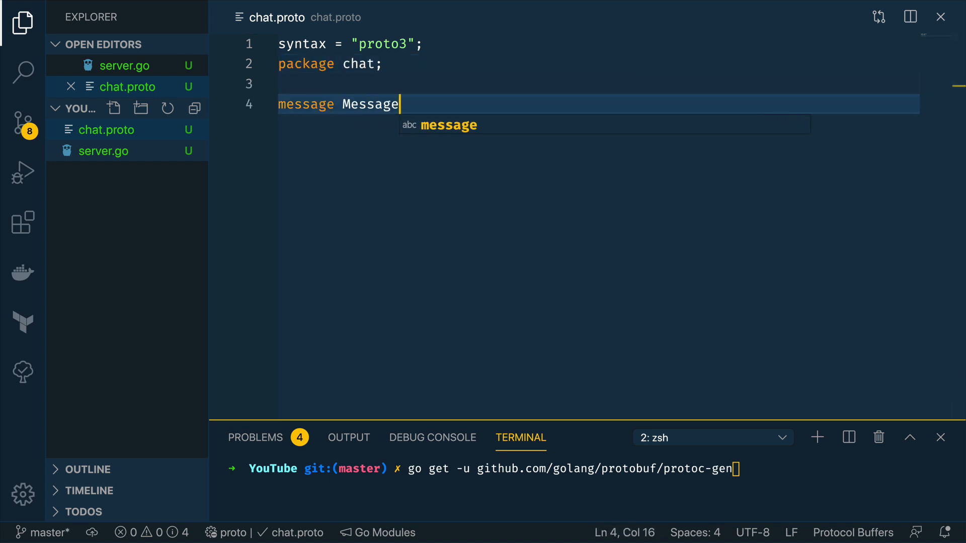
{"action": "type", "text": "{"}
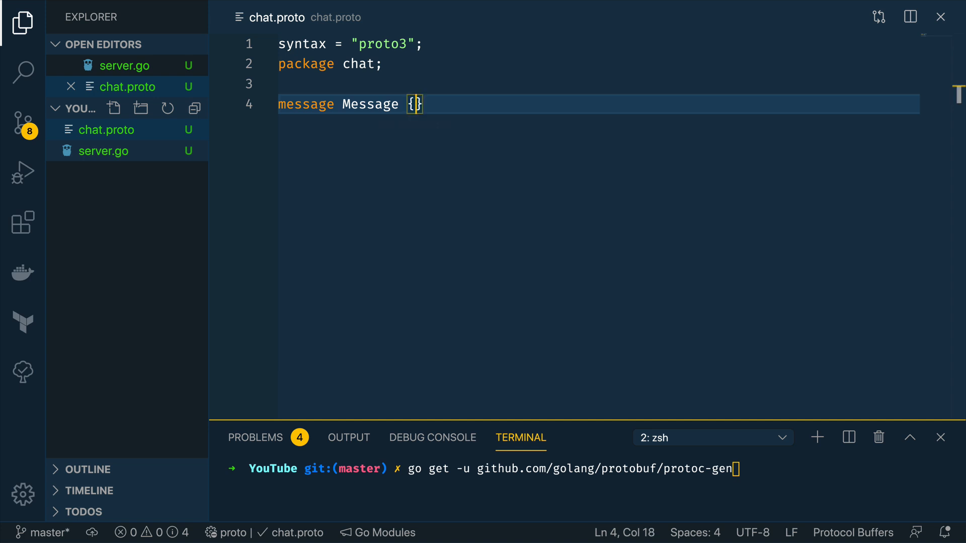
{"action": "key", "text": "Enter"}
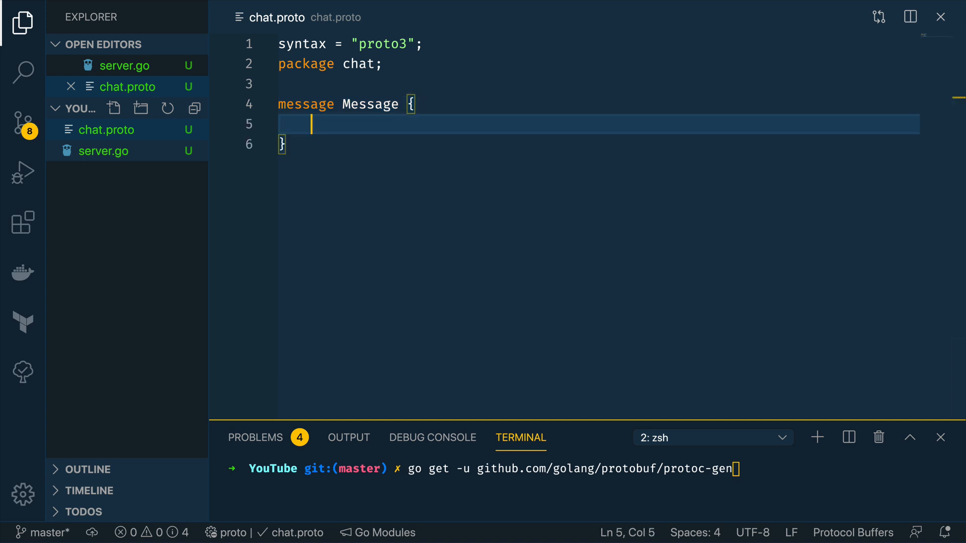
{"action": "type", "text": "st"}
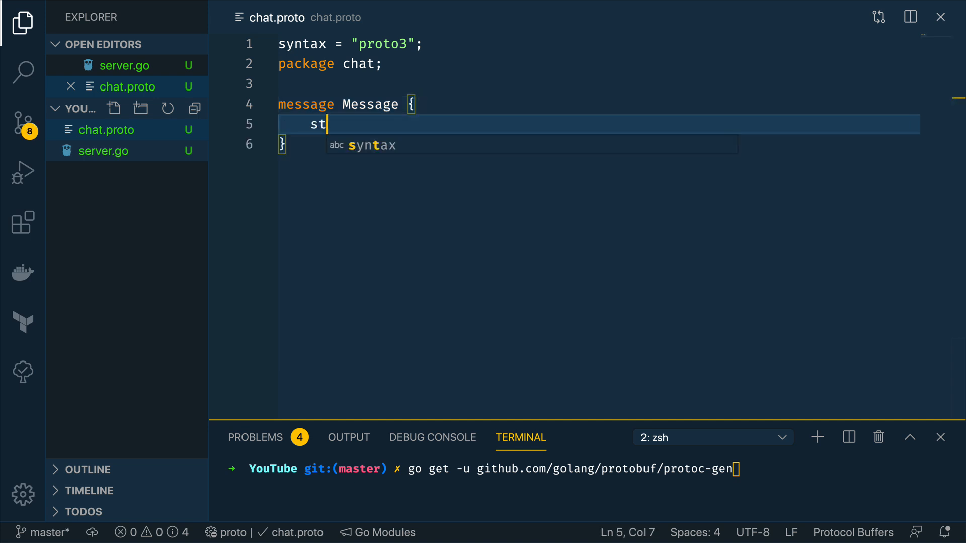
{"action": "type", "text": "ring body"}
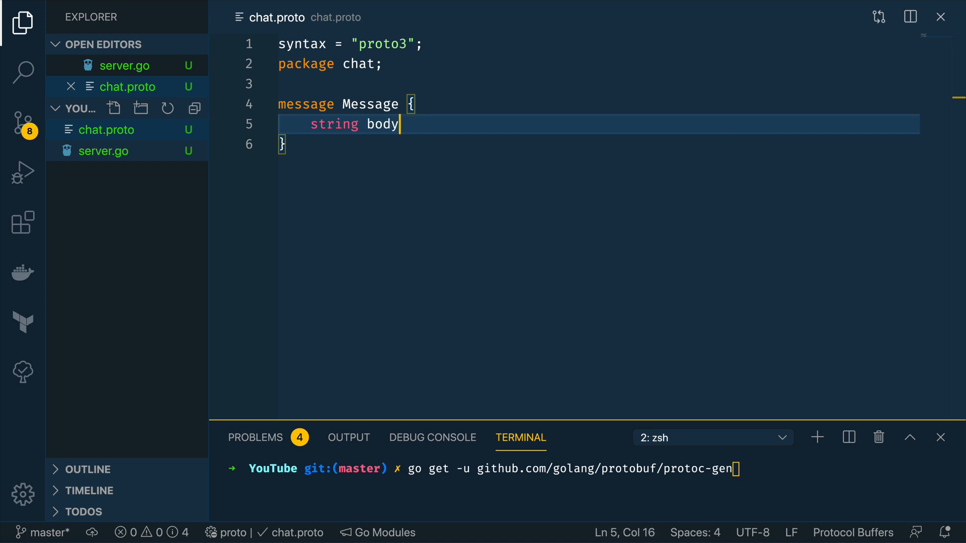
{"action": "type", "text": "= 1;"}
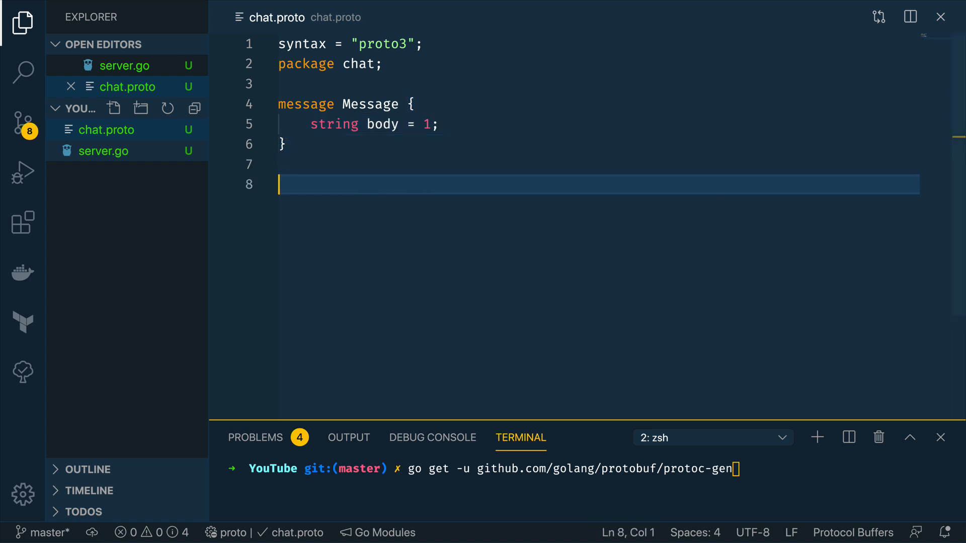
Step: Define service ChatService with rpc SayHello taking and returning Message
{"action": "type", "text": "service"}
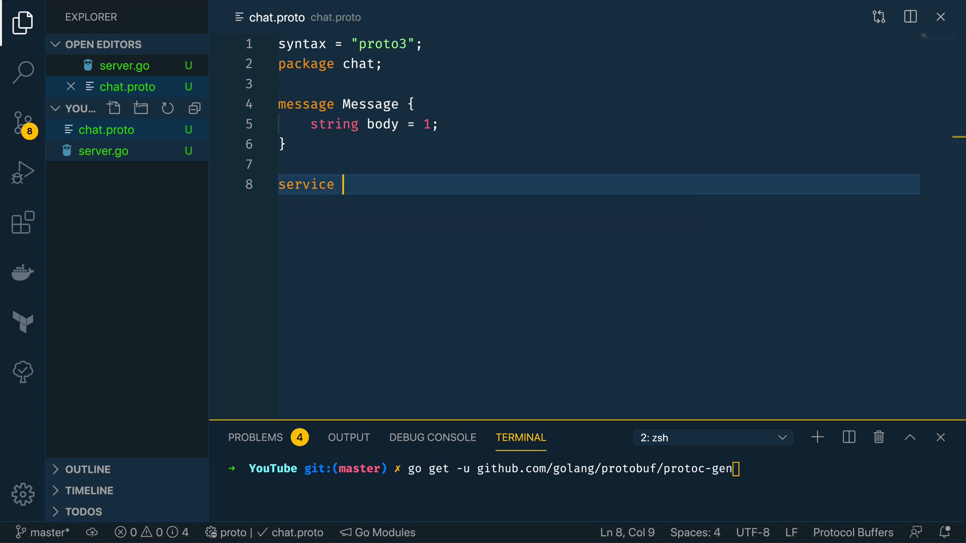
{"action": "type", "text": "ChatSer"}
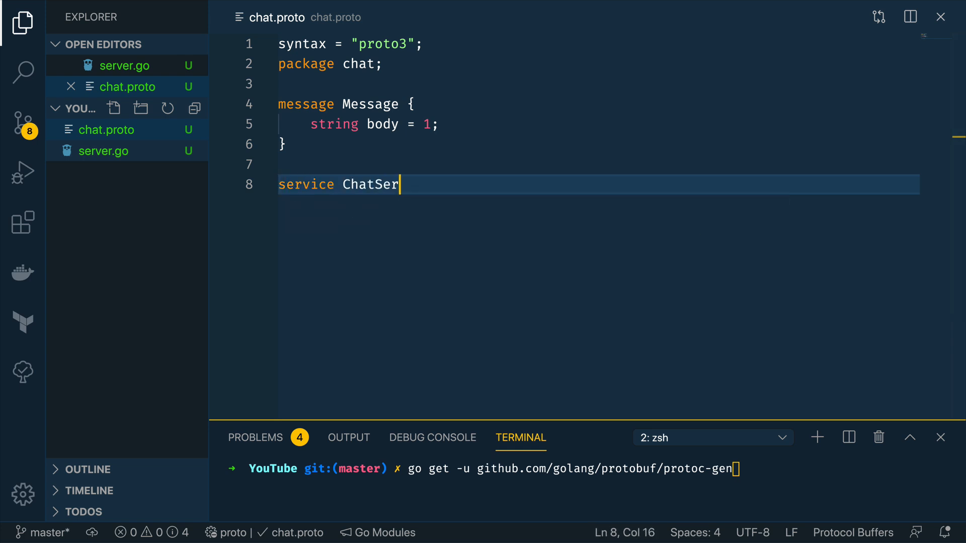
{"action": "type", "text": "vice {"}
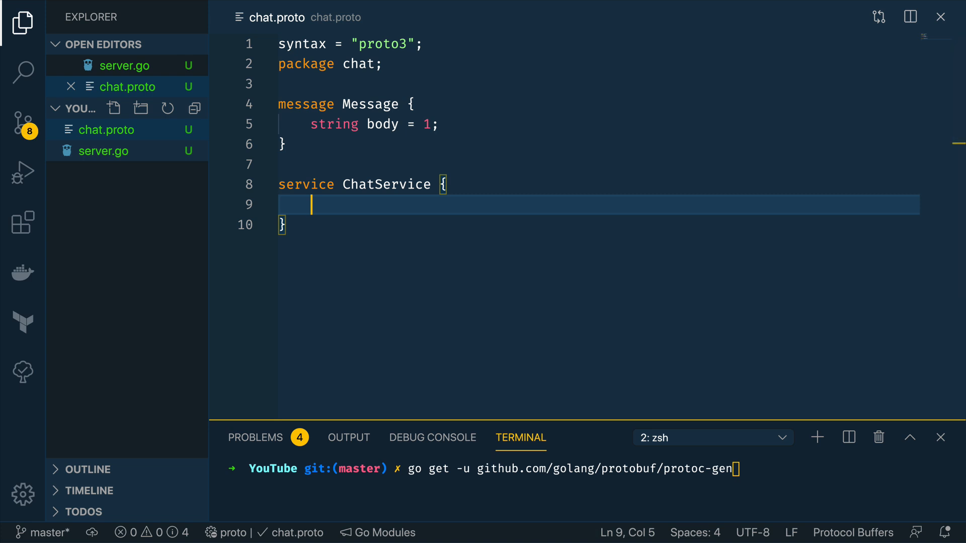
{"action": "type", "text": "rpc"}
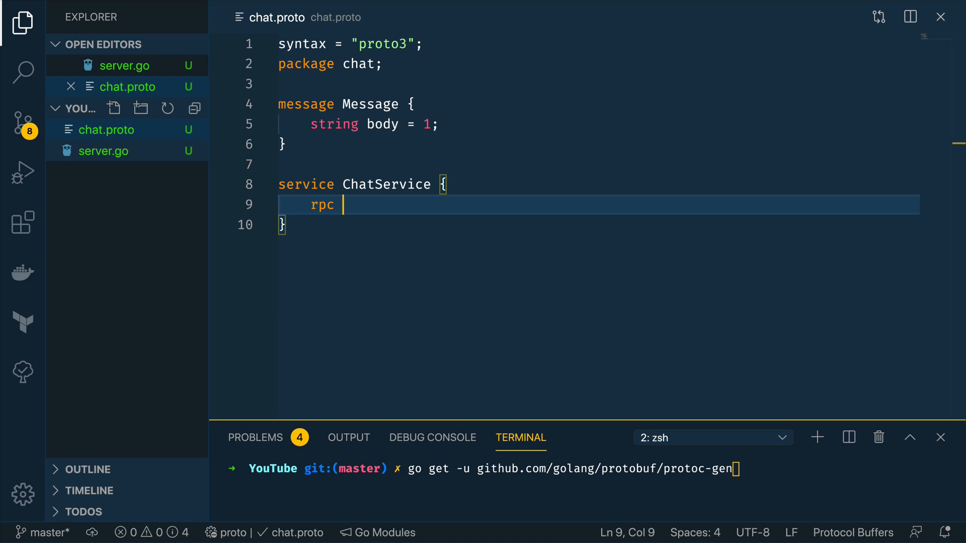
{"action": "type", "text": "Say"}
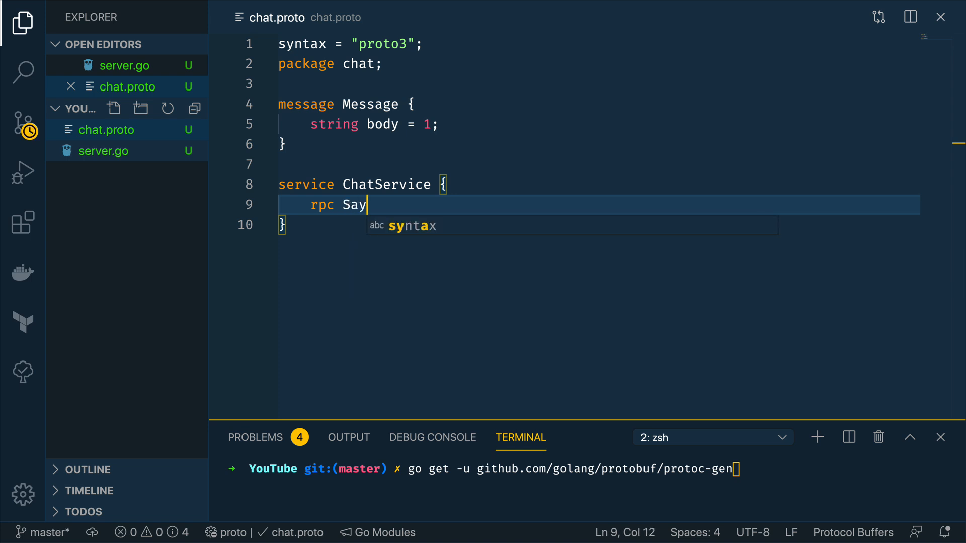
{"action": "type", "text": "Hello(Message) retur"}
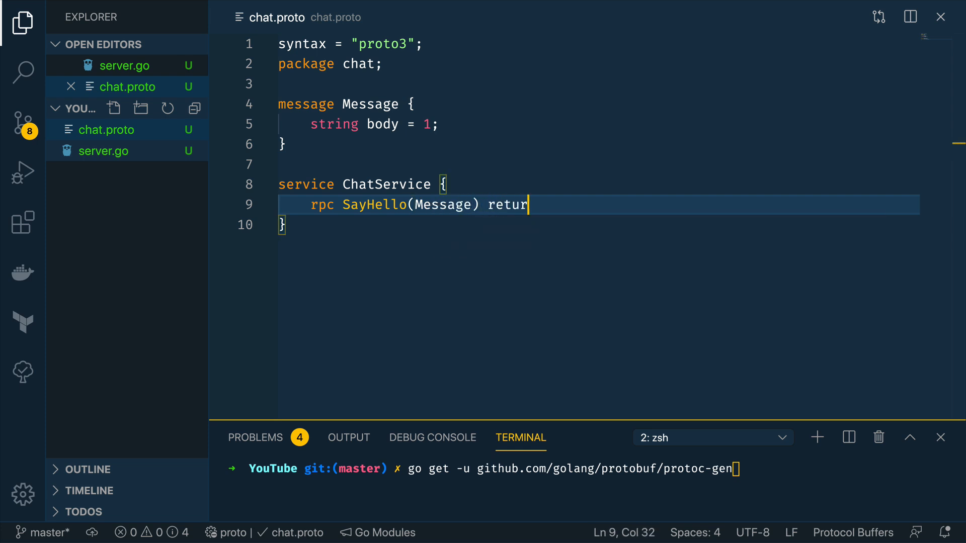
{"action": "type", "text": "ns"}
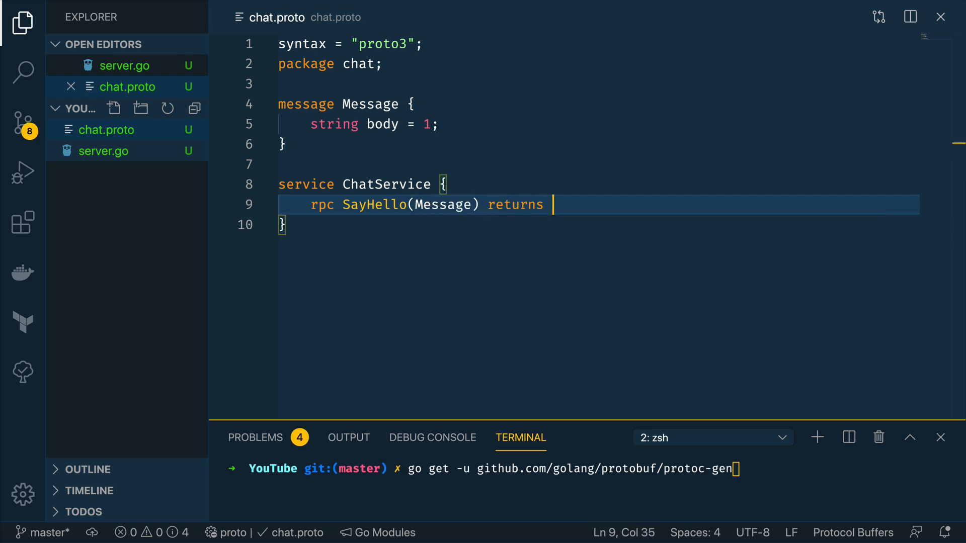
{"action": "type", "text": "(Message) {"}
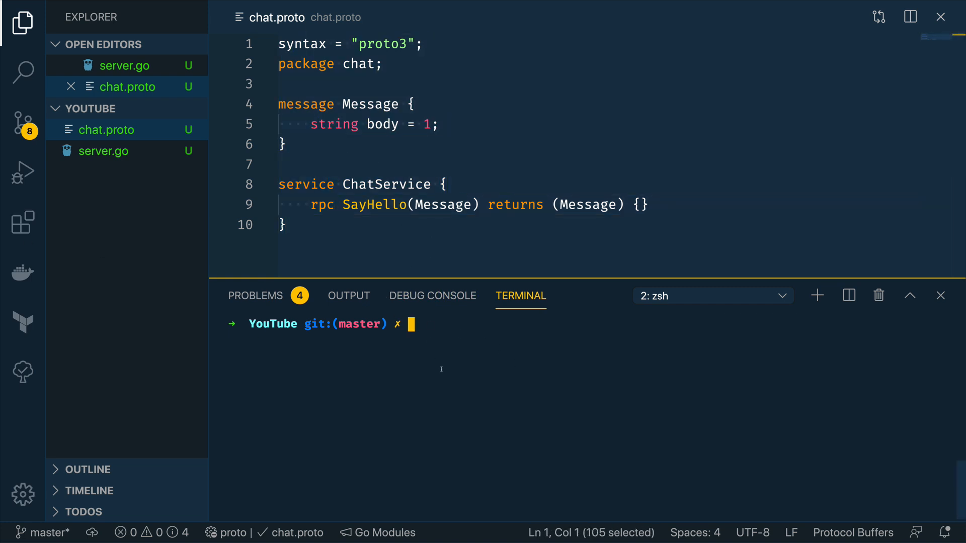
Step: Run protoc --go_out=plugins=grpc:chat chat.proto to generate chat/chat.pb.go
{"action": "type", "text": "pro"}
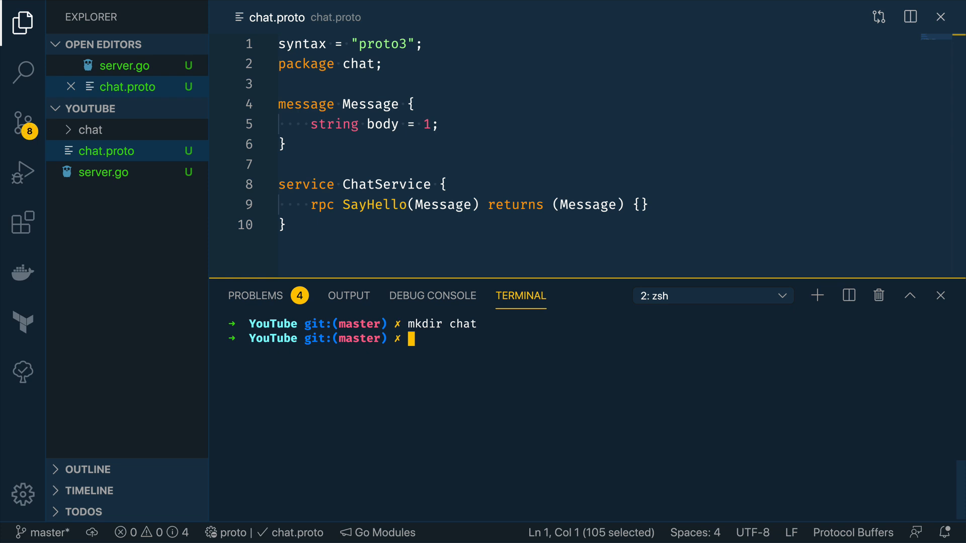
{"action": "type", "text": "protoc --go"}
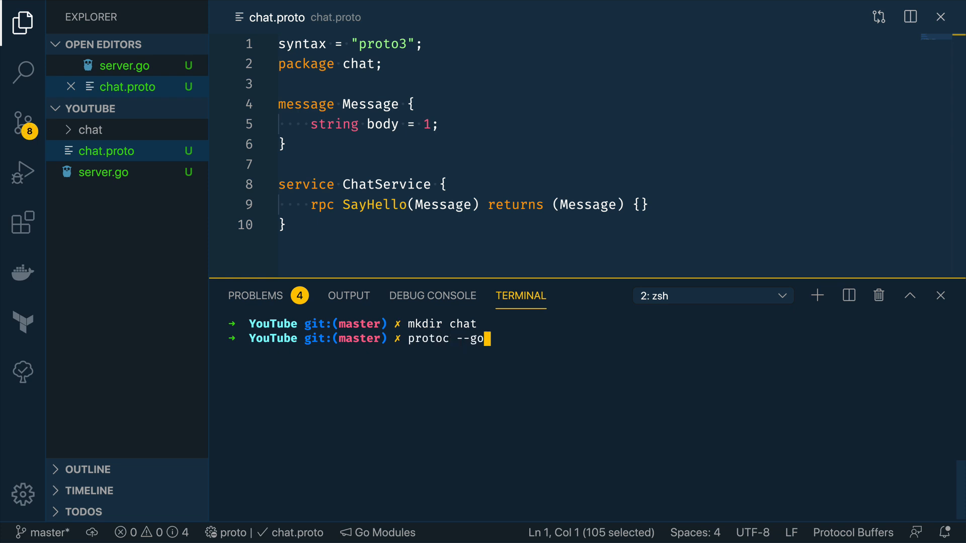
{"action": "type", "text": "_out"}
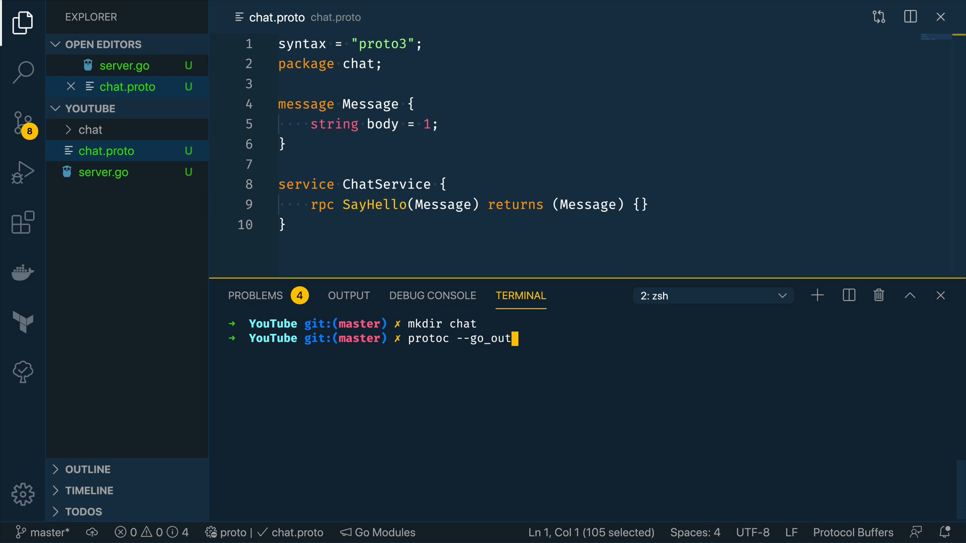
{"action": "type", "text": "=plugins="}
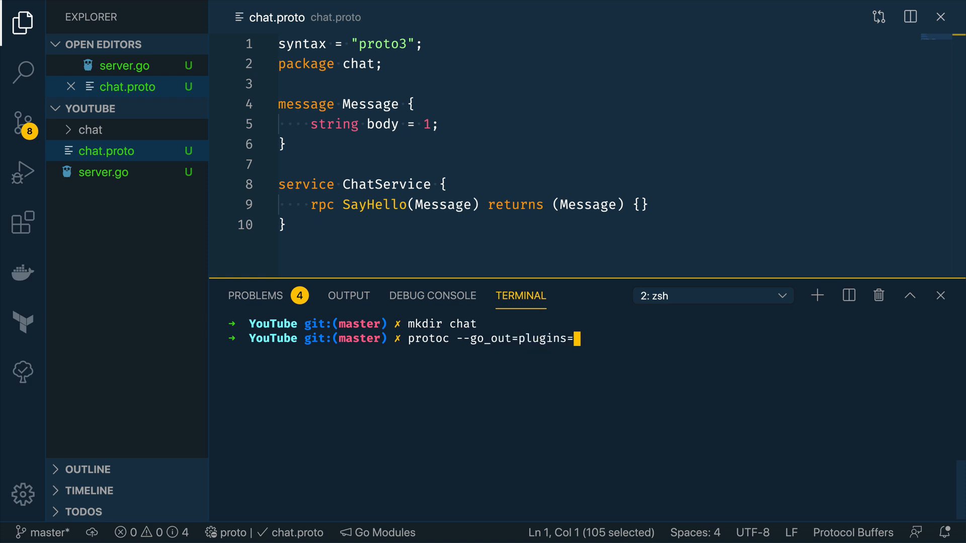
{"action": "type", "text": "grpc:chat"}
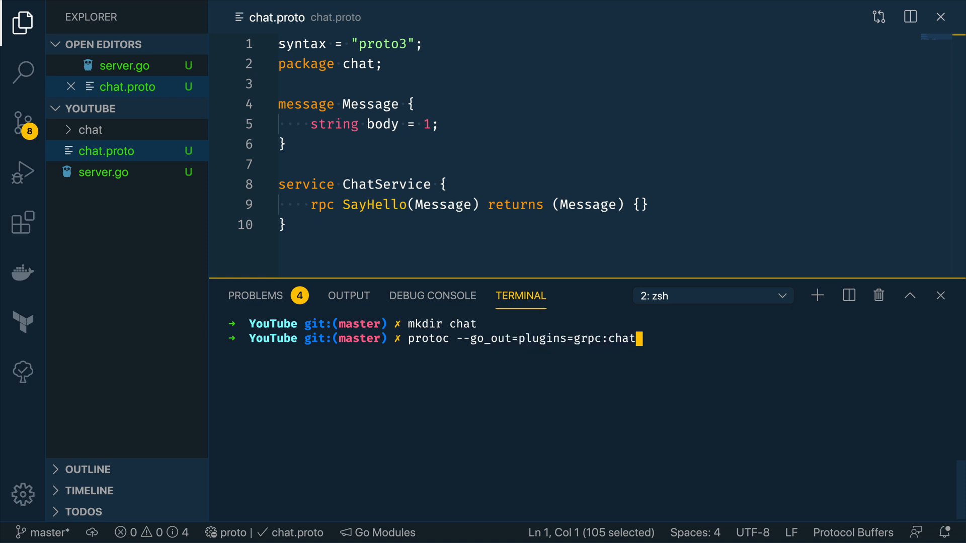
{"action": "type", "text": "ch"}
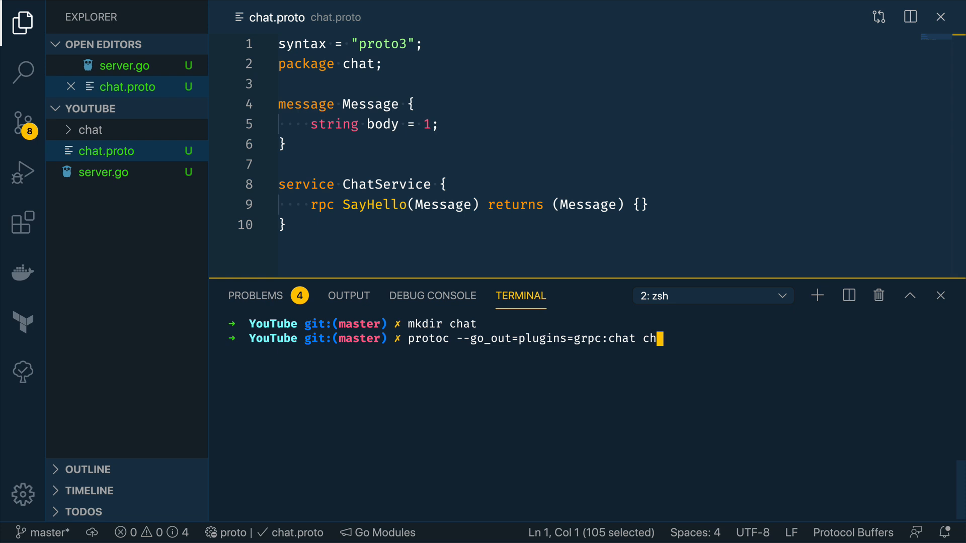
{"action": "key", "text": "Enter"}
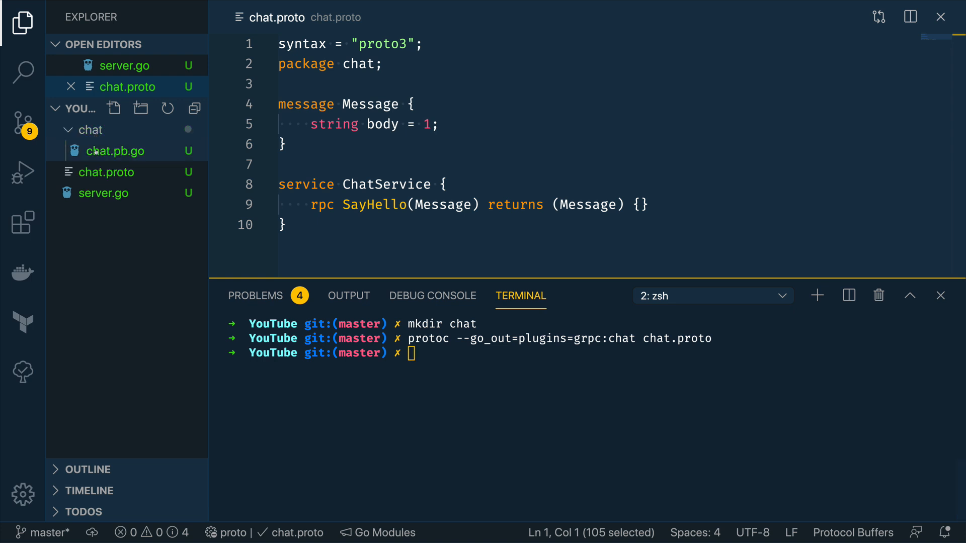
Step: Open chat.pb.go from the chat folder to browse Message's generated methods
{"action": "left_click", "coordinate": [115, 151]}
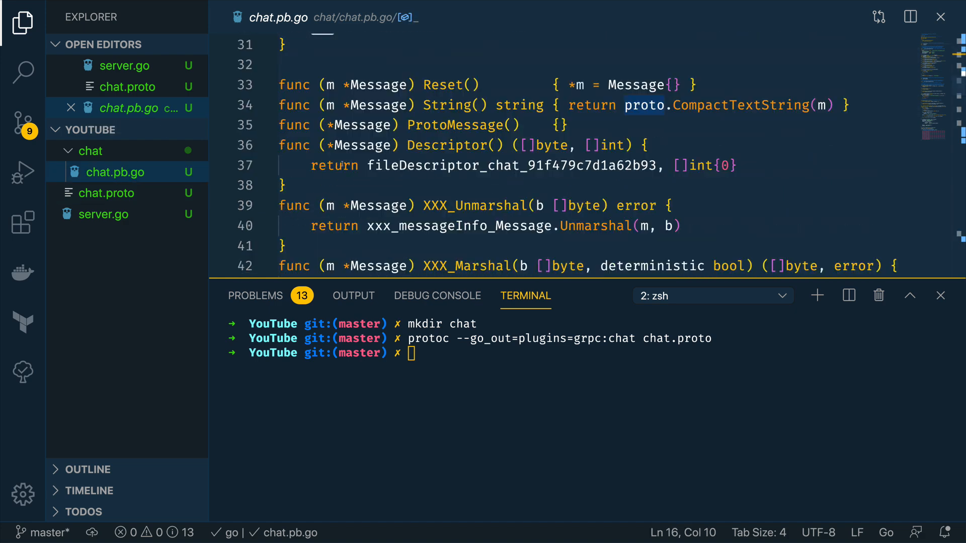
{"action": "mouse_move", "coordinate": [362, 145]}
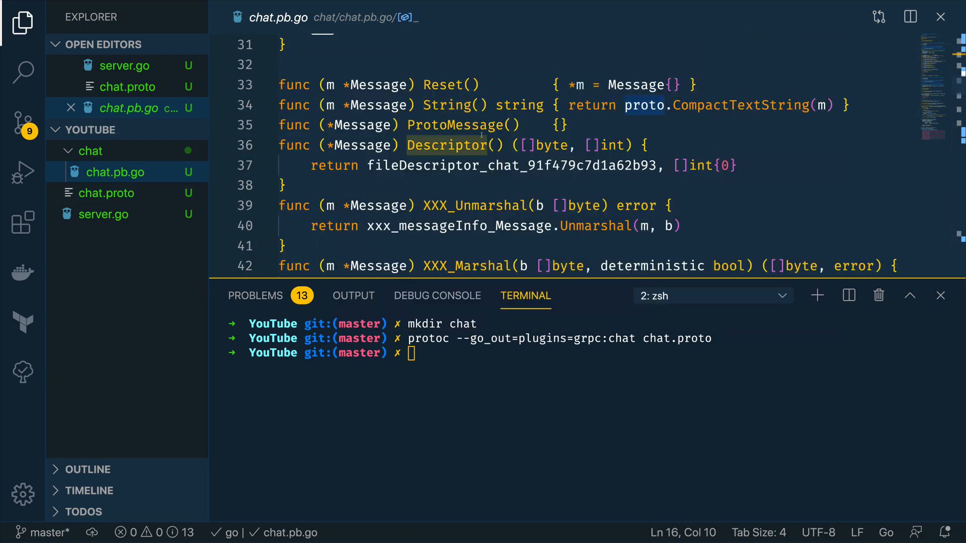
{"action": "mouse_move", "coordinate": [446, 145]}
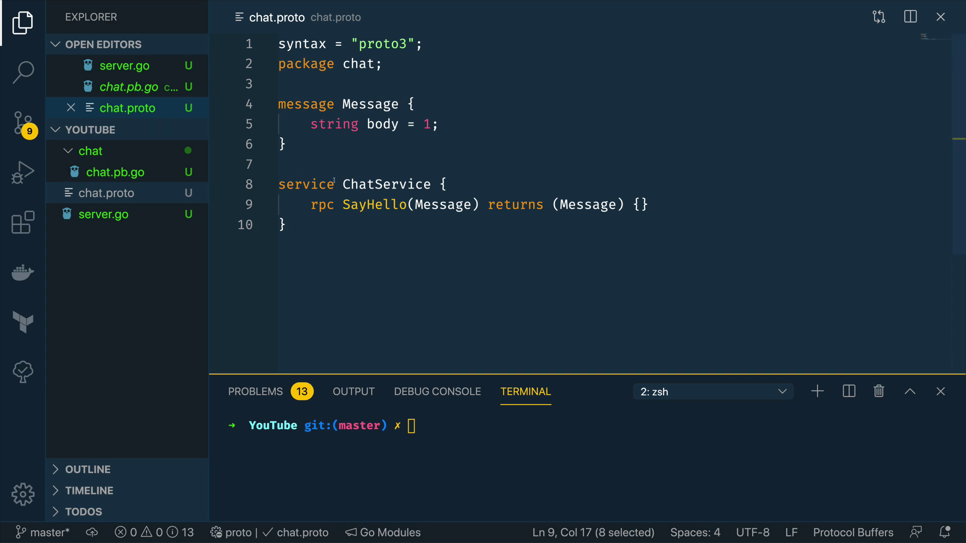
Step: Highlight the ChatService service name and the SayHello rpc in chat.proto
{"action": "double_click", "coordinate": [373, 204]}
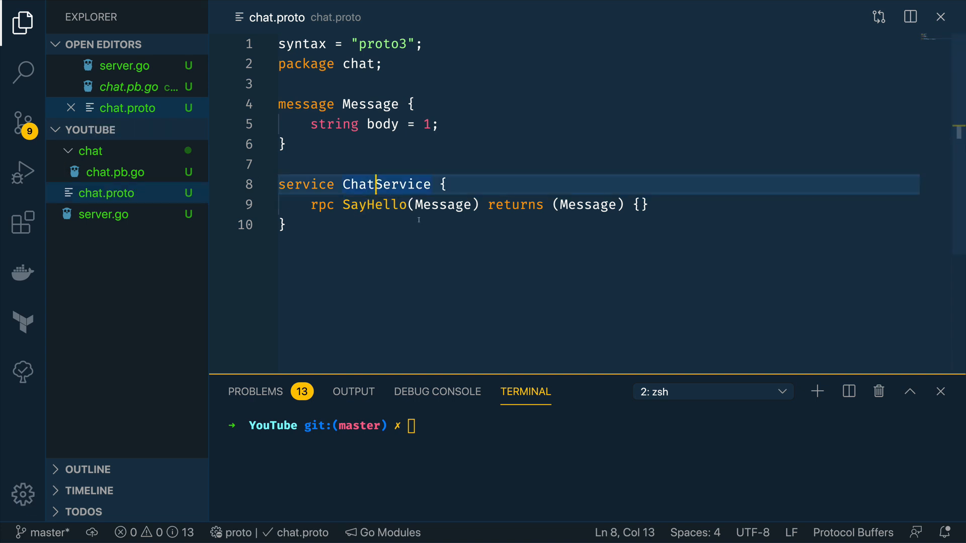
{"action": "double_click", "coordinate": [374, 205]}
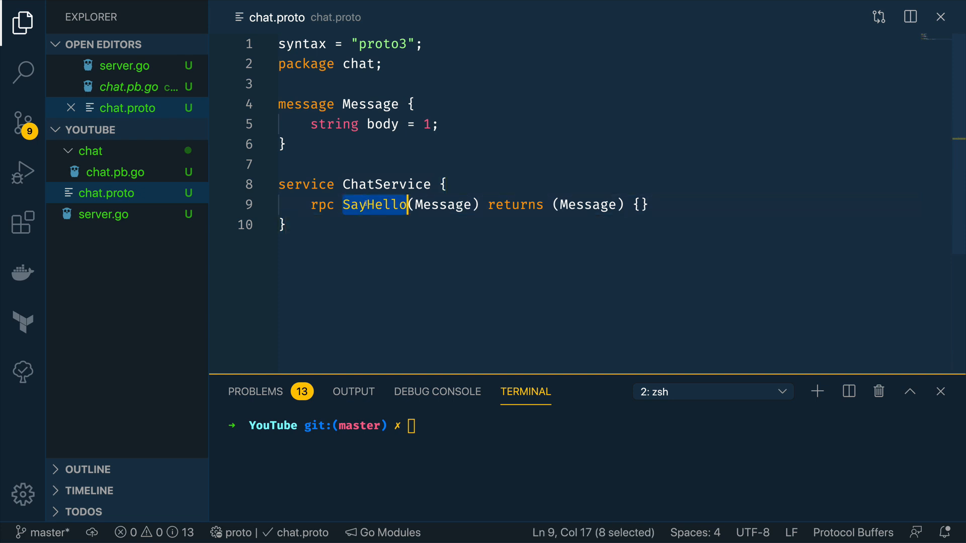
{"action": "mouse_move", "coordinate": [90, 157]}
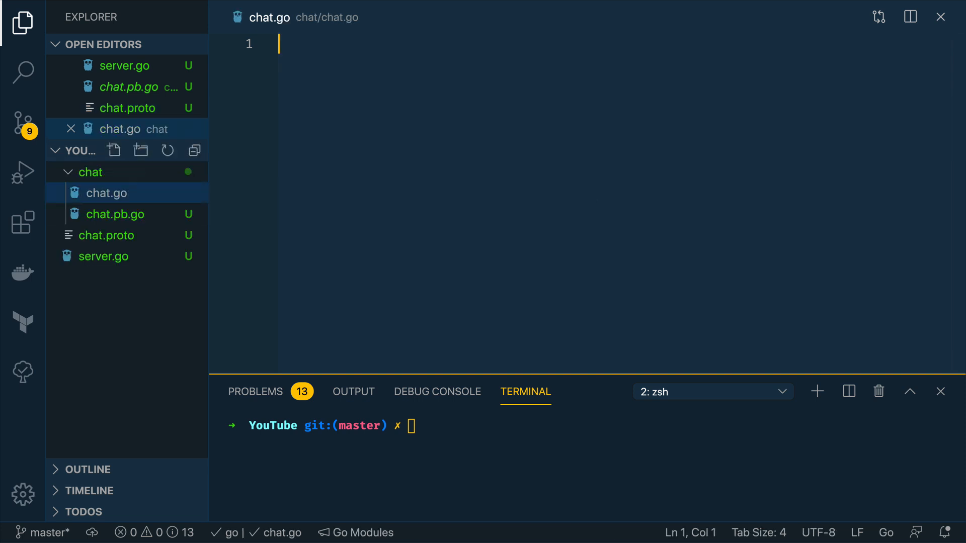
Step: Write package chat, import golang.org/x/net/context, and declare type Server struct
{"action": "type", "text": "pack"}
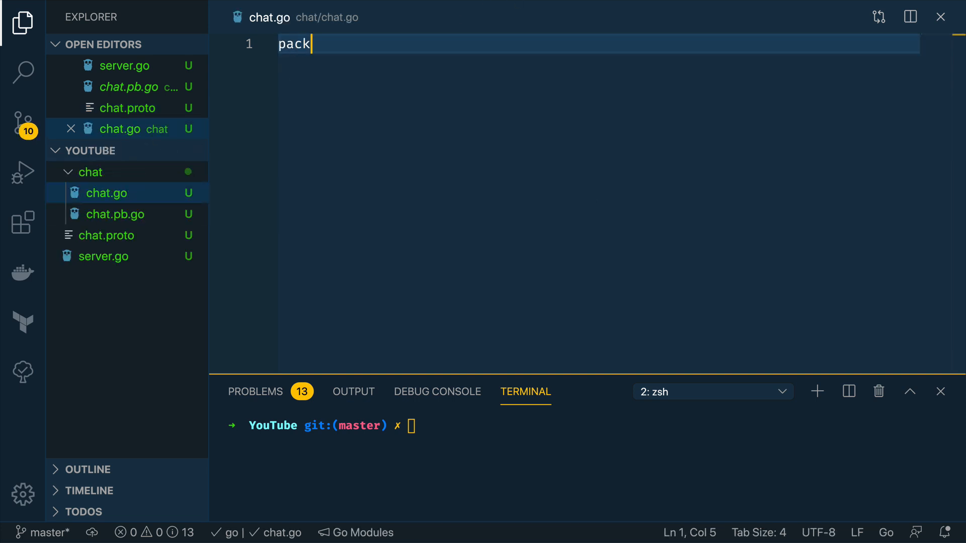
{"action": "type", "text": "age chat"}
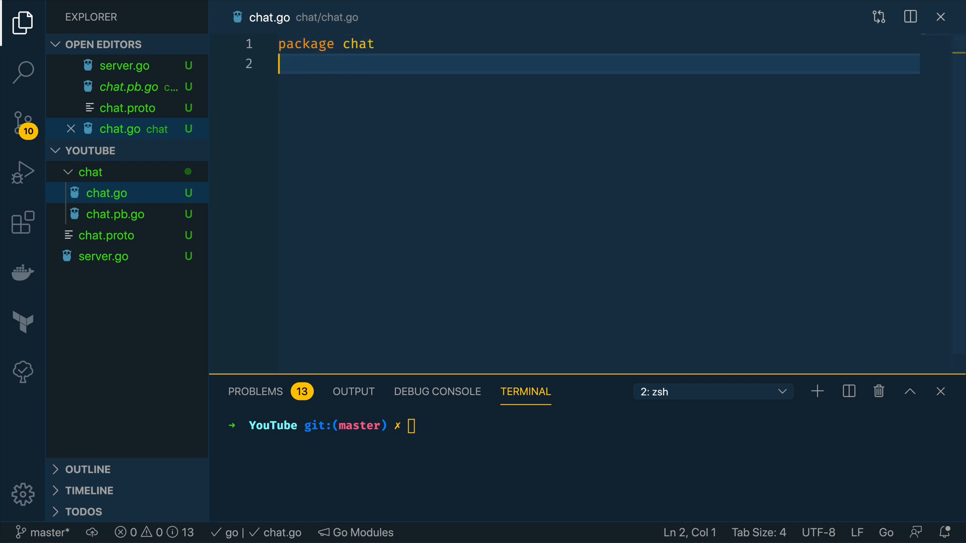
{"action": "key", "text": "Enter"}
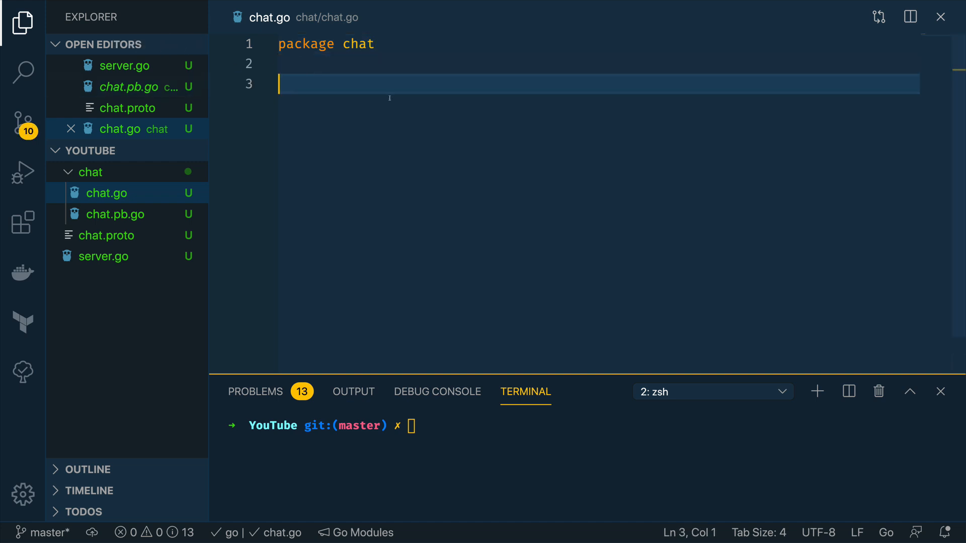
{"action": "type", "text": "import ("}
{"action": "type", "text": "\"log"}
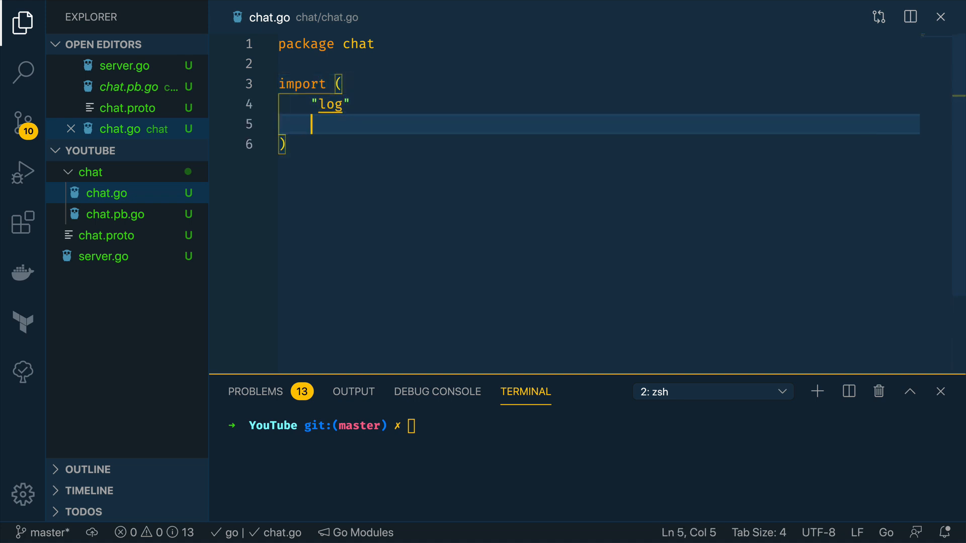
{"action": "type", "text": "\""}
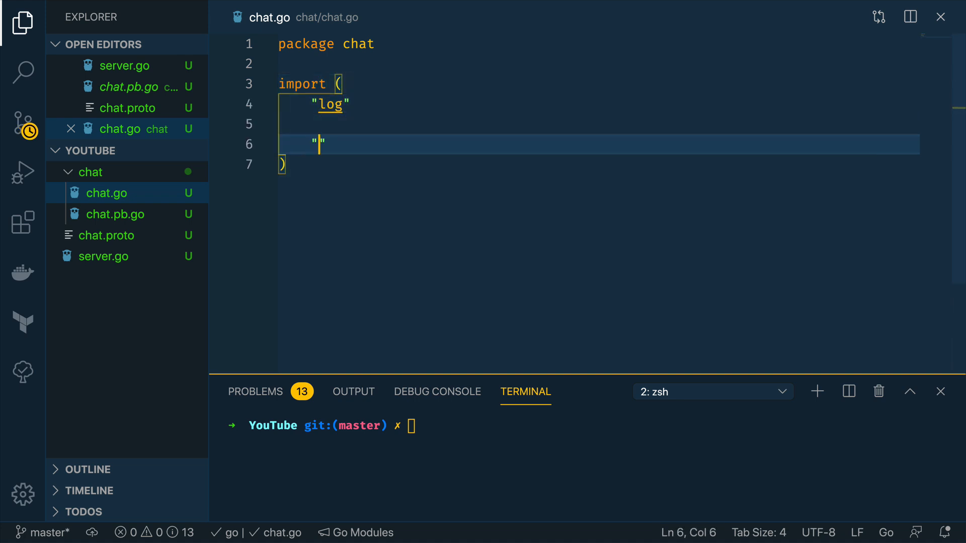
{"action": "type", "text": "golang."}
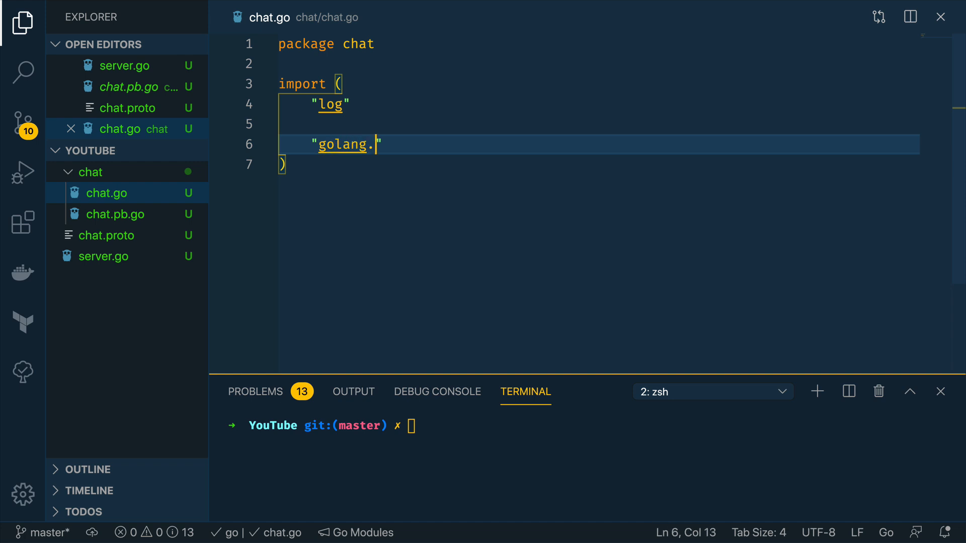
{"action": "type", "text": "org/x/net/"}
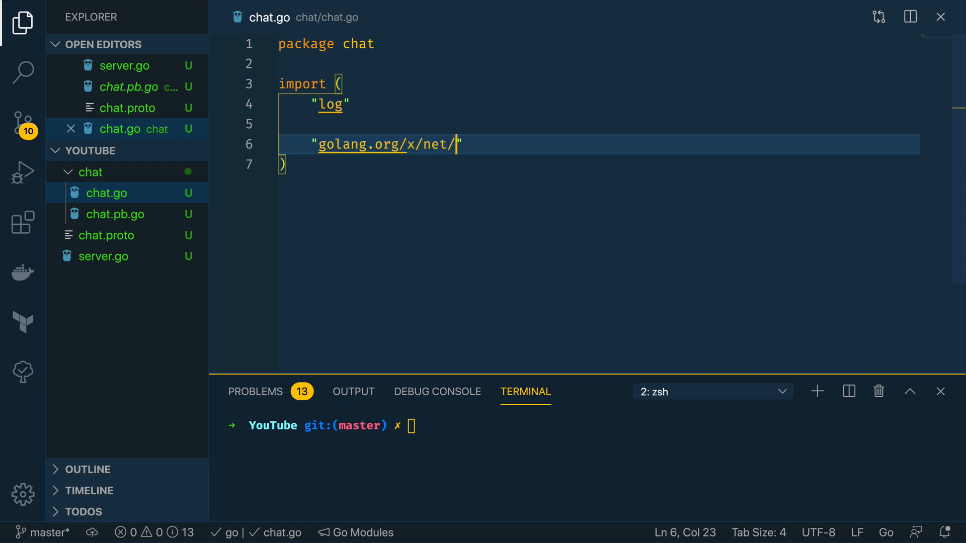
{"action": "type", "text": "context"}
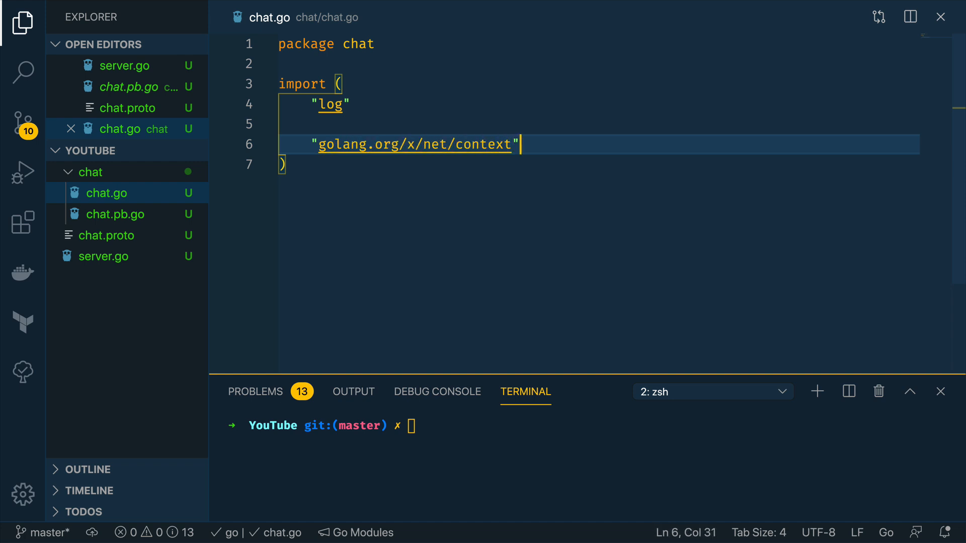
{"action": "key", "text": "Enter"}
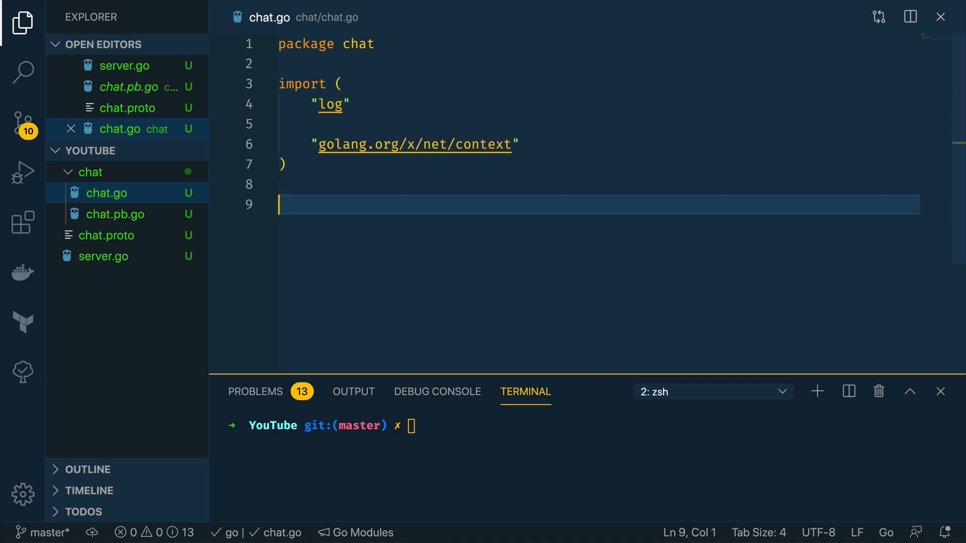
{"action": "type", "text": "type S"}
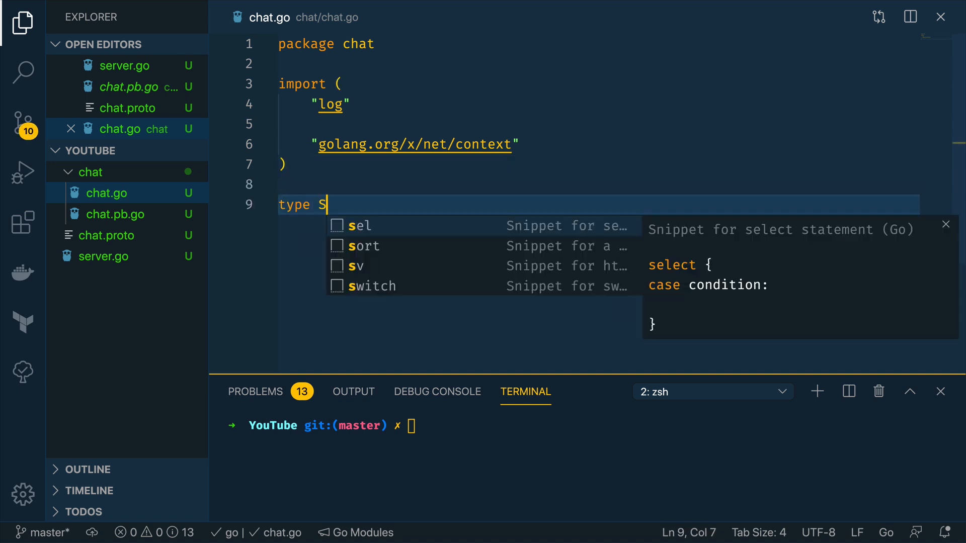
{"action": "type", "text": "erver struct {"}
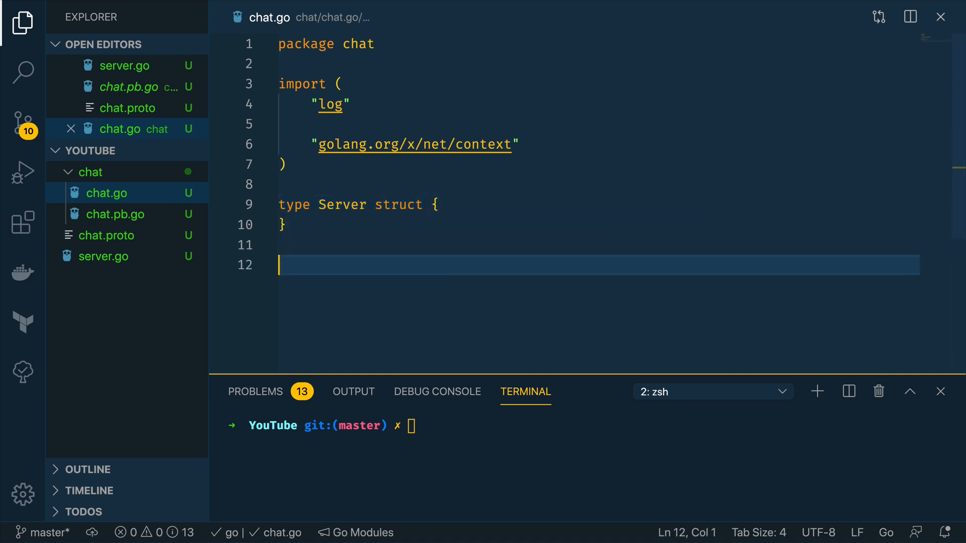
Step: Add func (s *Server) SayHello(ctx, message *Message) (*Message, error) signature
{"action": "type", "text": "func (s"}
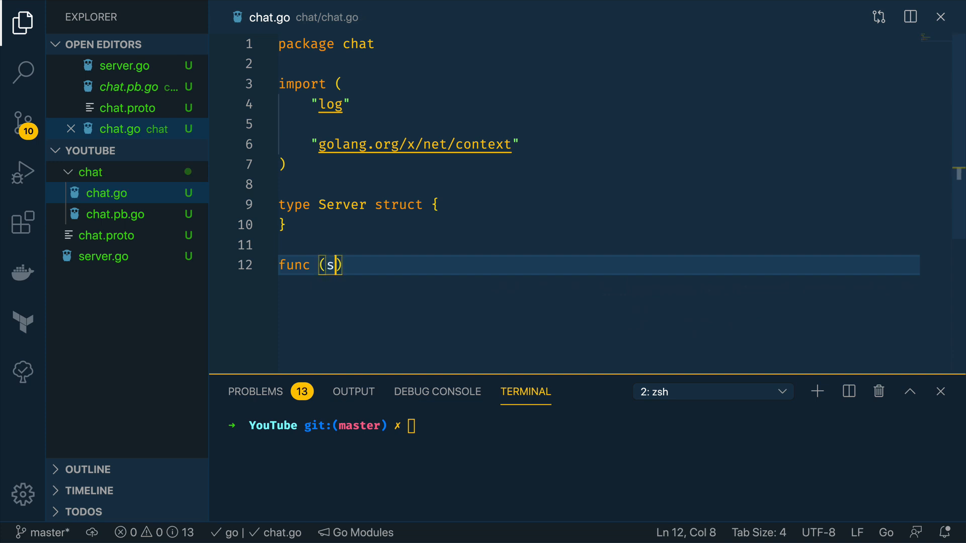
{"action": "type", "text": "*Ser"}
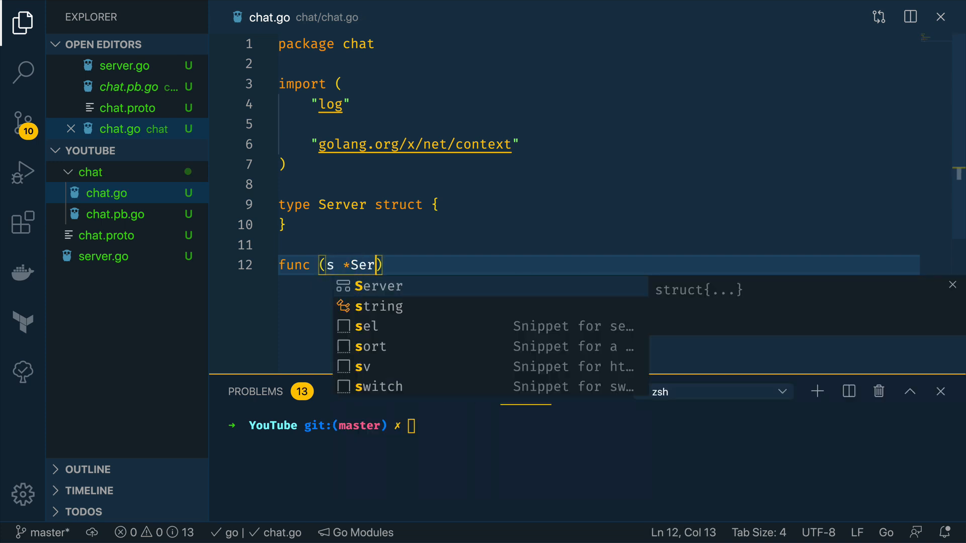
{"action": "type", "text": "Server) S"}
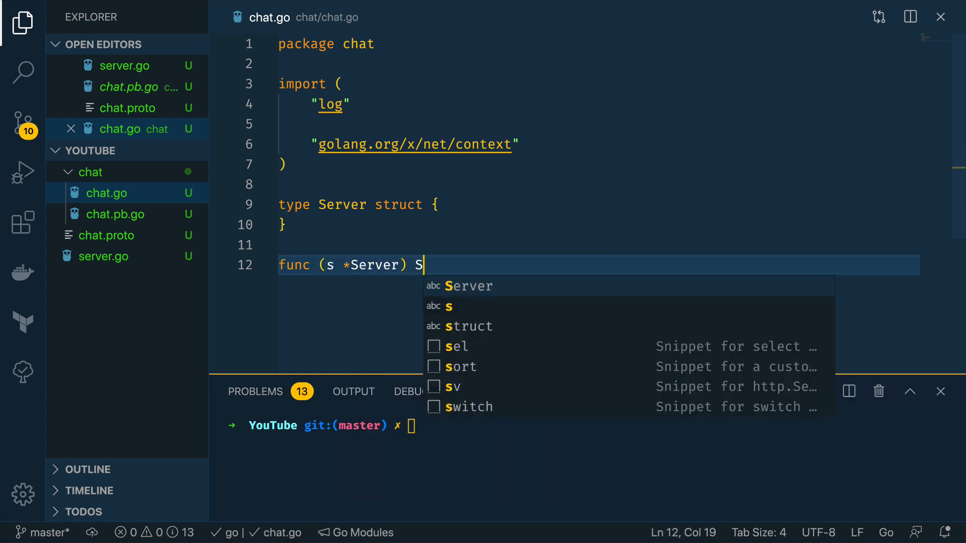
{"action": "type", "text": "ayHello"}
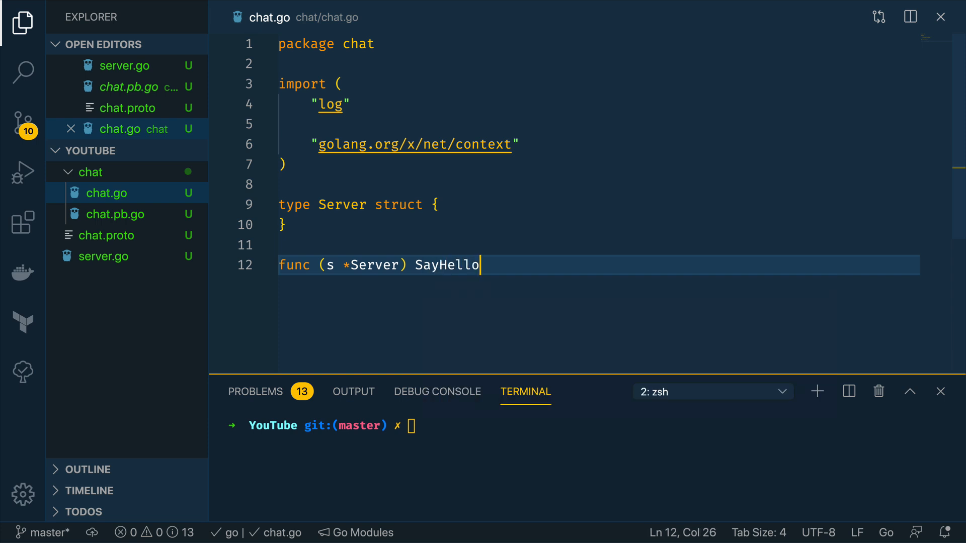
{"action": "type", "text": "(ctx context.Context, )"}
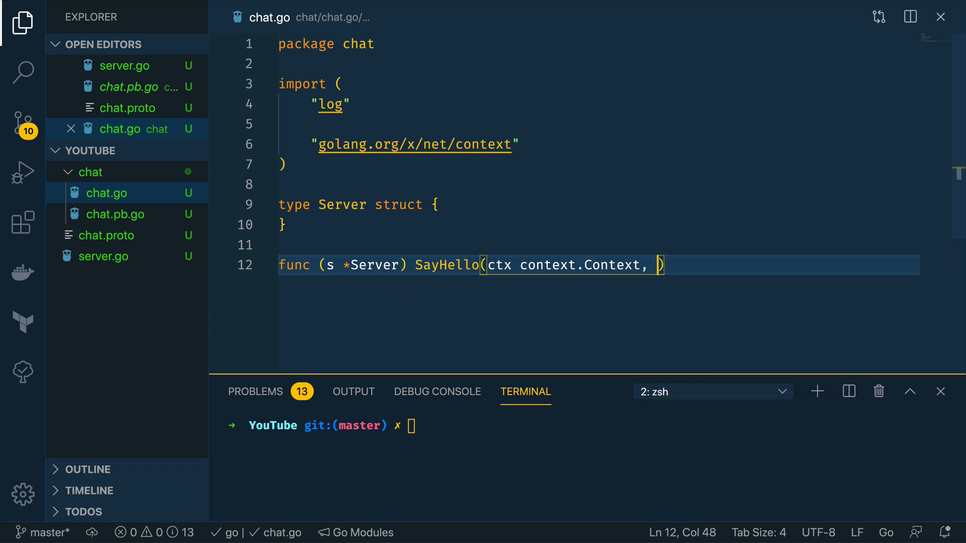
{"action": "type", "text": "message"}
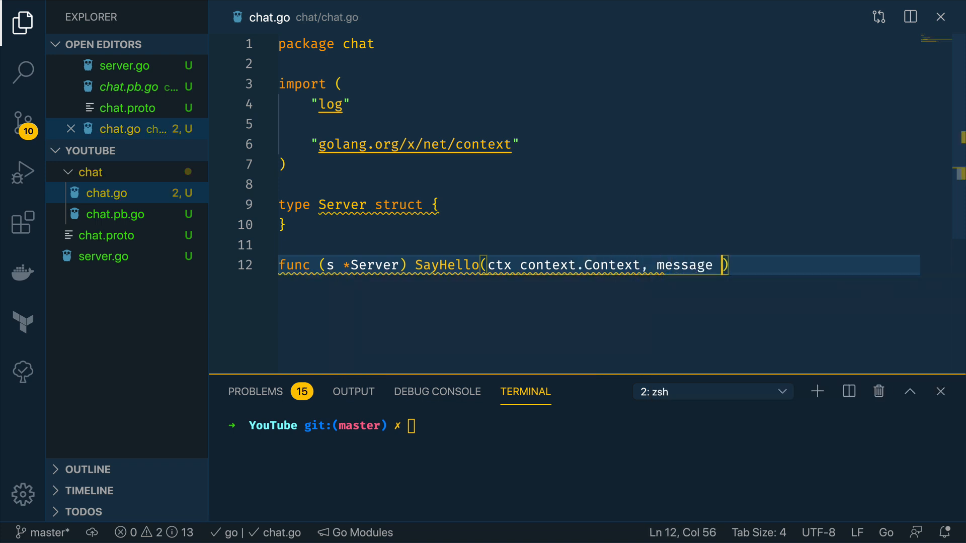
{"action": "type", "text": "*Message"}
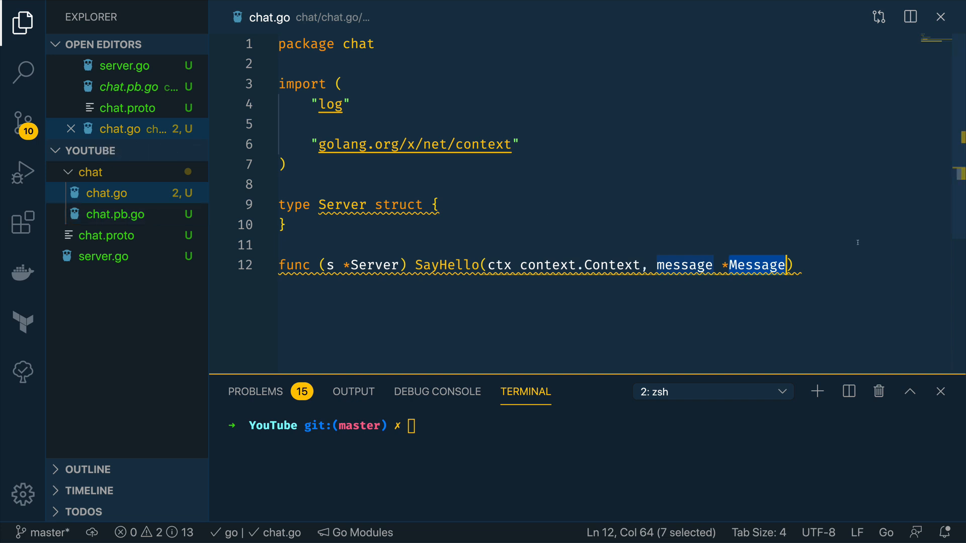
{"action": "type", "text": "()"}
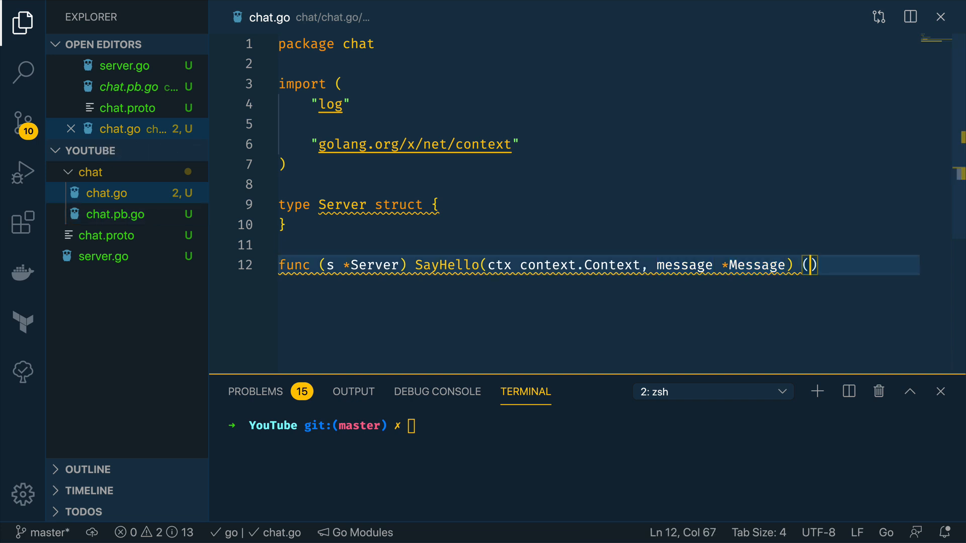
{"action": "type", "text": "*Me"}
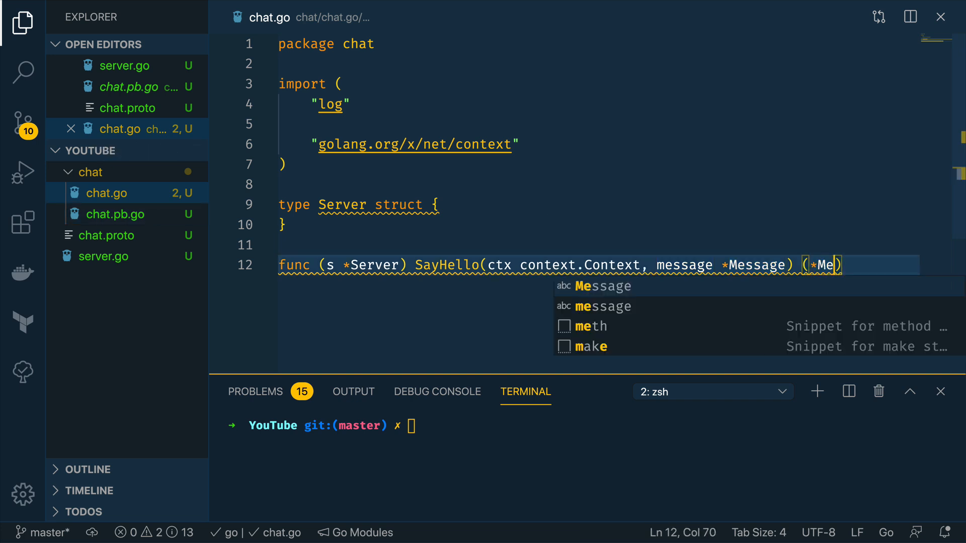
{"action": "type", "text": "ssage, error)"}
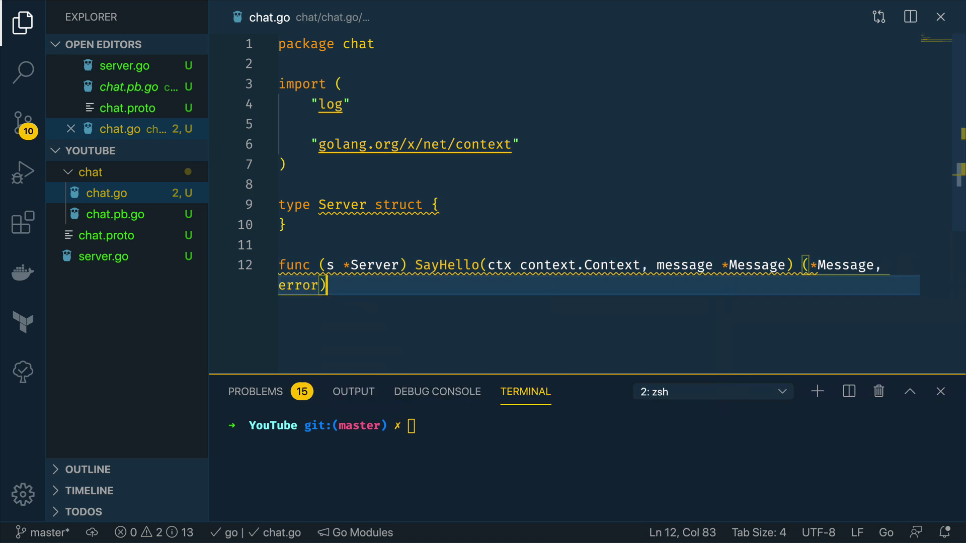
{"action": "type", "text": "{"}
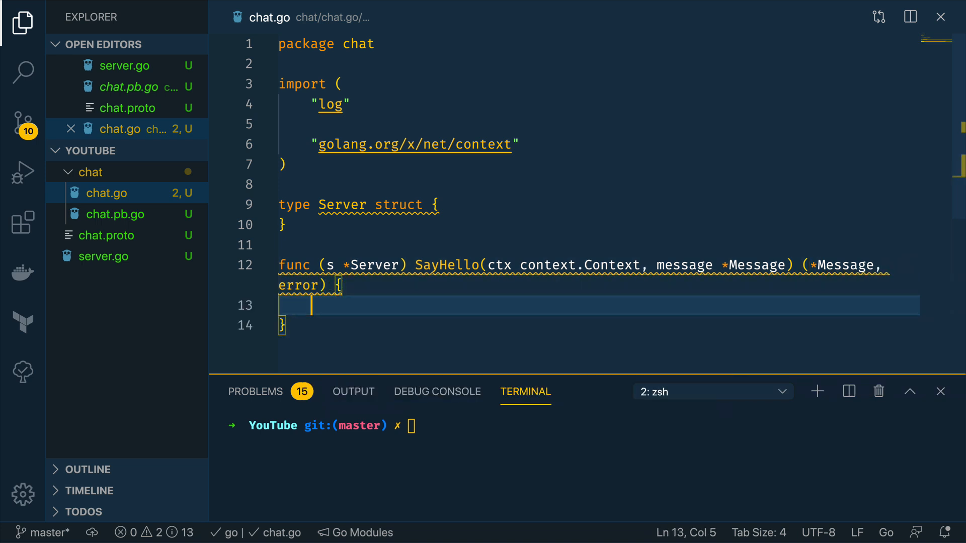
Step: Log "Receive message body from client: %s" with message.Body via log.Printf
{"action": "type", "text": "log"}
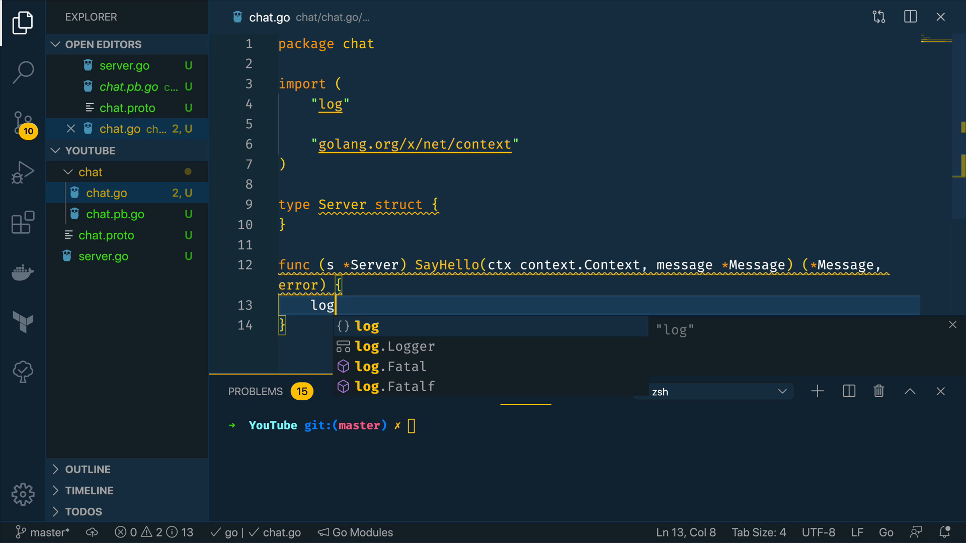
{"action": "type", "text": ".Printf(\"Re\")"}
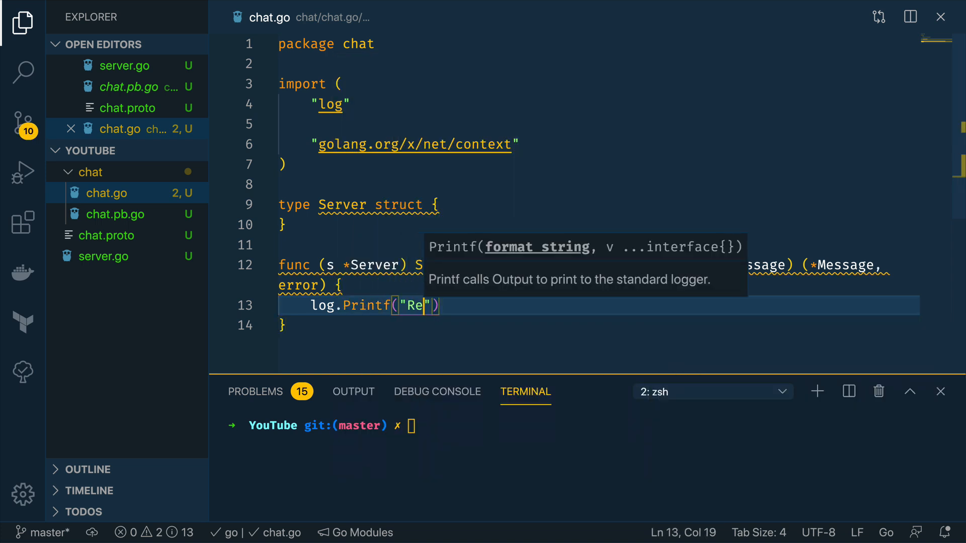
{"action": "type", "text": "ceived mess"}
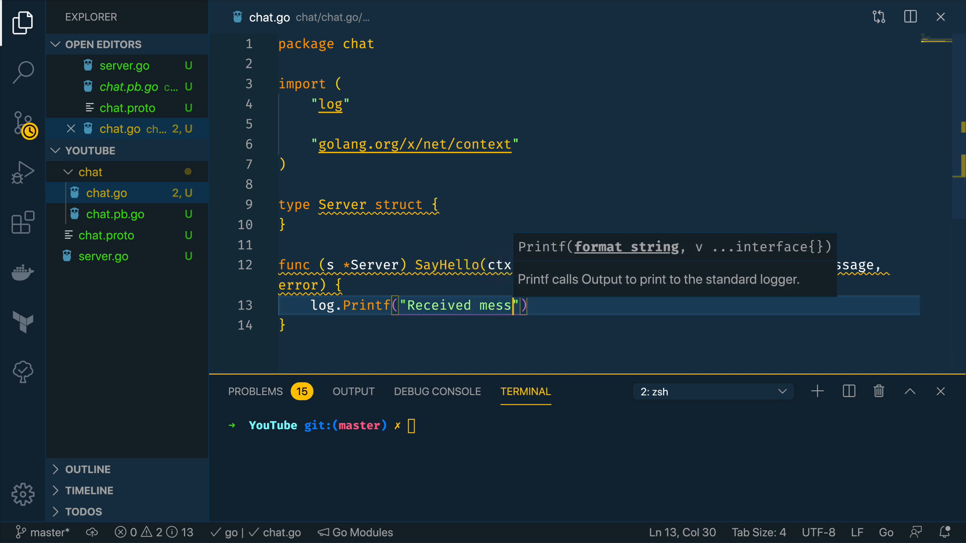
{"action": "type", "text": "age body from"}
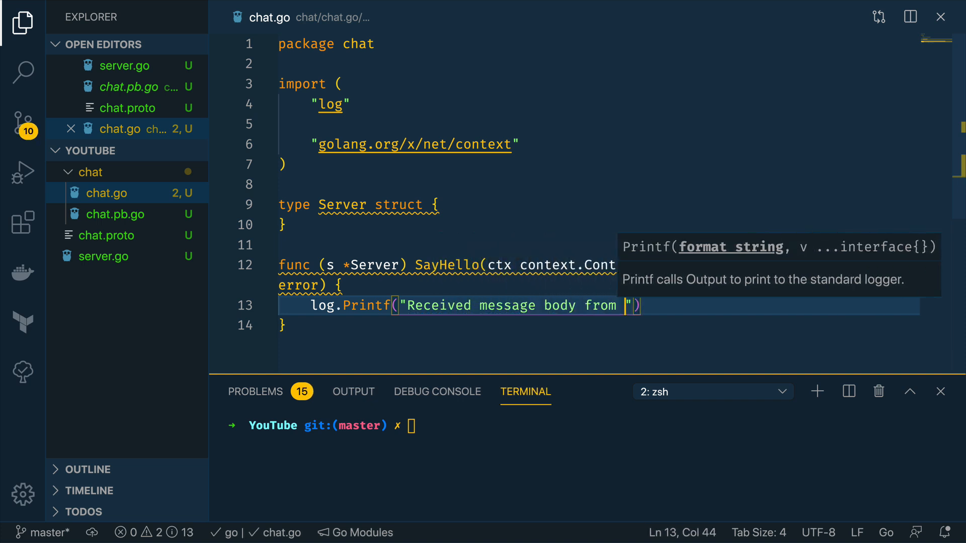
{"action": "type", "text": "client:"}
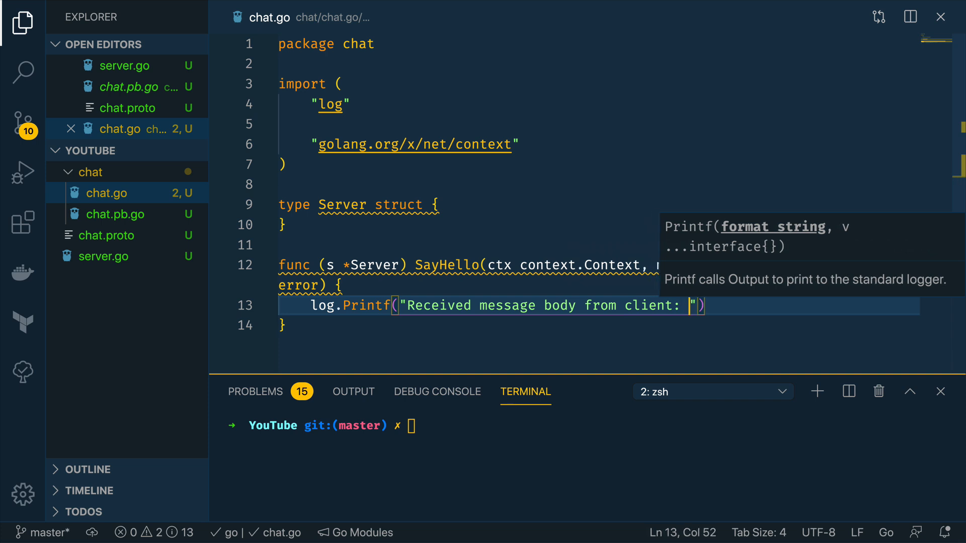
{"action": "type", "text": "%s"}
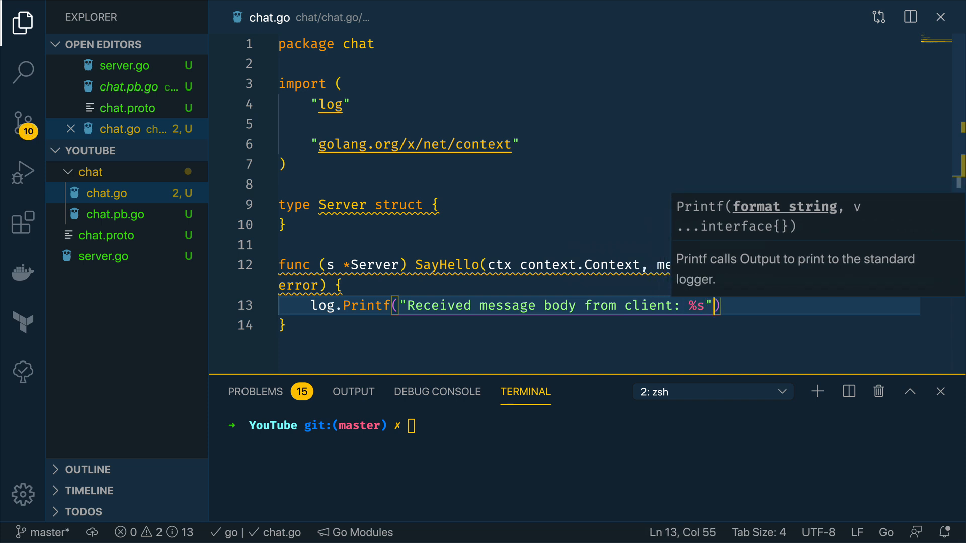
{"action": "type", "text": ", message.Body"}
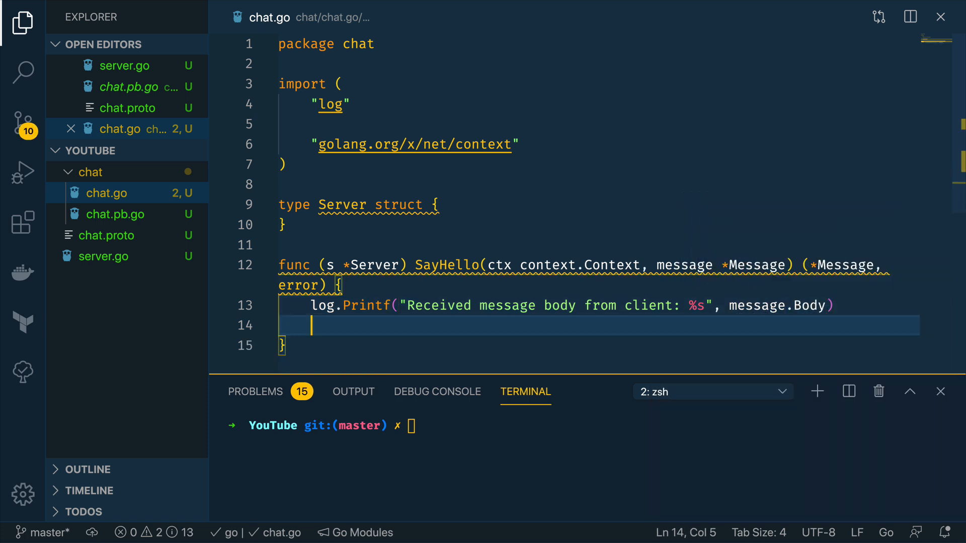
Step: Return &Message{Body: "Hello From the Server!"}, nil
{"action": "type", "text": "return"}
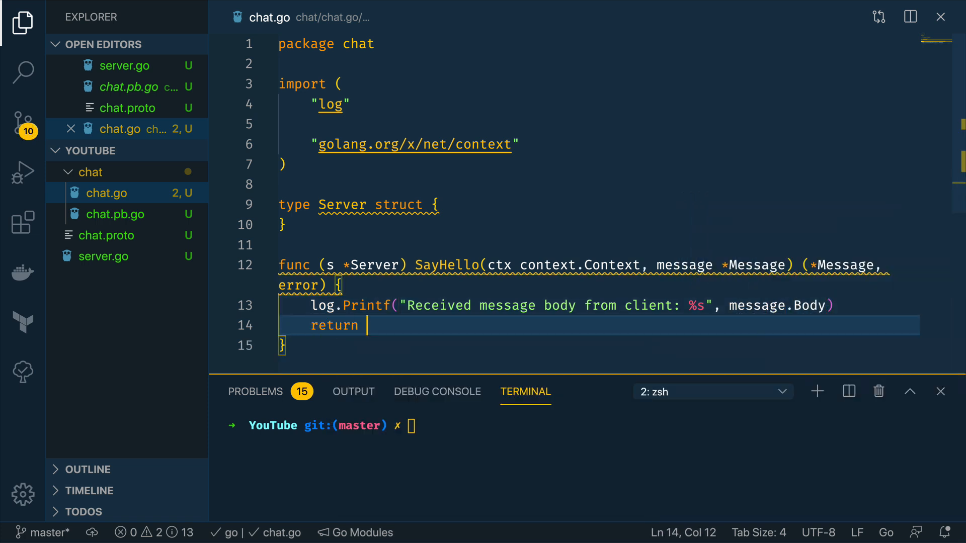
{"action": "type", "text": "&"}
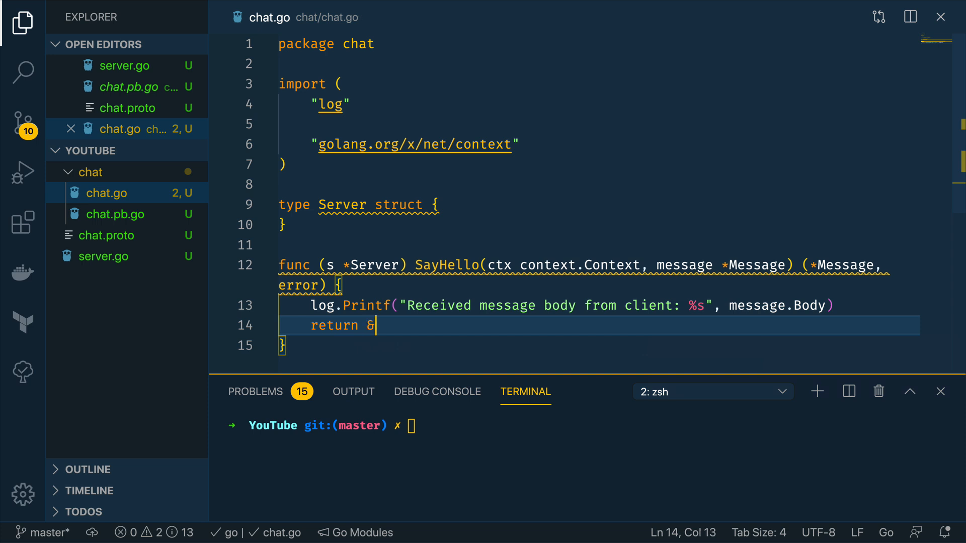
{"action": "type", "text": "Message{Body:"}
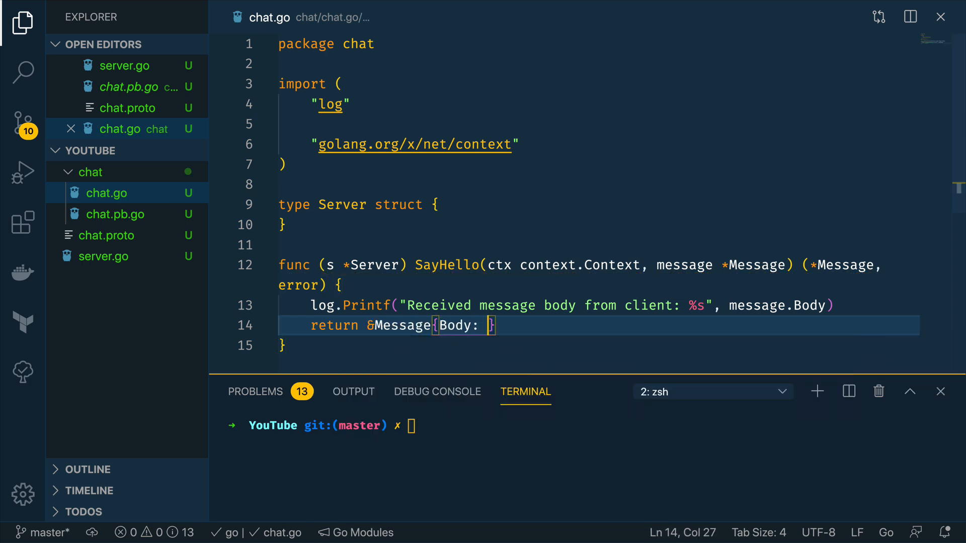
{"action": "type", "text": "\"Hello \""}
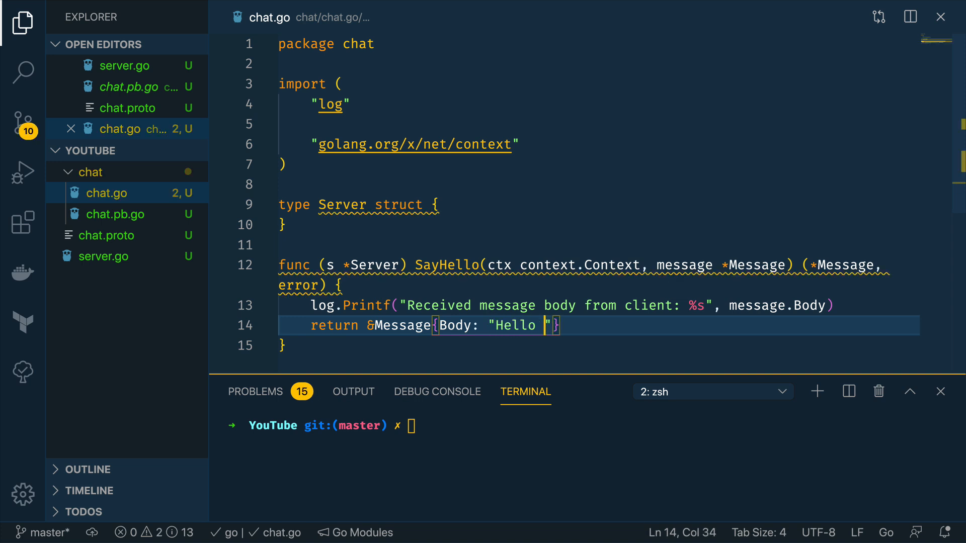
{"action": "type", "text": "From the Server"}
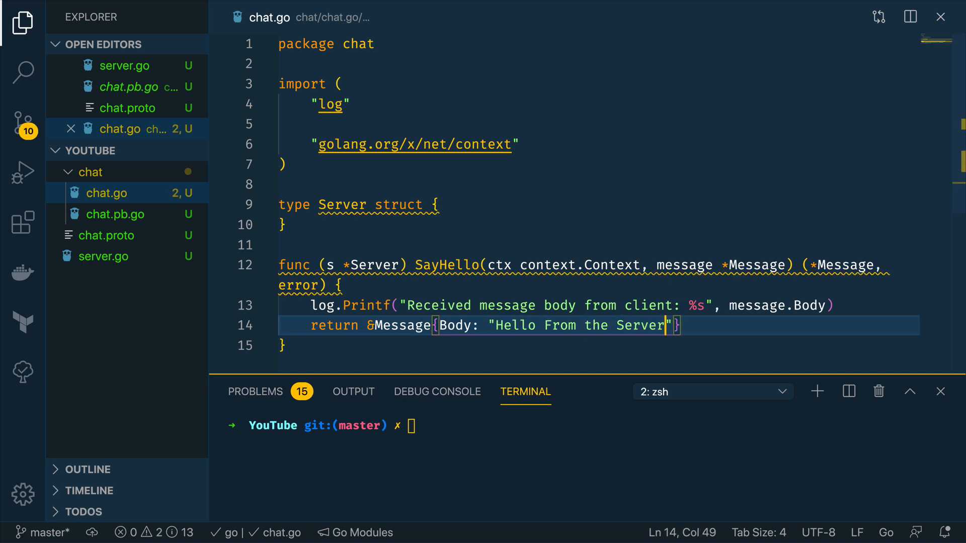
{"action": "type", "text": "!"}
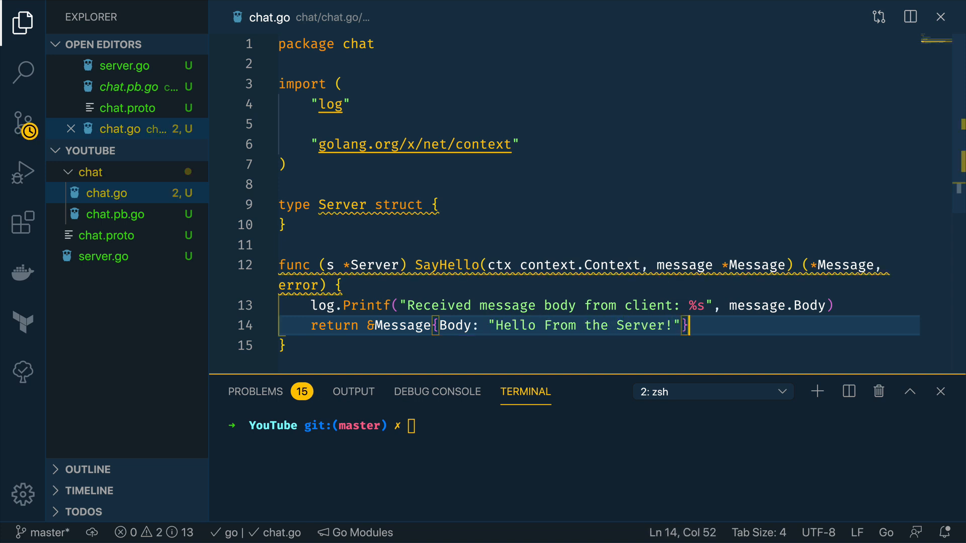
{"action": "type", "text": ", nil"}
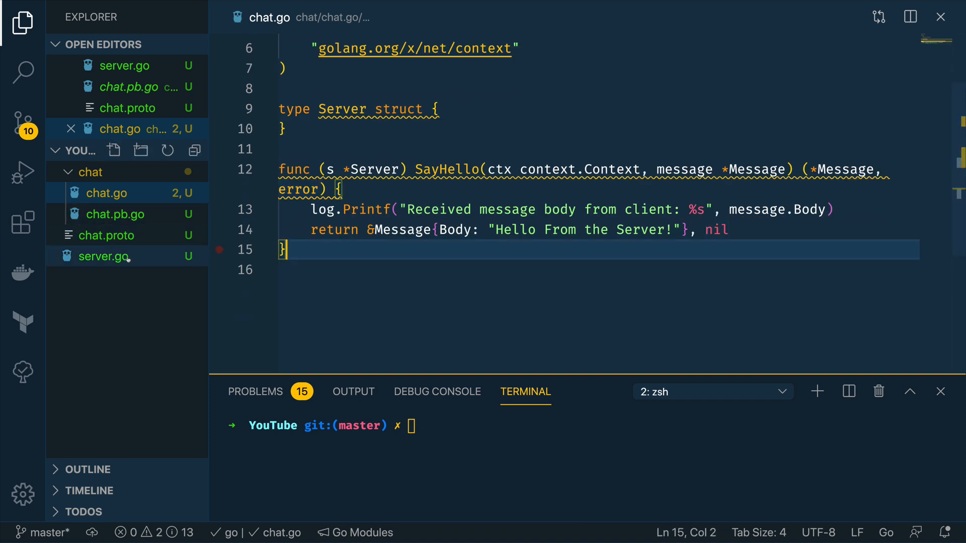
Step: Add a blank import line in server.go, then run go mod init github.com/tutorialedge/go-grpc-tutorial
{"action": "left_click", "coordinate": [103, 256]}
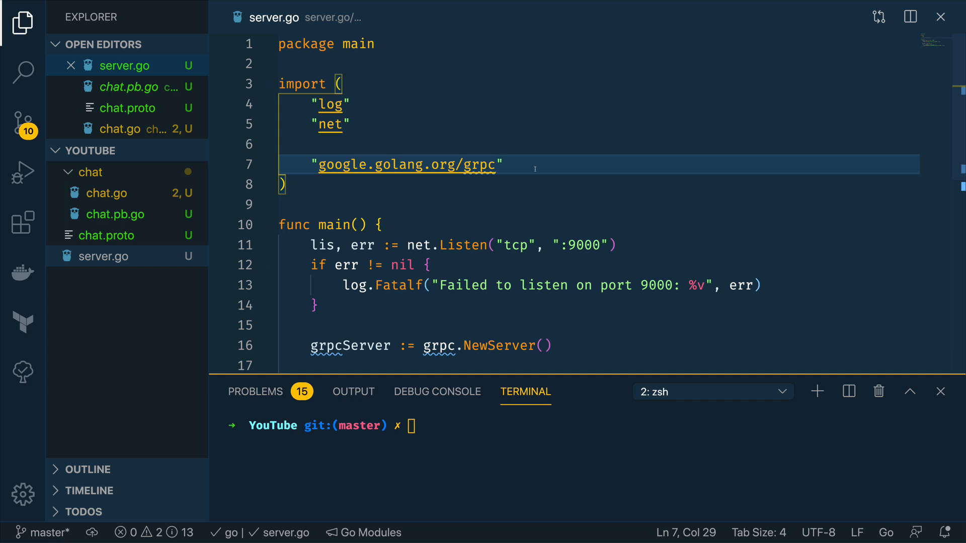
{"action": "key", "text": "Enter"}
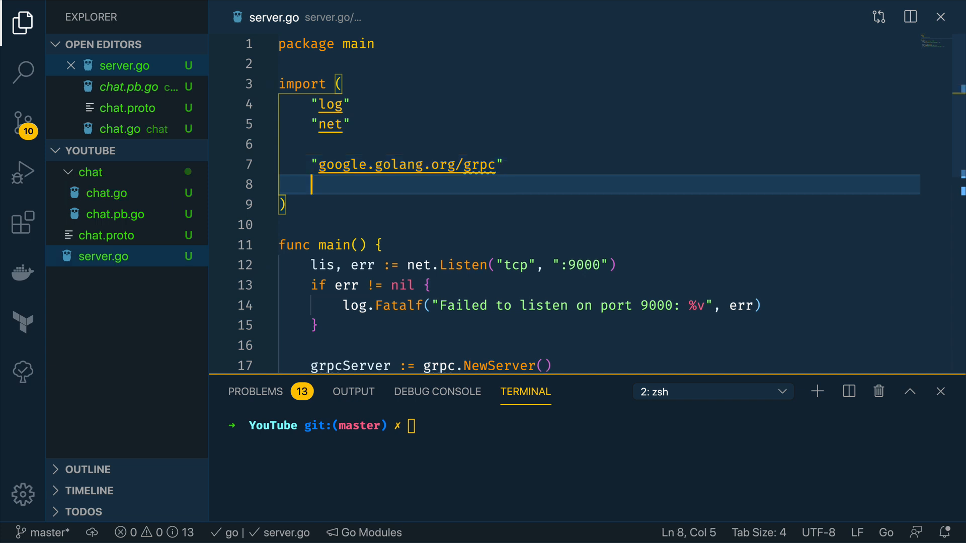
{"action": "type", "text": "go"}
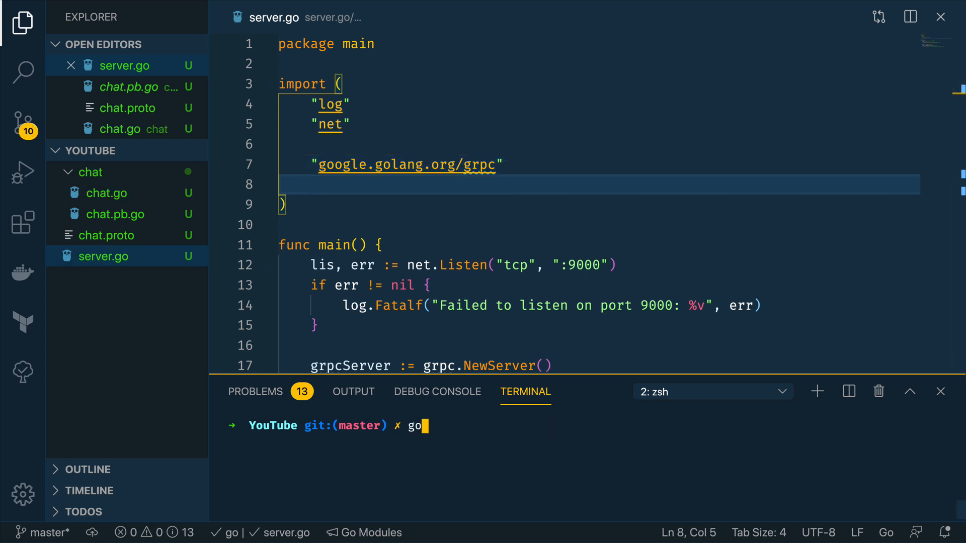
{"action": "type", "text": "mod init"}
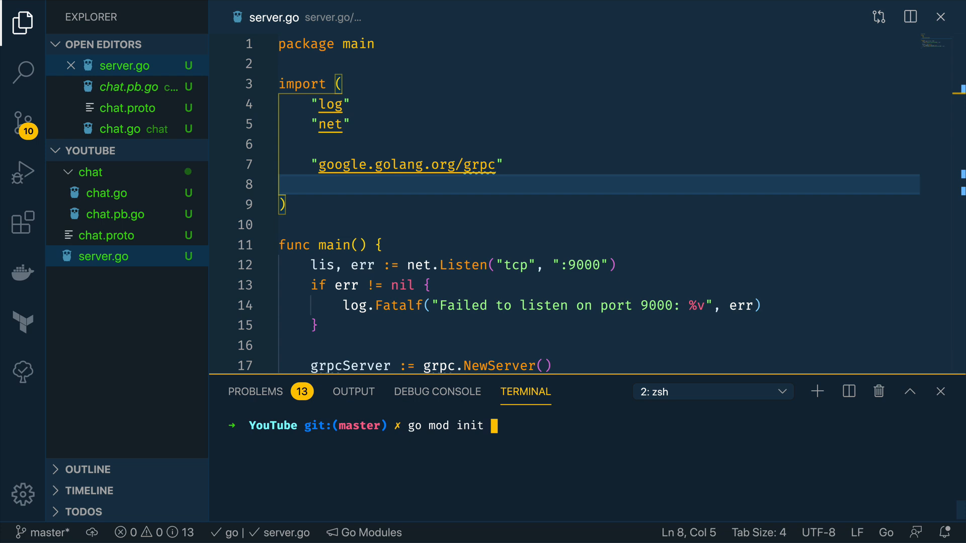
{"action": "type", "text": "github.com/t"}
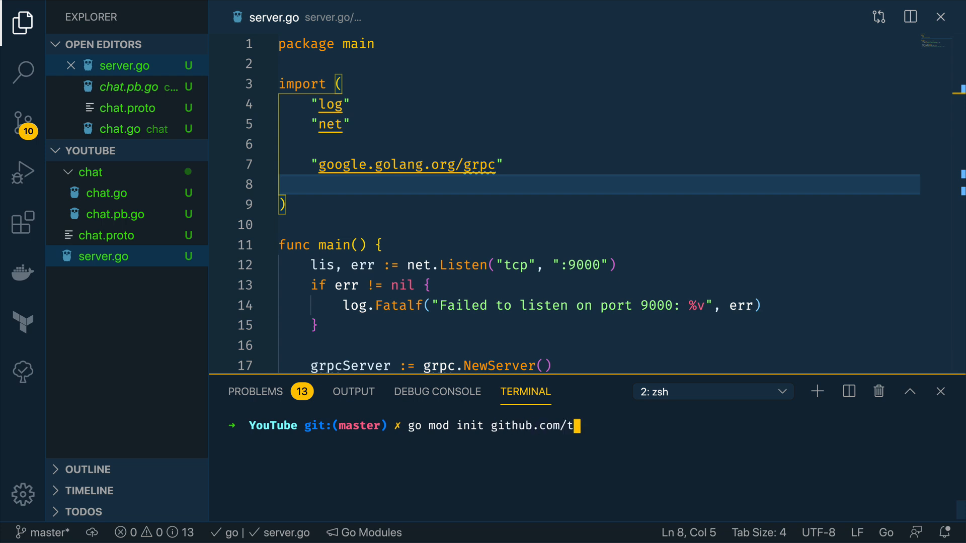
{"action": "type", "text": "utorialedge/go-"}
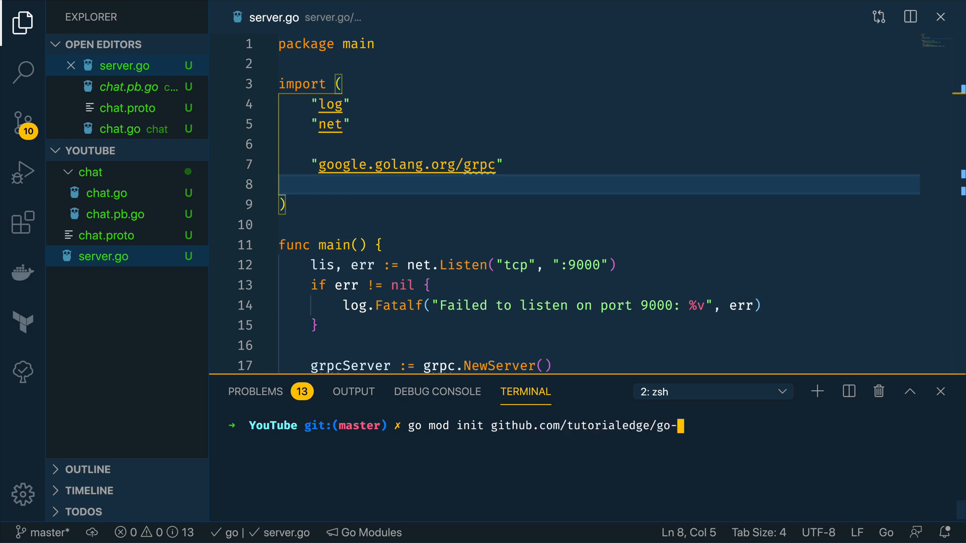
{"action": "type", "text": "grpc-bein"}
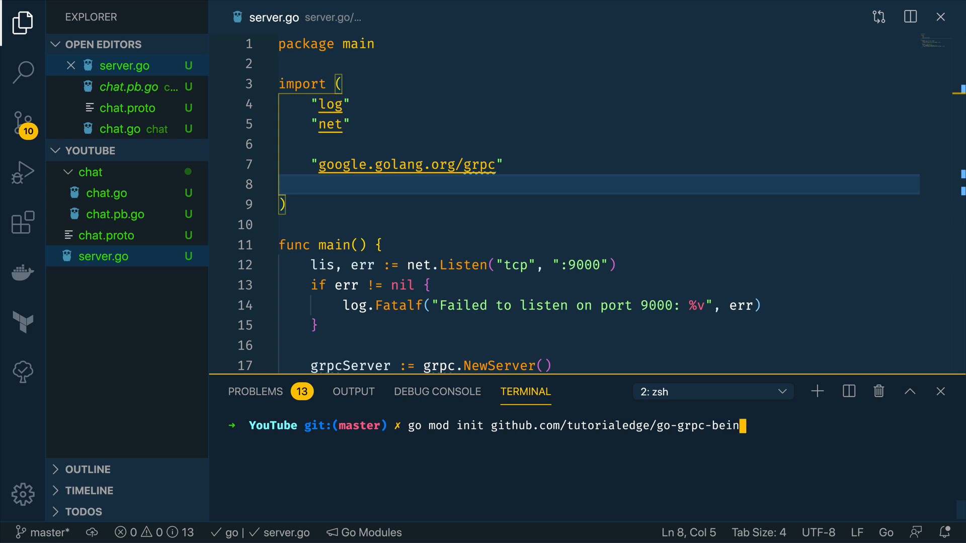
{"action": "type", "text": "tutorial"}
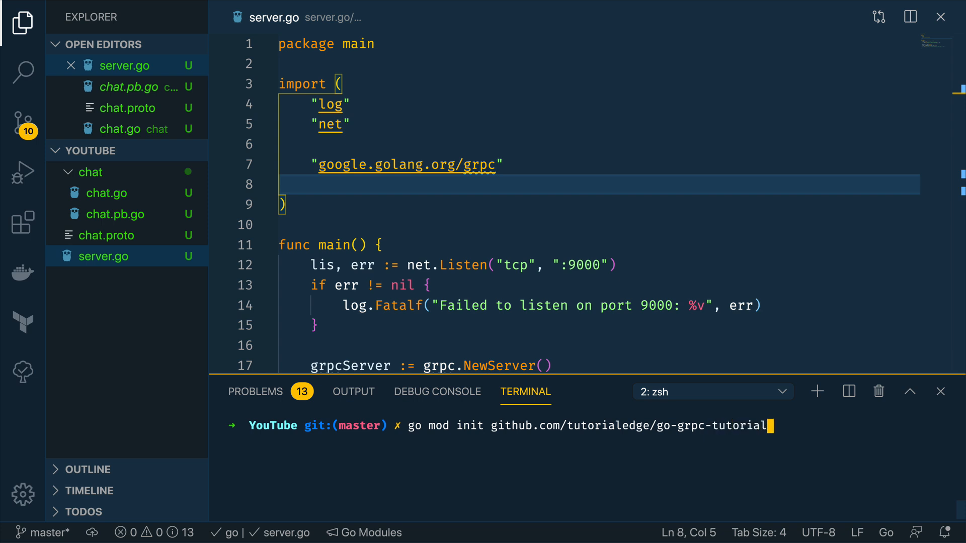
{"action": "key", "text": "Enter"}
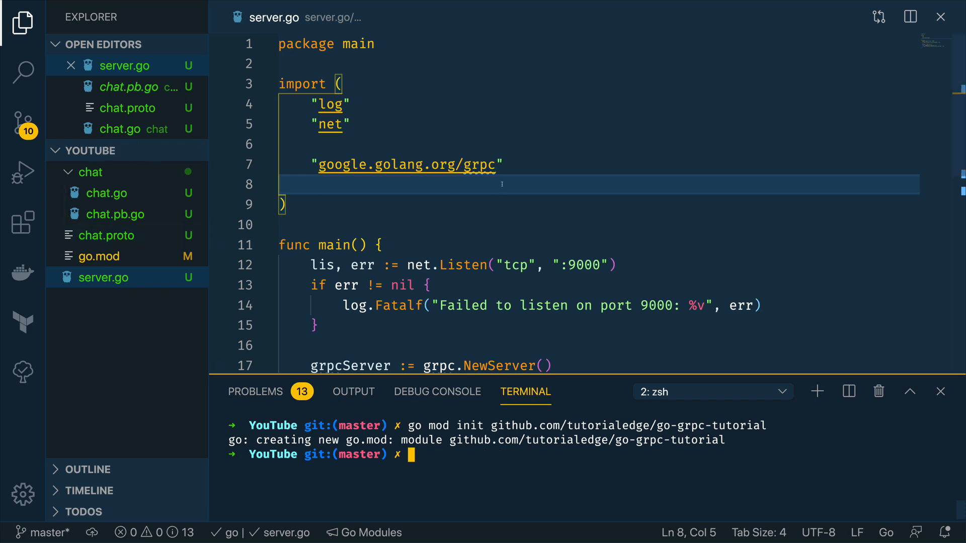
{"action": "mouse_move", "coordinate": [406, 164]}
{"action": "type", "text": "\"github.com/"}
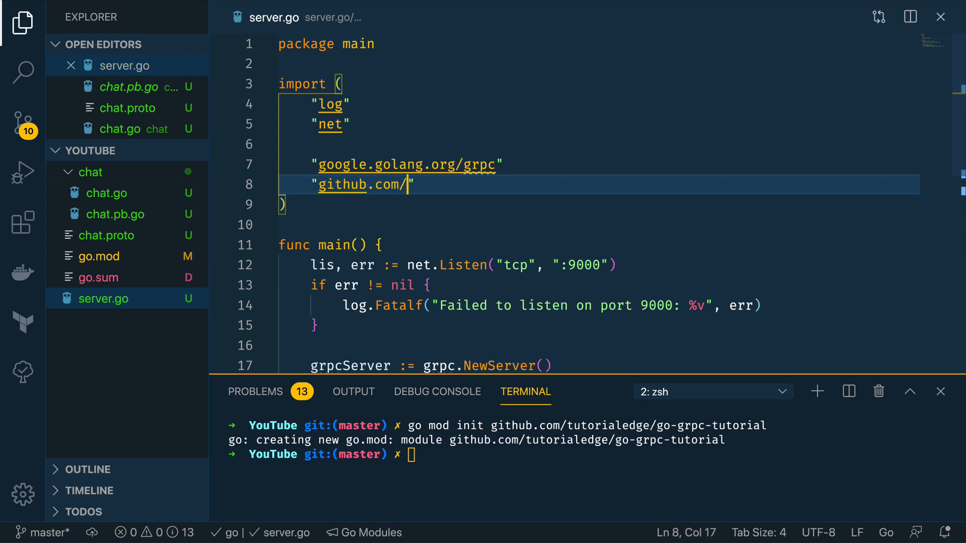
Step: Add the github.com/tutorialedge/go-grpc-tutorial/chat import path to server.go's import block
{"action": "type", "text": "tutorialedge/go"}
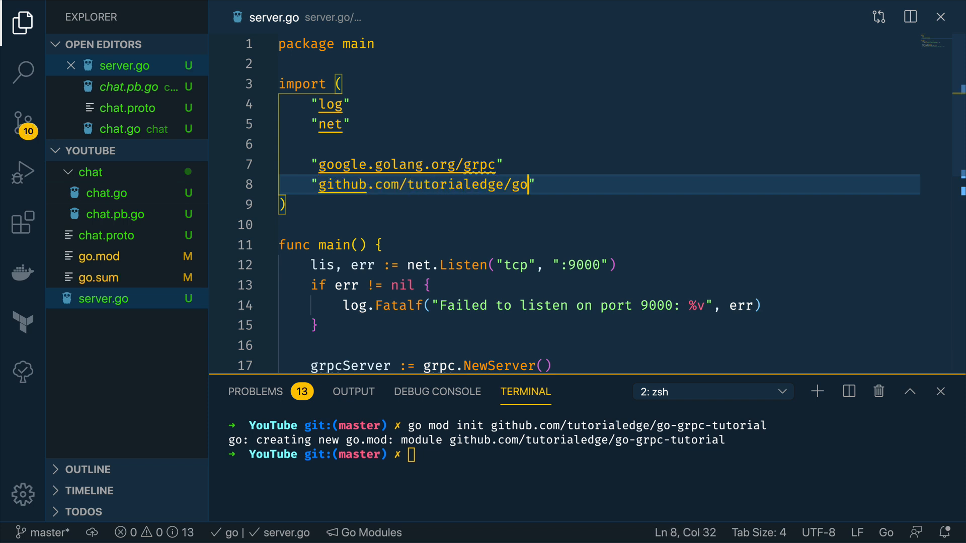
{"action": "type", "text": "-grpc-tutorial"}
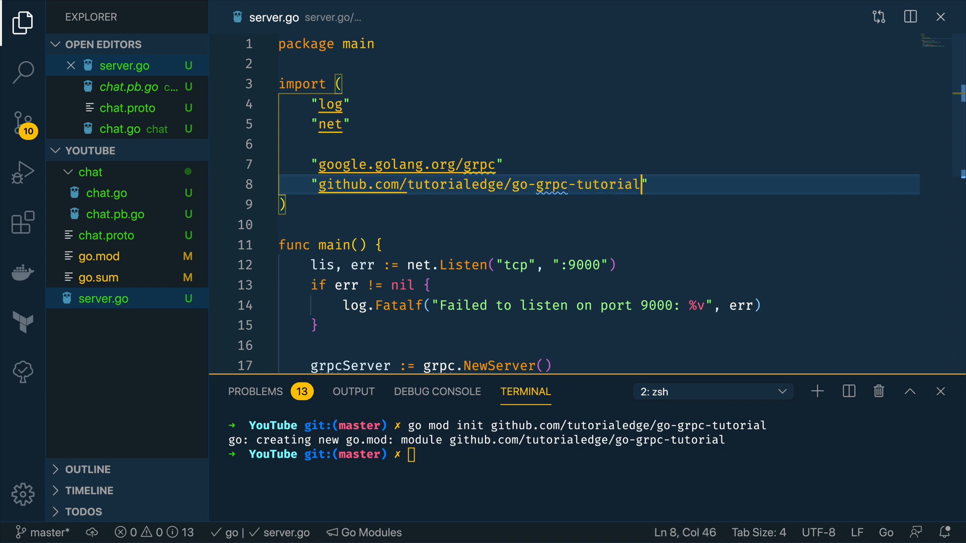
{"action": "type", "text": "/chat"}
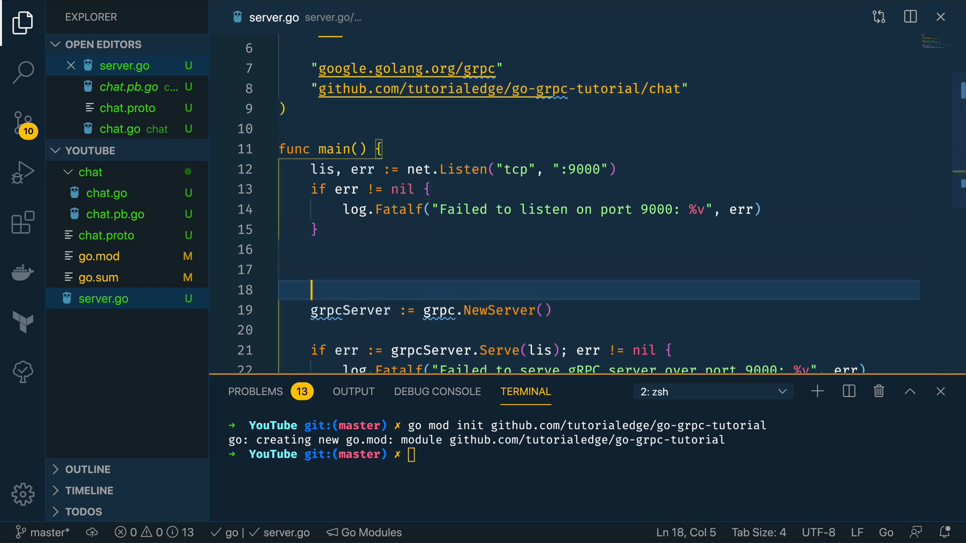
Step: Declare s := chat.Server{} inside main in server.go
{"action": "type", "text": "s :="}
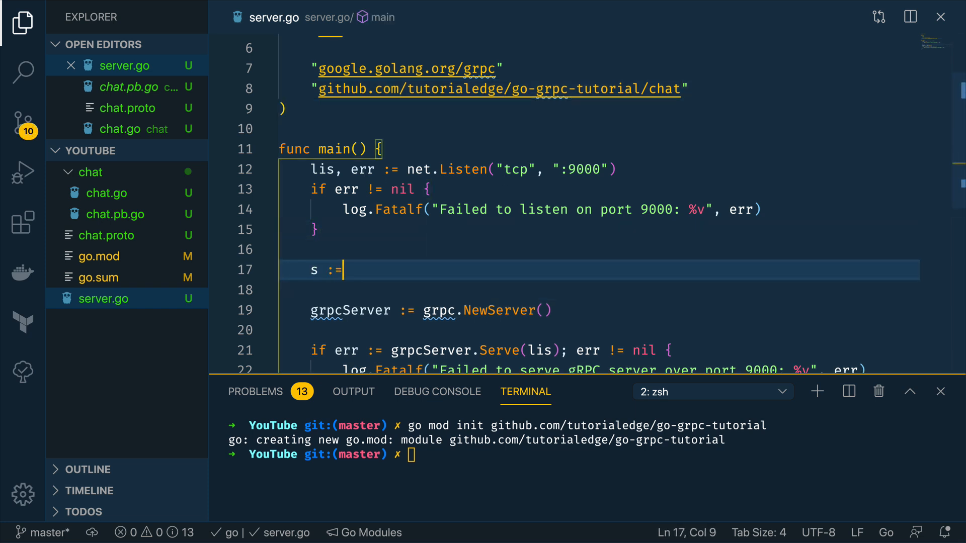
{"action": "type", "text": "chat.Server{"}
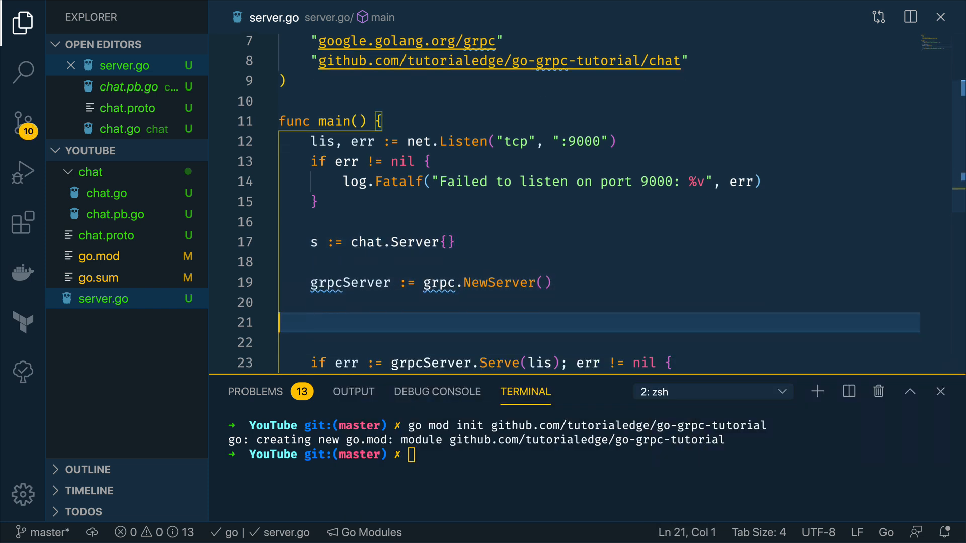
{"action": "key", "text": "Tab"}
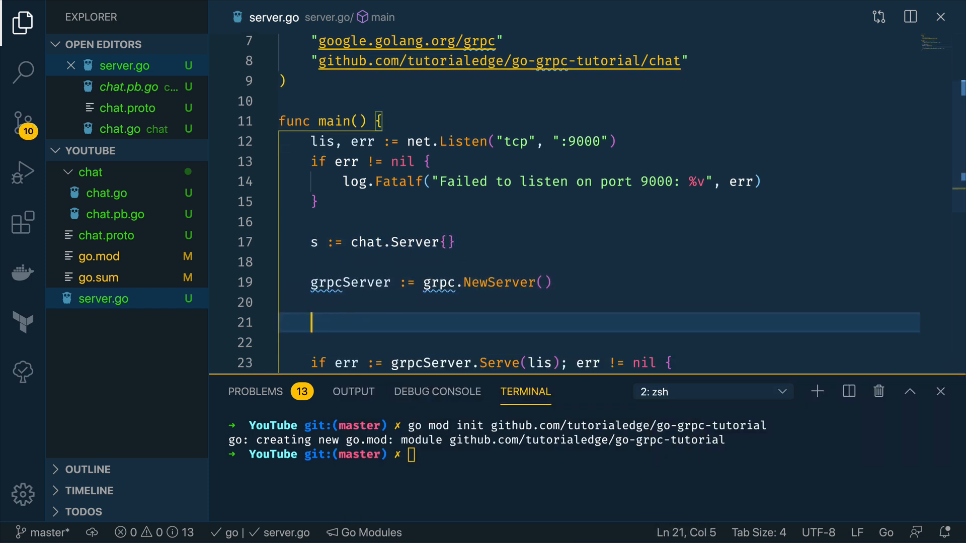
Step: Register s with chat.RegisterChatServiceServer(grpcServer, &s), then reopen chat.go
{"action": "type", "text": "chat.RegisterChatServiceServer("}
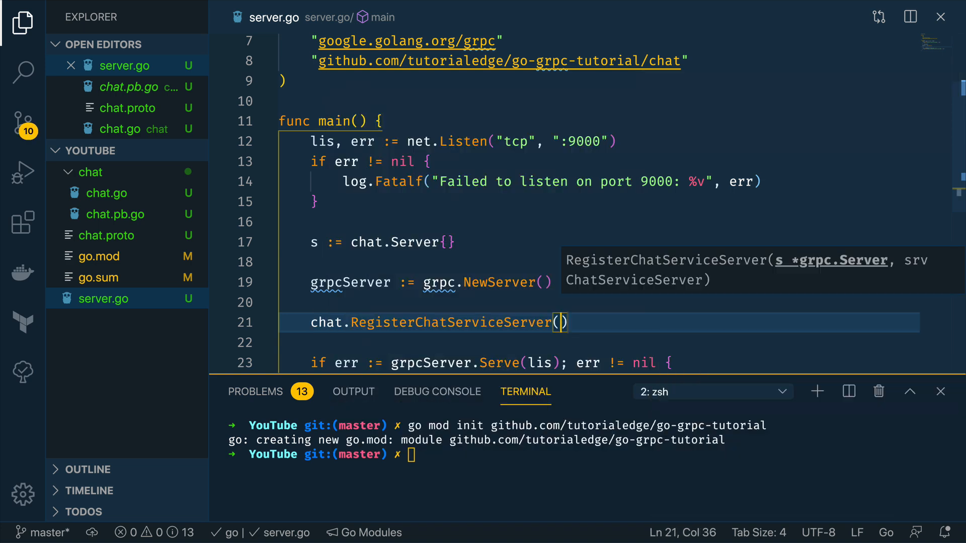
{"action": "type", "text": "g"}
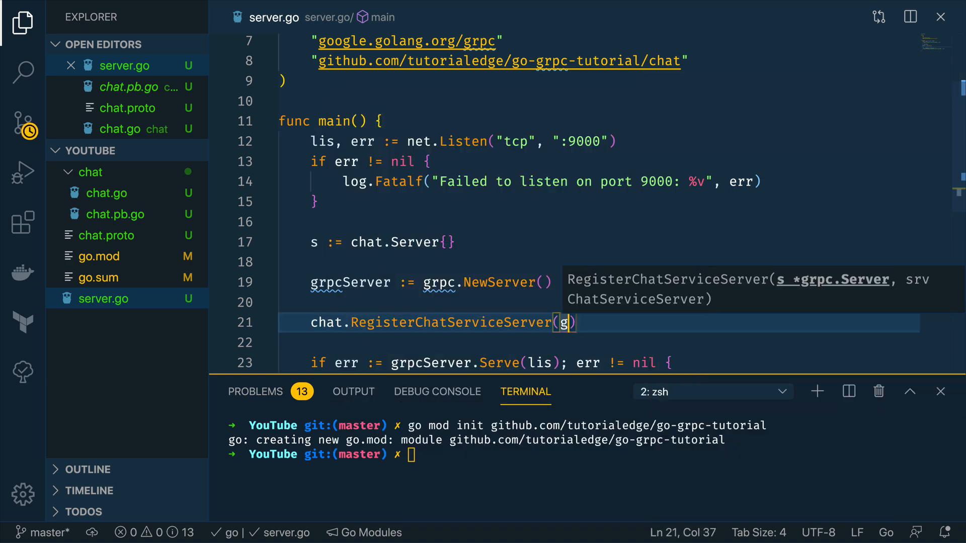
{"action": "type", "text": "rpcServer"}
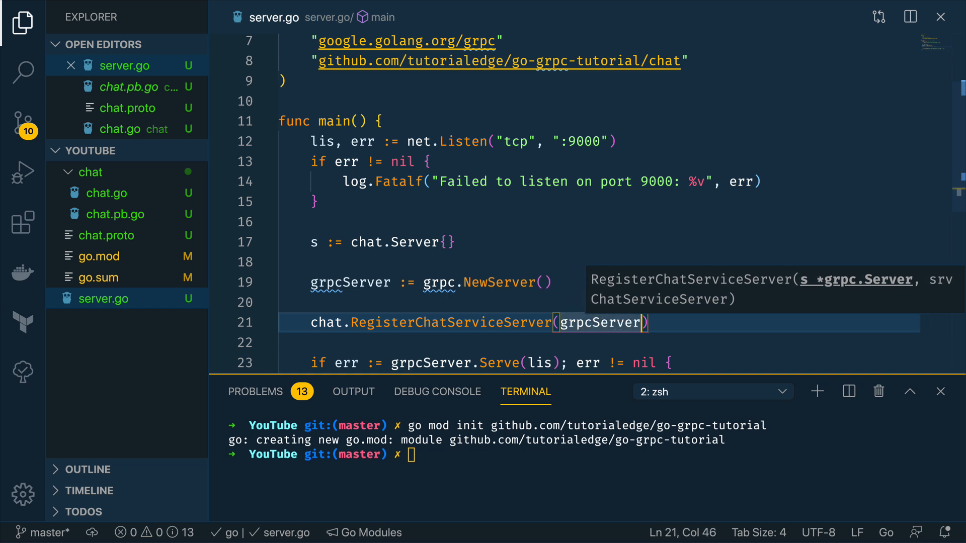
{"action": "type", "text": ", &"}
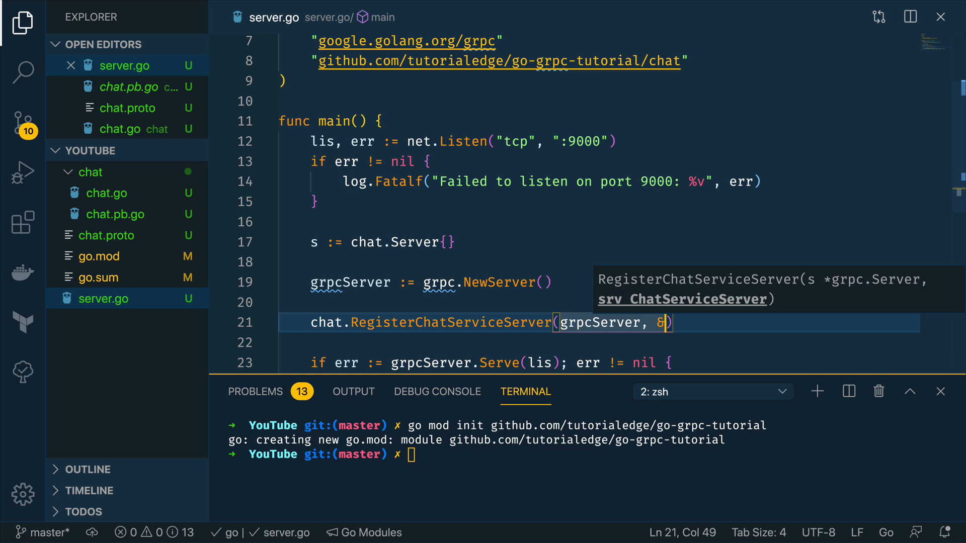
{"action": "type", "text": "s"}
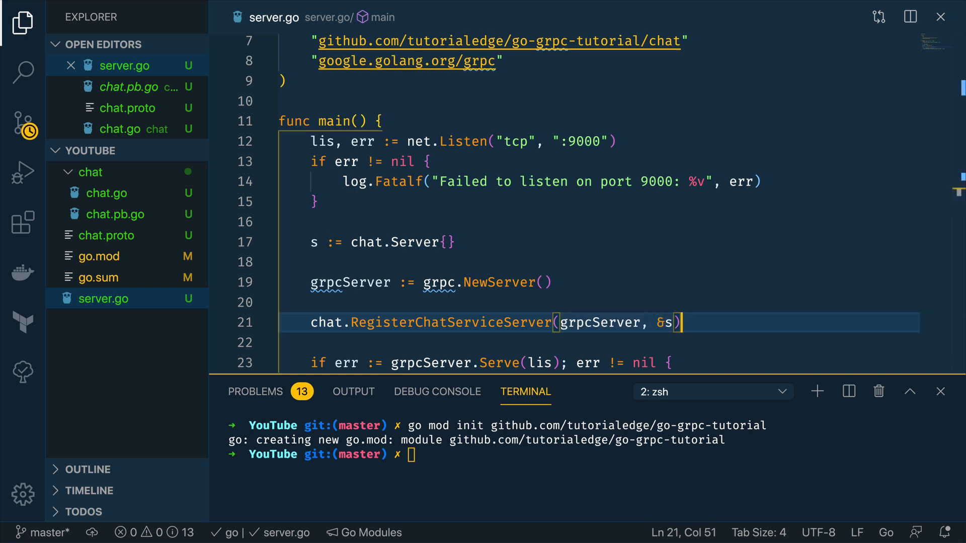
{"action": "left_click", "coordinate": [107, 193]}
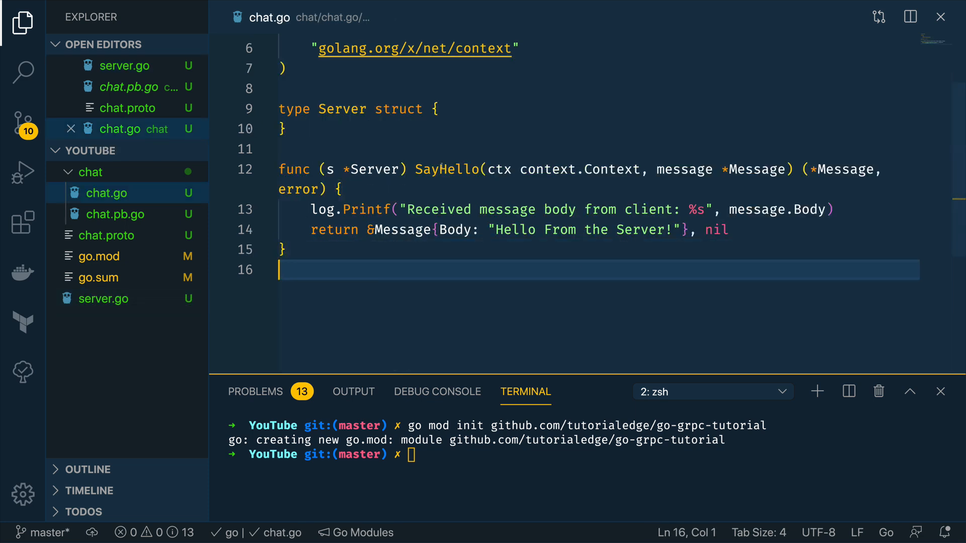
Step: Start the gRPC server by running go run server.go in the terminal
{"action": "double_click", "coordinate": [447, 169]}
{"action": "type", "text": "go"}
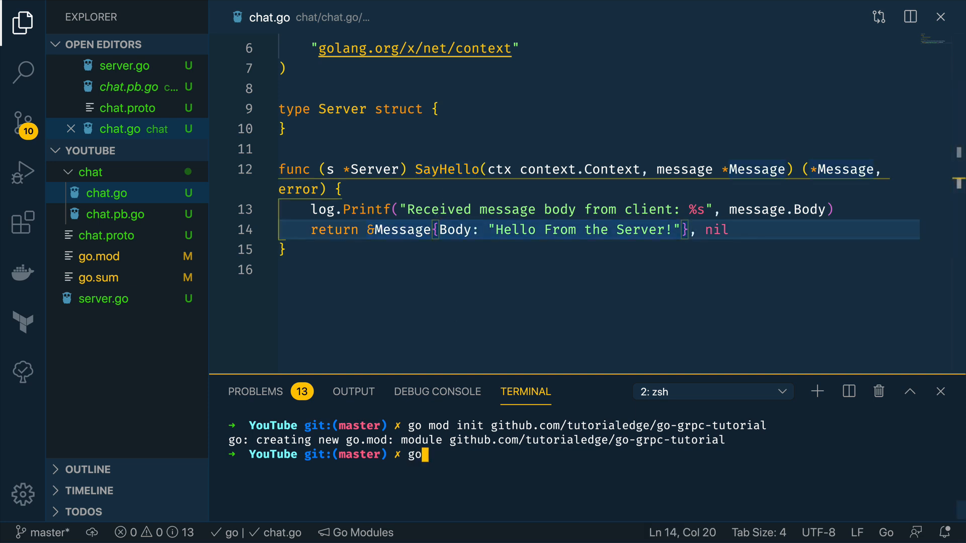
{"action": "type", "text": "run"}
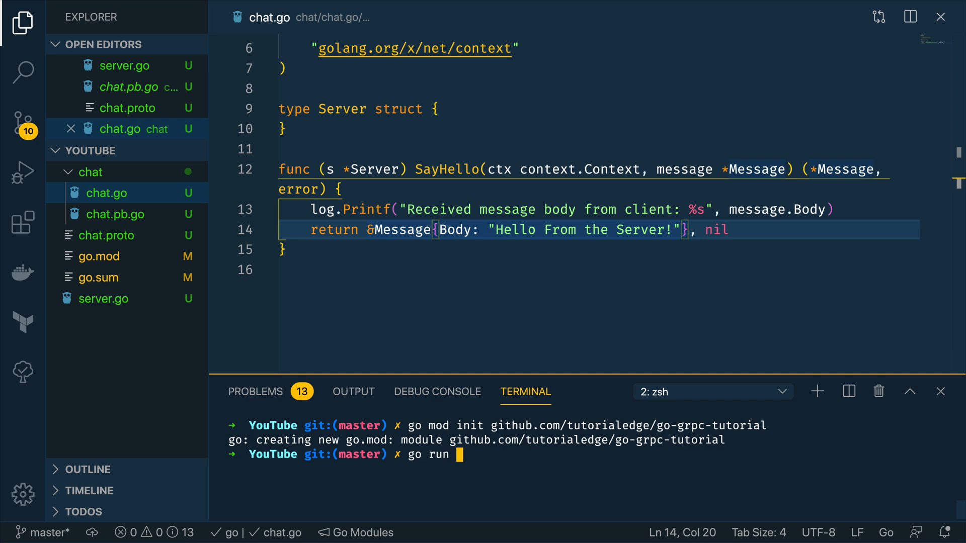
{"action": "type", "text": "m"}
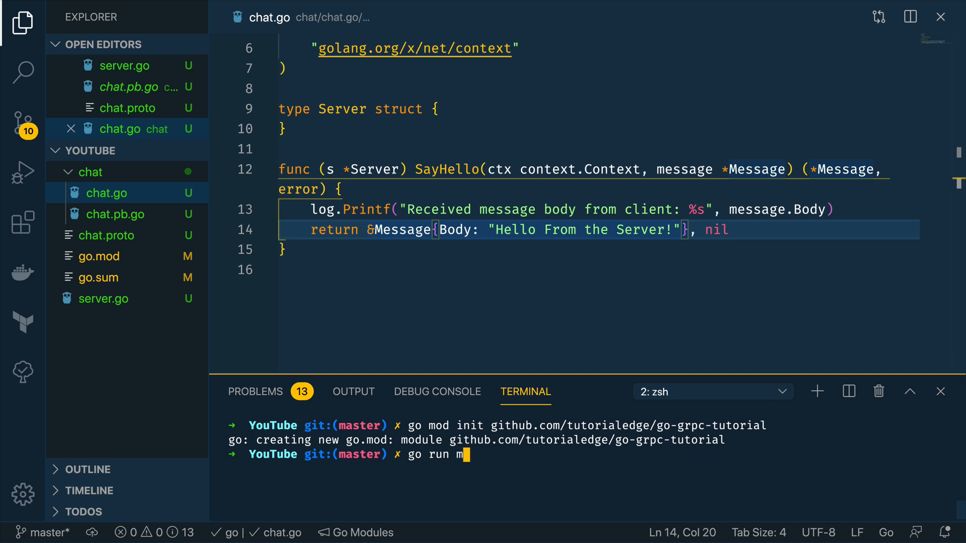
{"action": "type", "text": "server.go"}
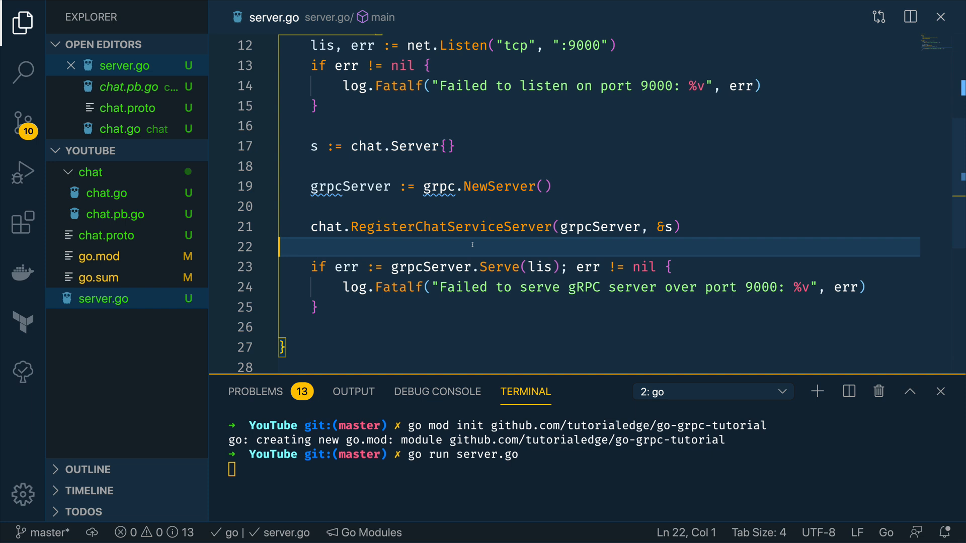
{"action": "mouse_move", "coordinate": [183, 204]}
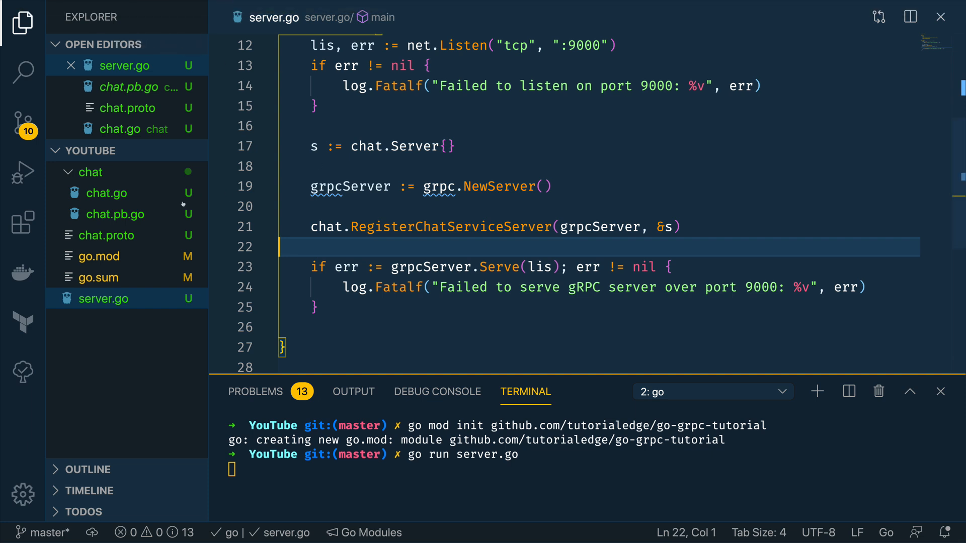
{"action": "left_click", "coordinate": [107, 236]}
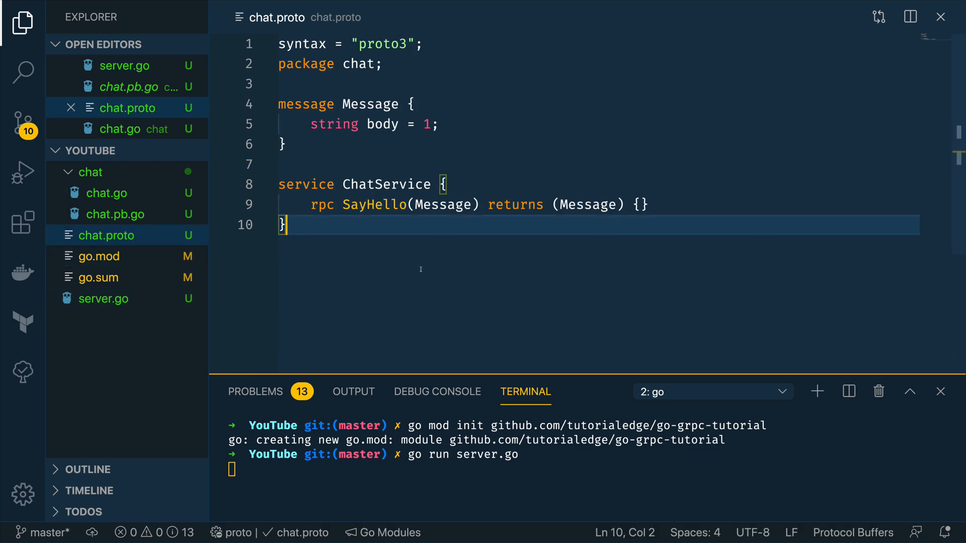
{"action": "mouse_move", "coordinate": [369, 263]}
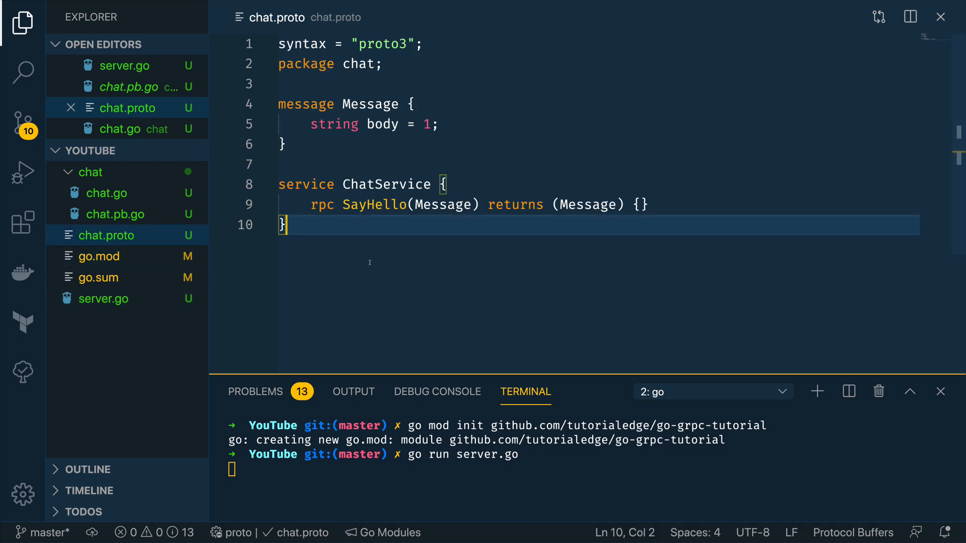
{"action": "double_click", "coordinate": [386, 184]}
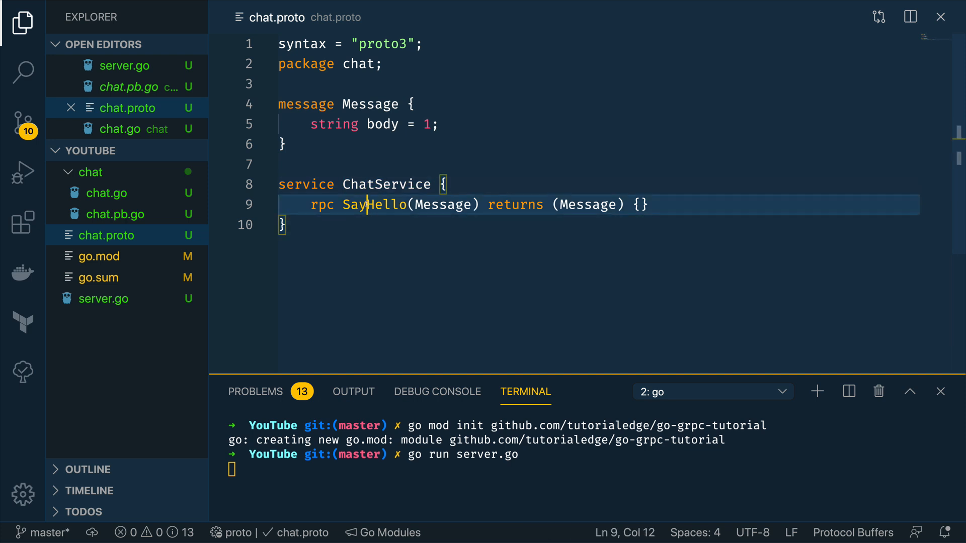
{"action": "double_click", "coordinate": [373, 205]}
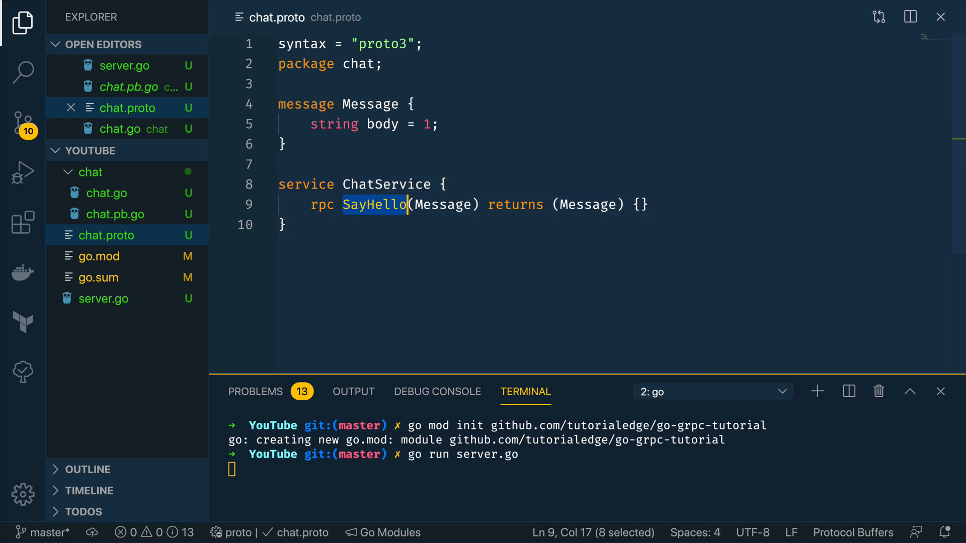
{"action": "double_click", "coordinate": [444, 205]}
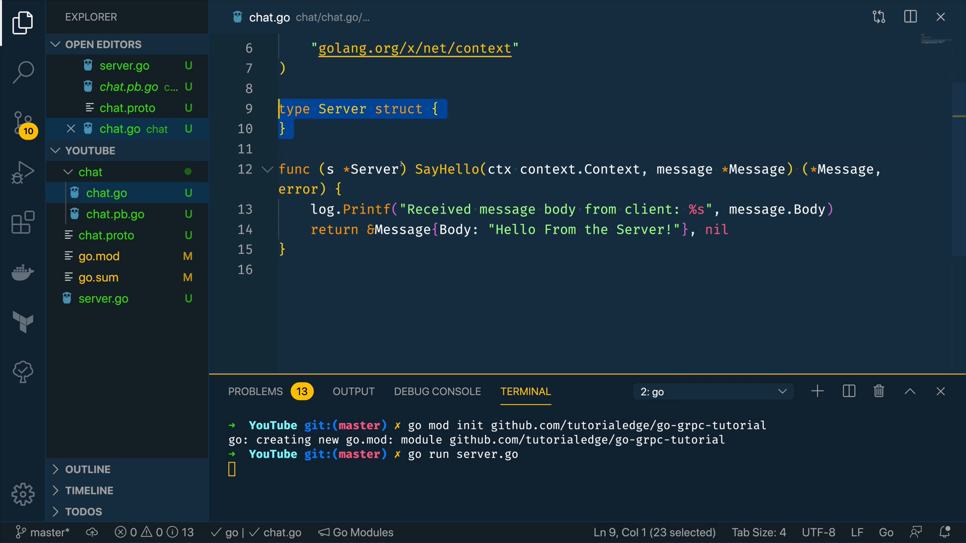
{"action": "double_click", "coordinate": [446, 170]}
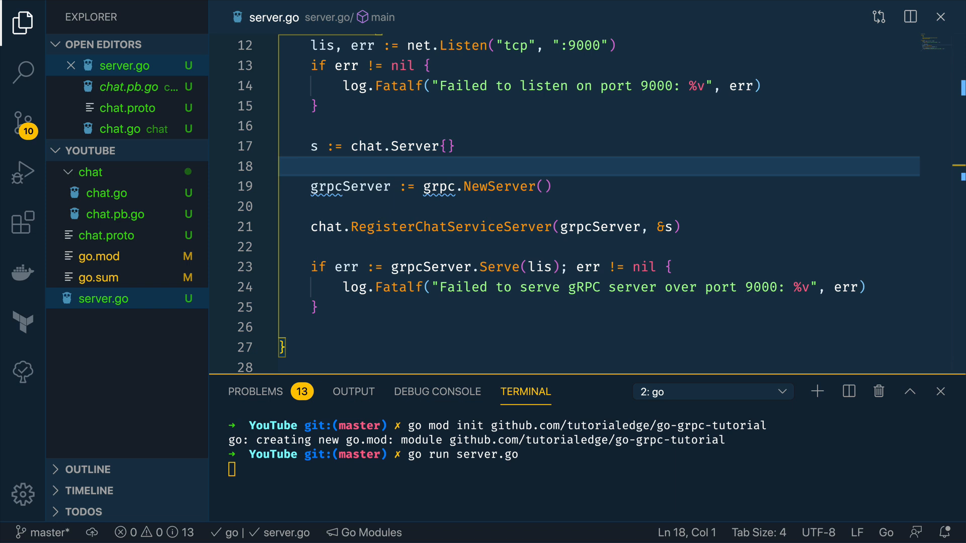
Step: Create a new client.go file declaring package main
{"action": "right_click", "coordinate": [90, 151]}
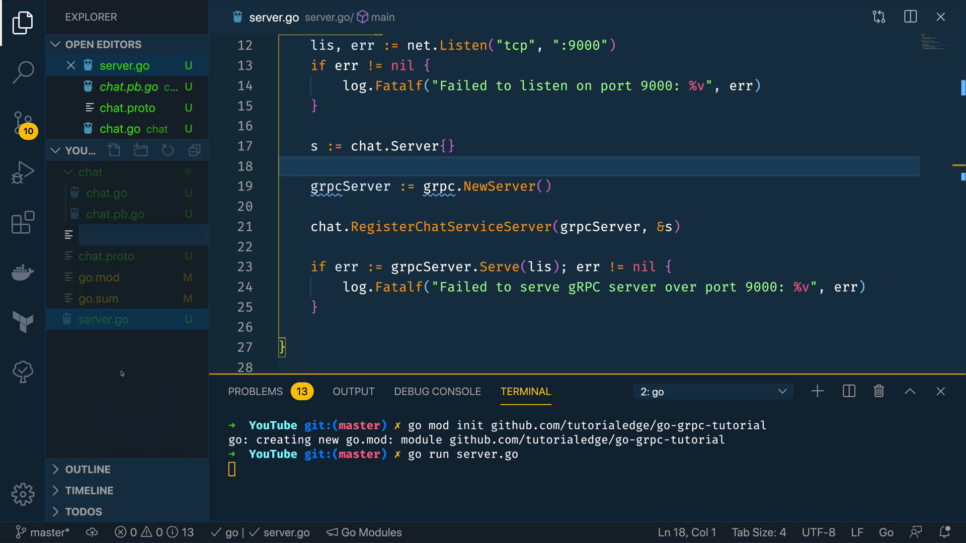
{"action": "type", "text": "client.go"}
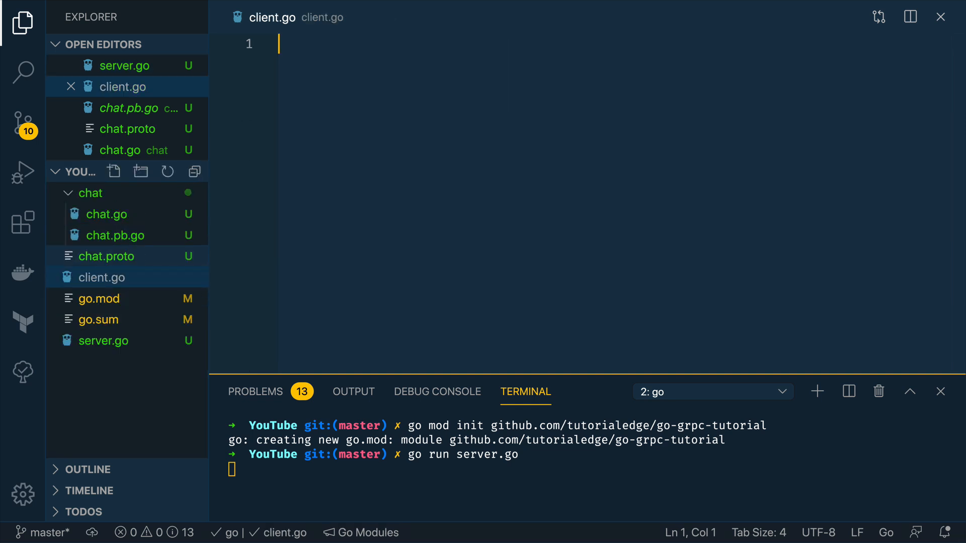
{"action": "type", "text": "pack"}
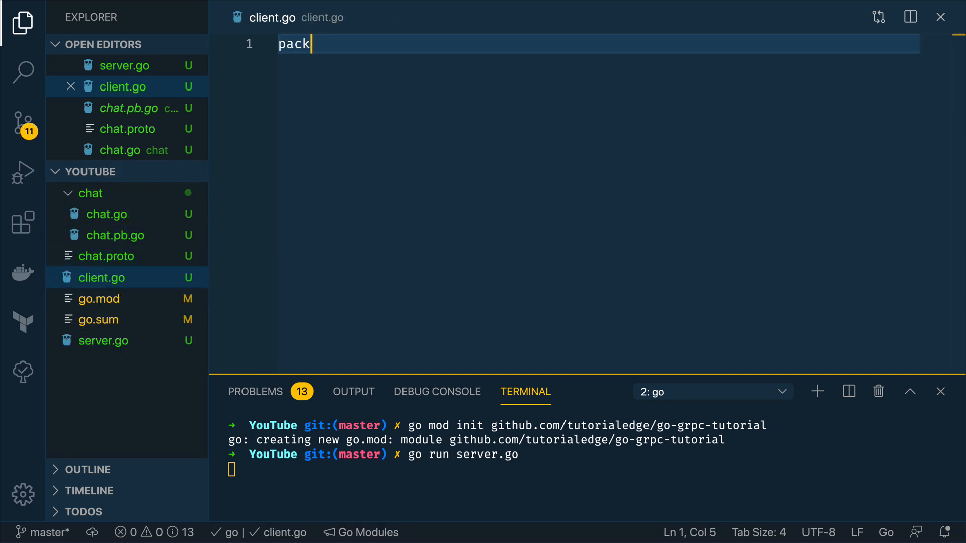
{"action": "type", "text": "age main"}
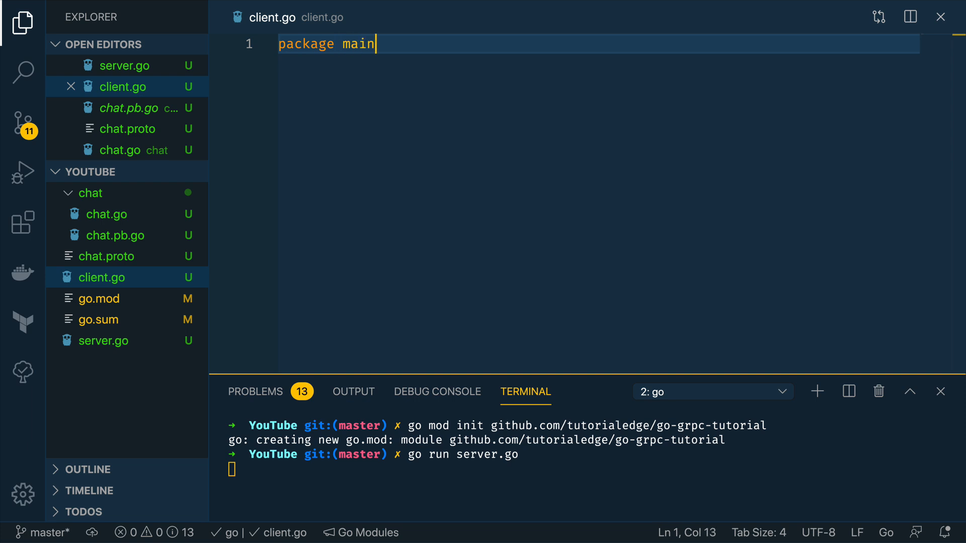
Step: Begin client.go's import block with log and golang.org/x/net/context
{"action": "type", "text": "import ("}
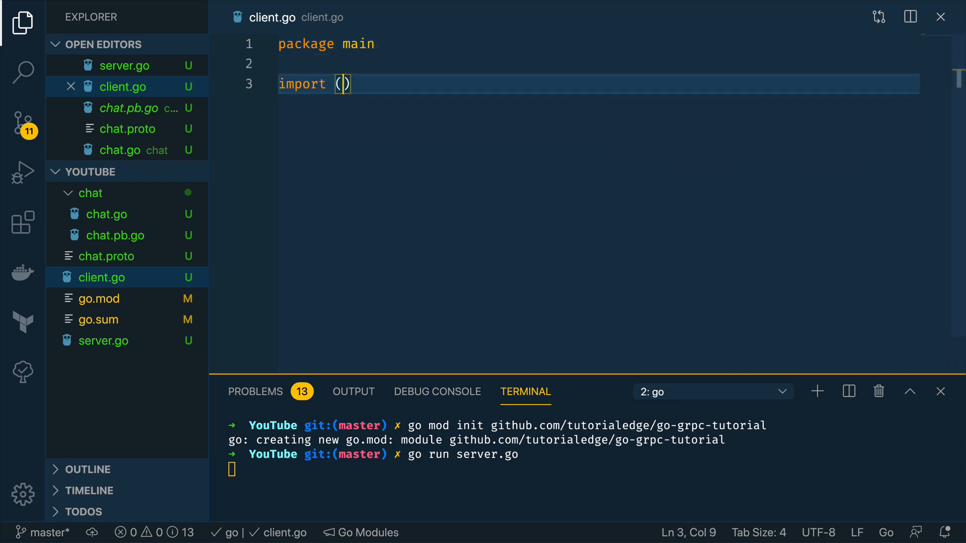
{"action": "type", "text": "\"log\""}
{"action": "type", "text": "\"golnag."}
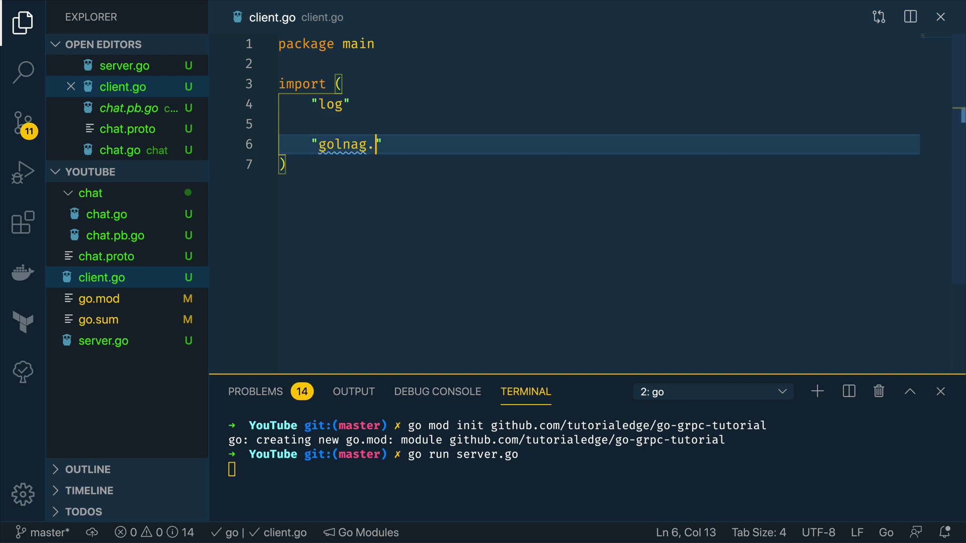
{"action": "type", "text": "org/x/net/"}
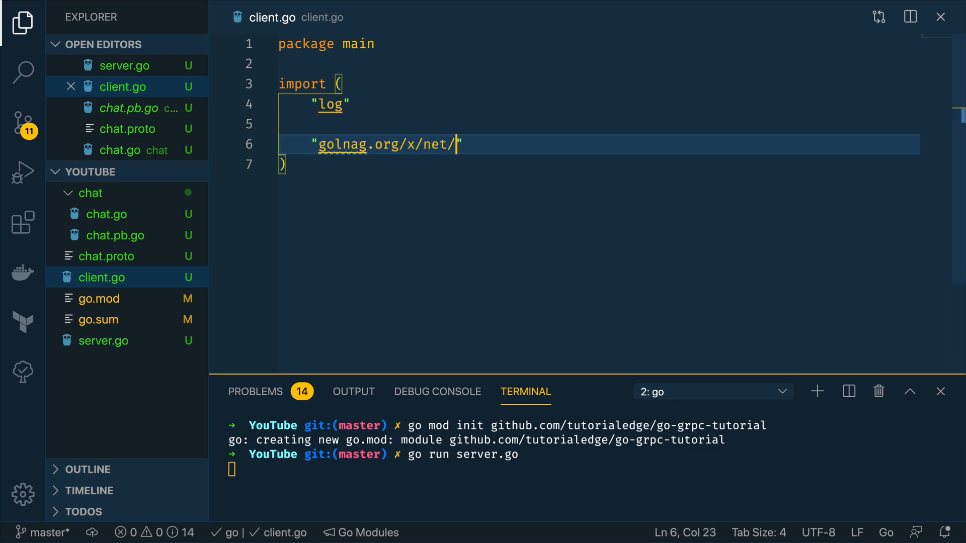
{"action": "type", "text": "context"}
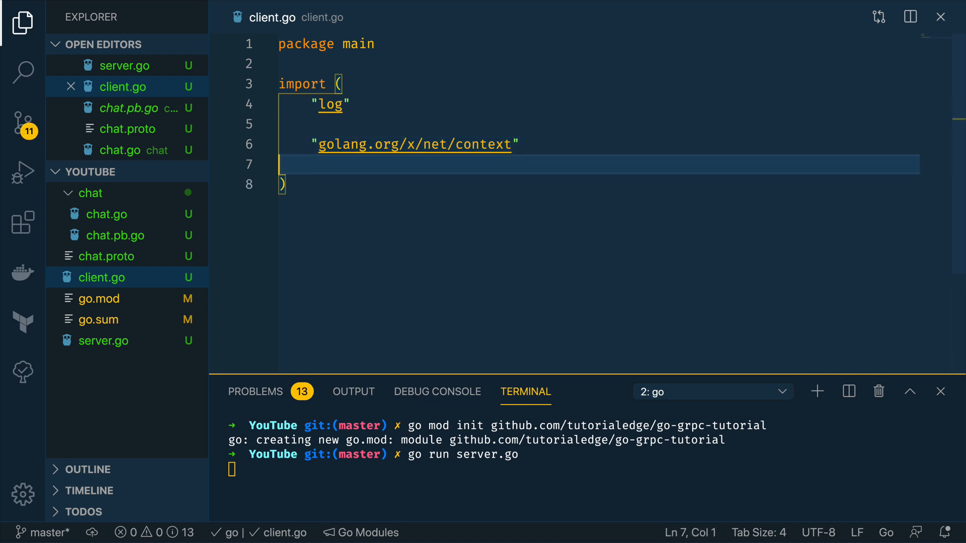
Step: Add google.golang.org/grpc and github.com/tutorialedge/go-grpc-tutorial/chat to the imports
{"action": "type", "text": "\"\""}
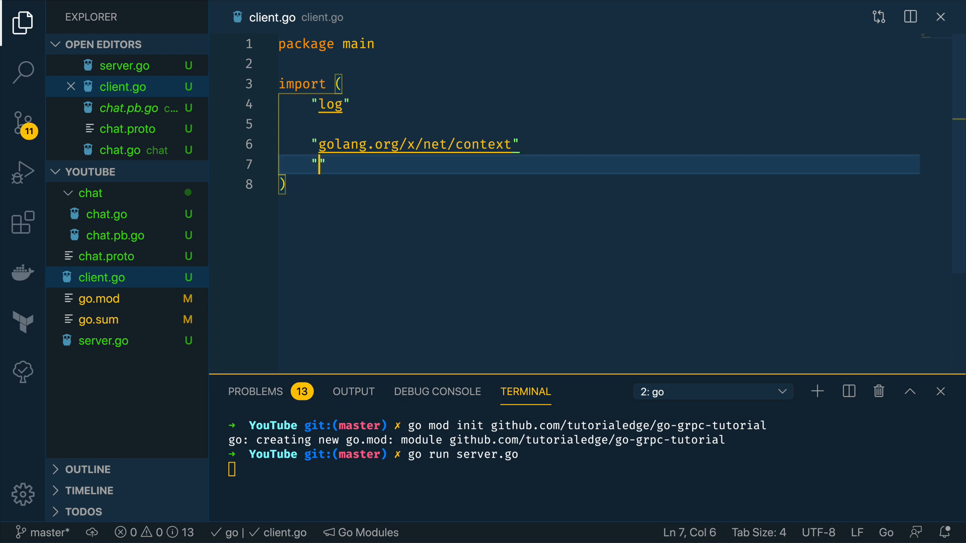
{"action": "type", "text": "go"}
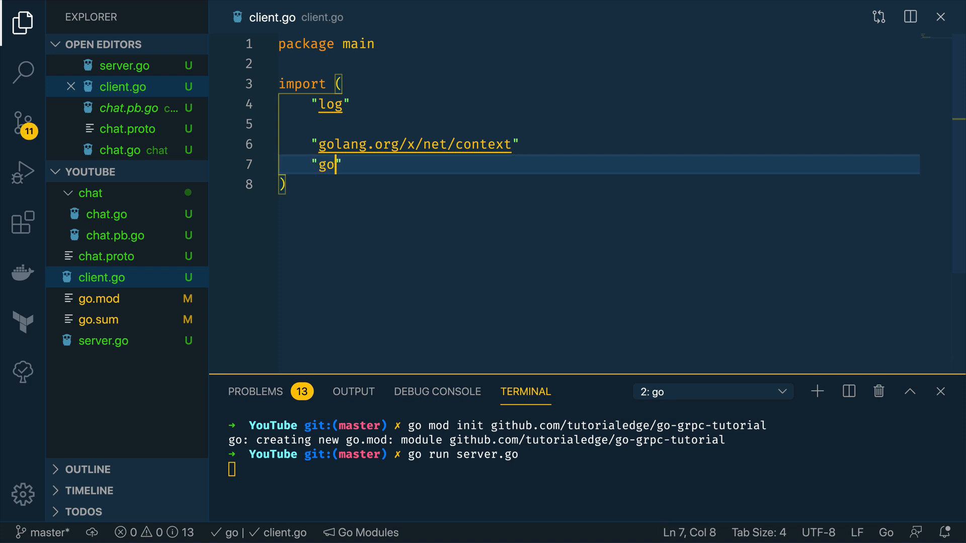
{"action": "type", "text": "ogle."}
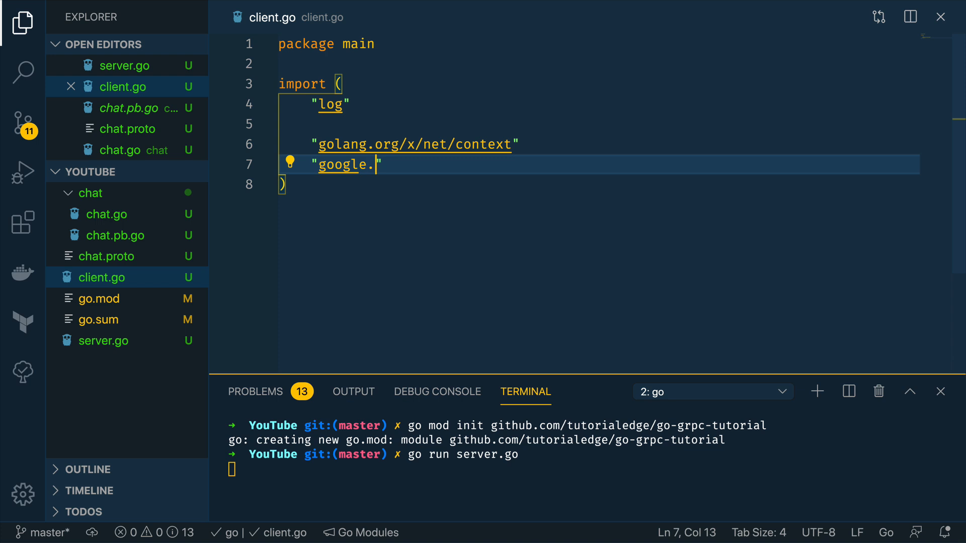
{"action": "type", "text": "golang.org/grpc"}
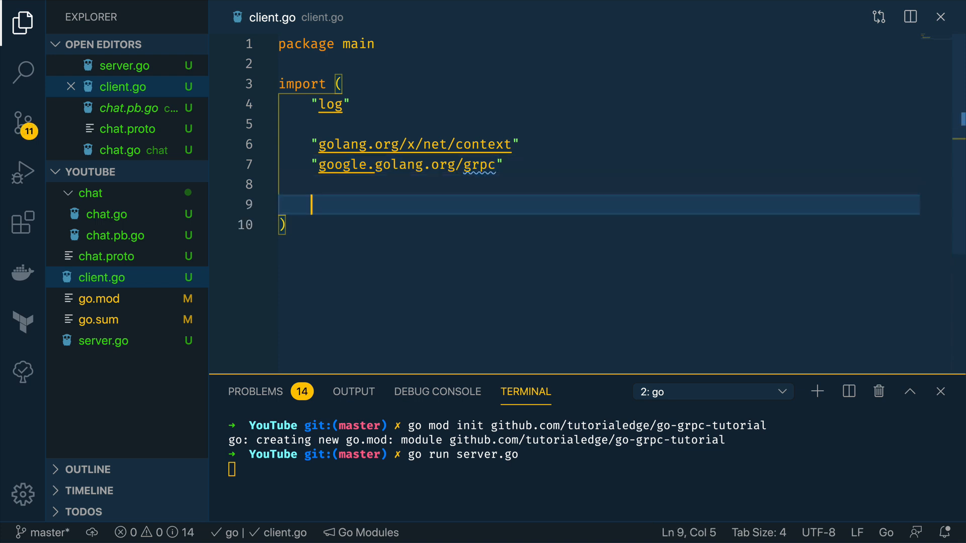
{"action": "type", "text": "\""}
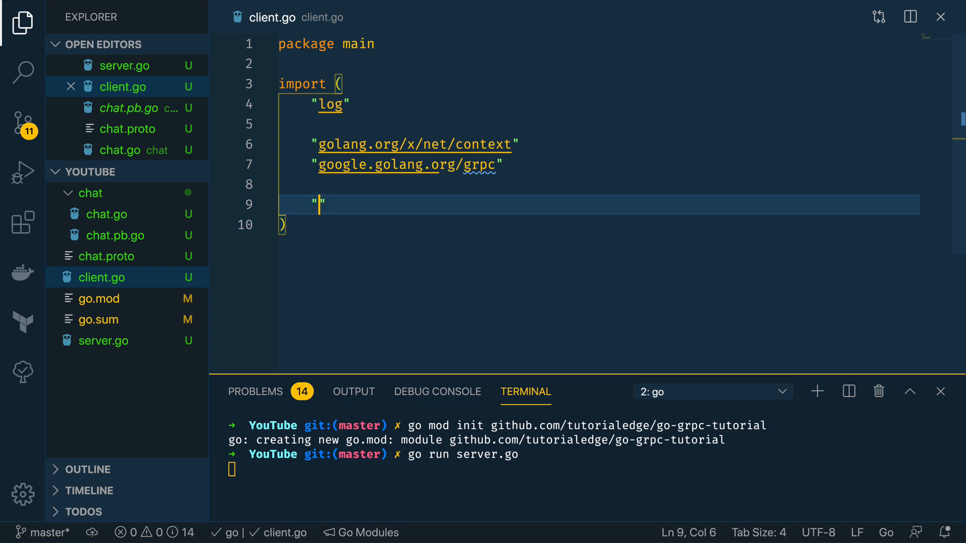
{"action": "type", "text": "github.com/tuto"}
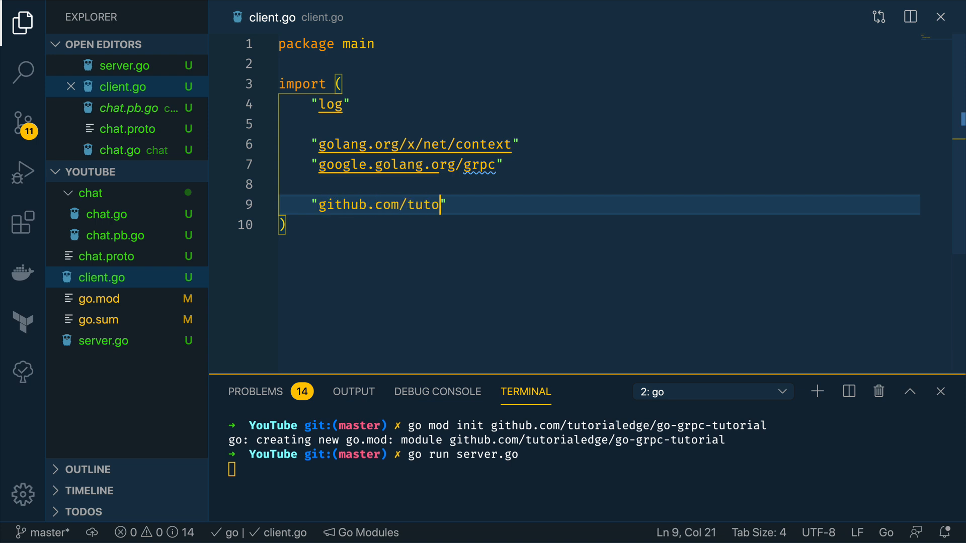
{"action": "type", "text": "rialedge/go-"}
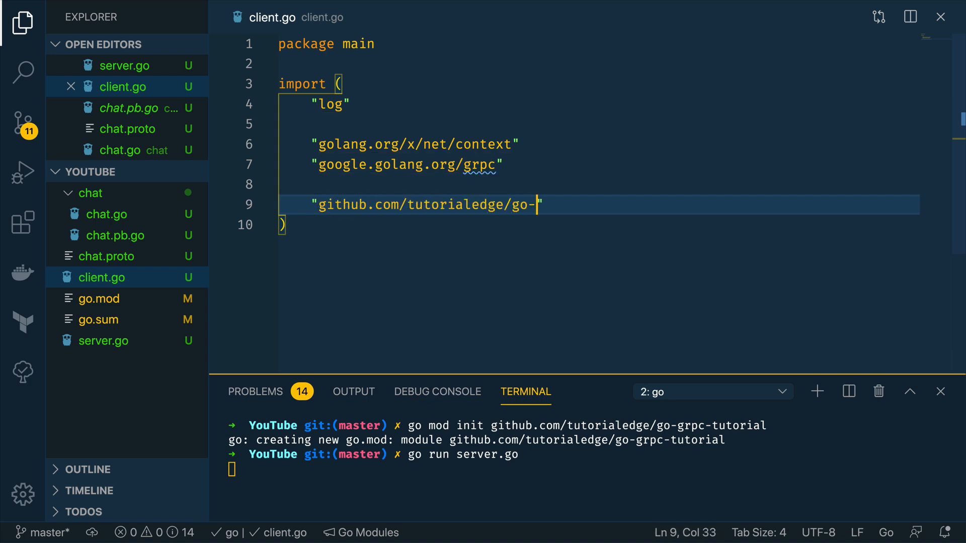
{"action": "type", "text": "grpc"}
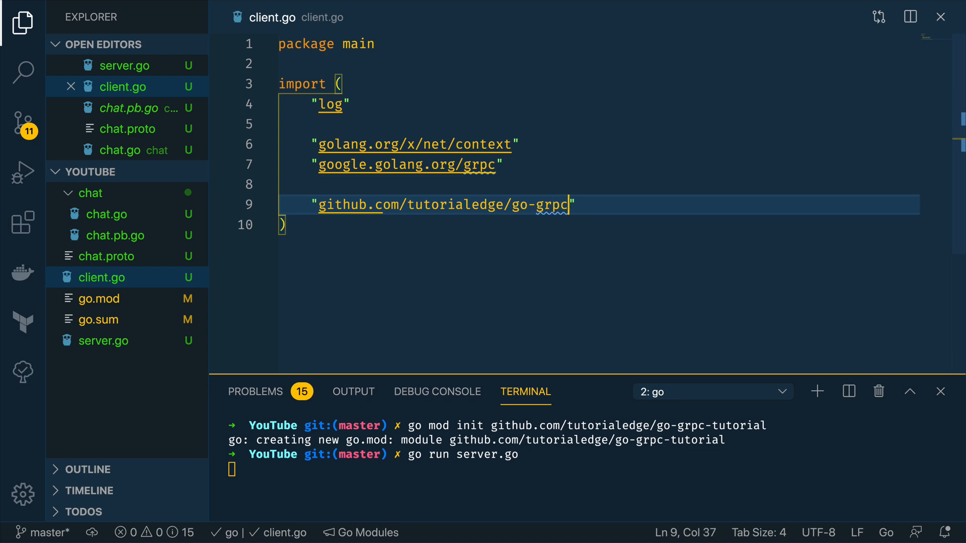
{"action": "type", "text": "-tutorial/chat"}
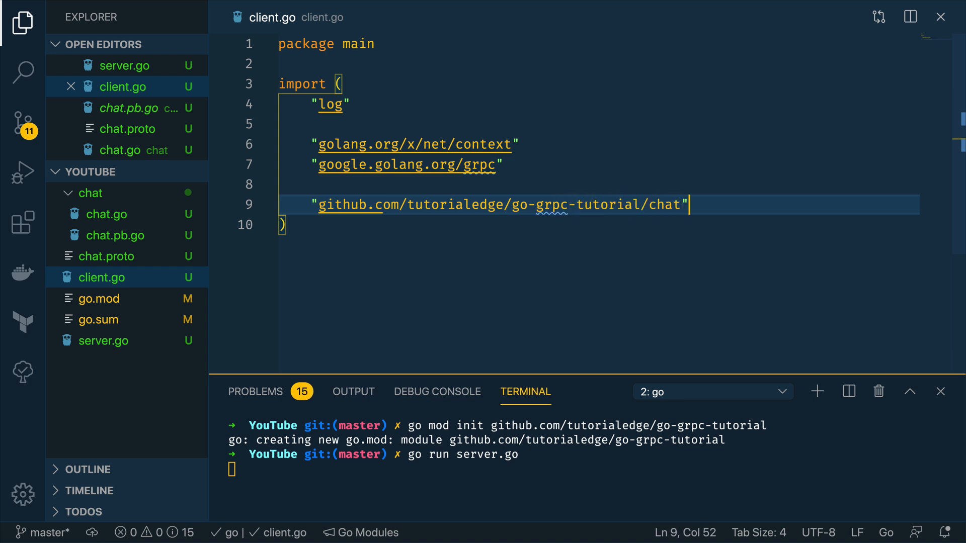
{"action": "key", "text": "Enter"}
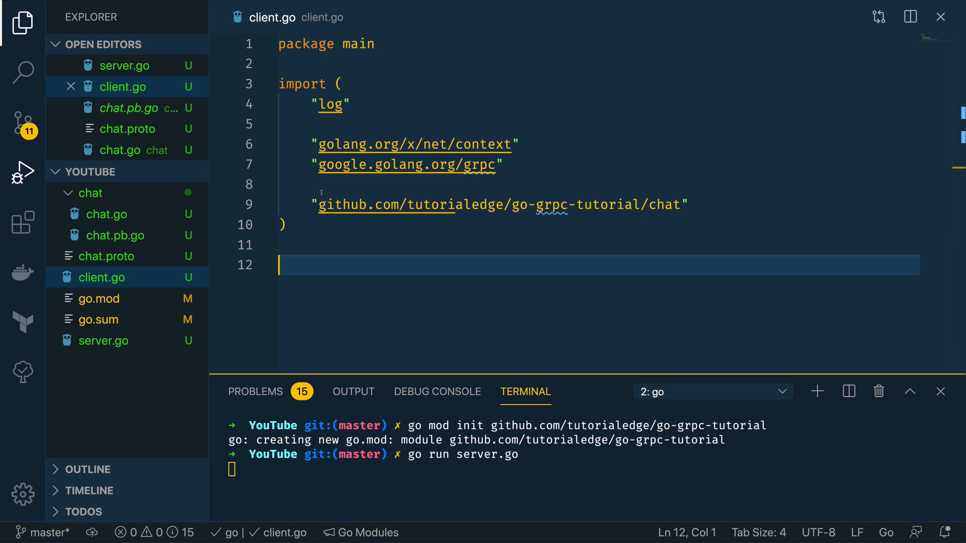
Step: Write func main declaring conn and dialing ":9000" with grpc.Dial and grpc.WithInsecure()
{"action": "type", "text": "func m"}
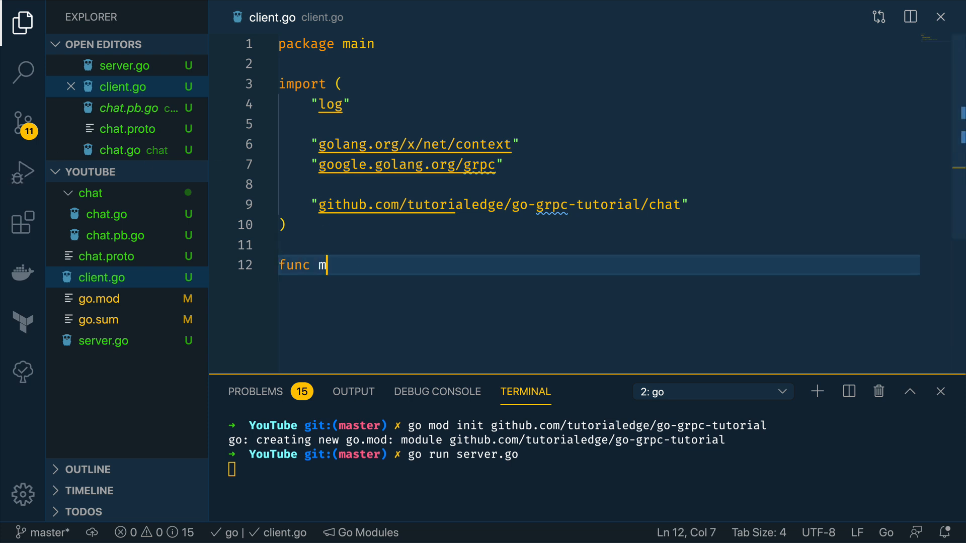
{"action": "type", "text": "ain() {"}
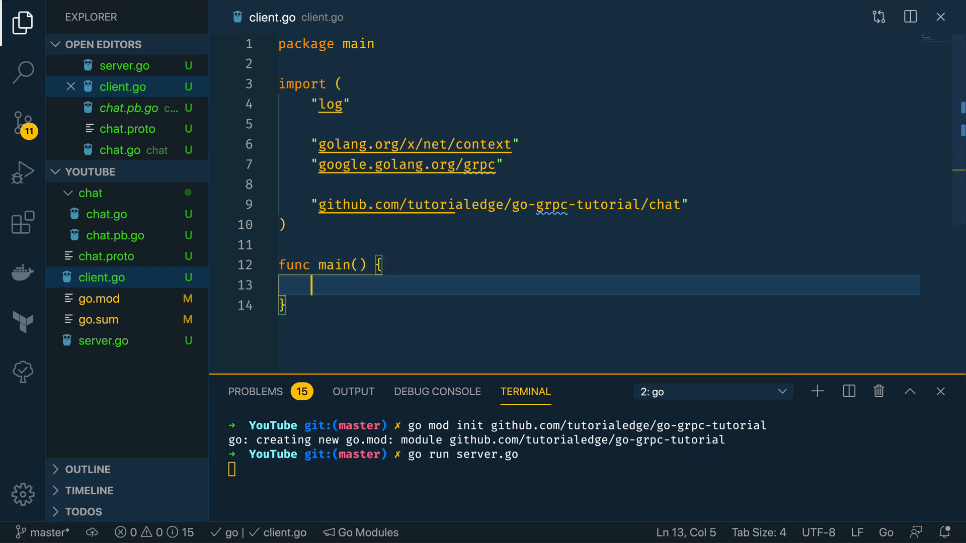
{"action": "type", "text": "var conn *"}
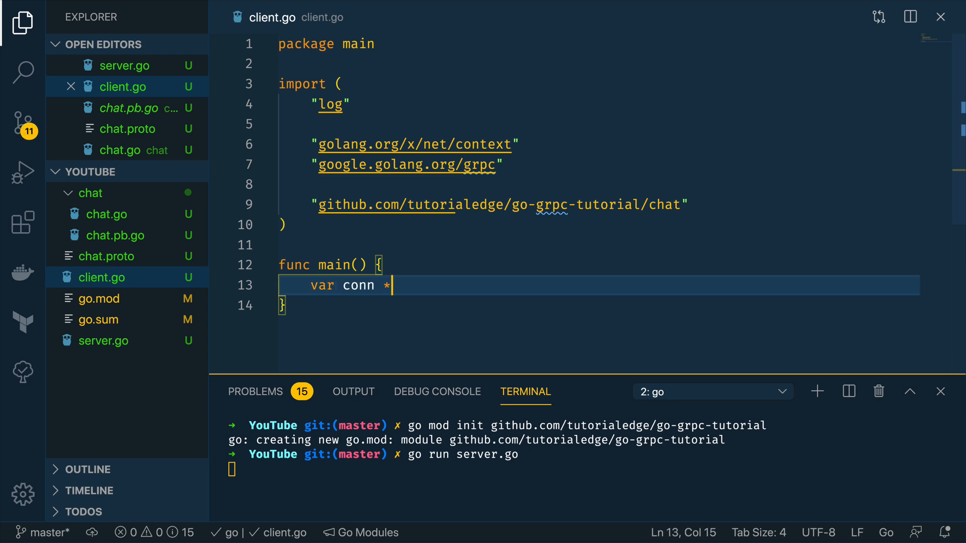
{"action": "type", "text": "grpc.CLi"}
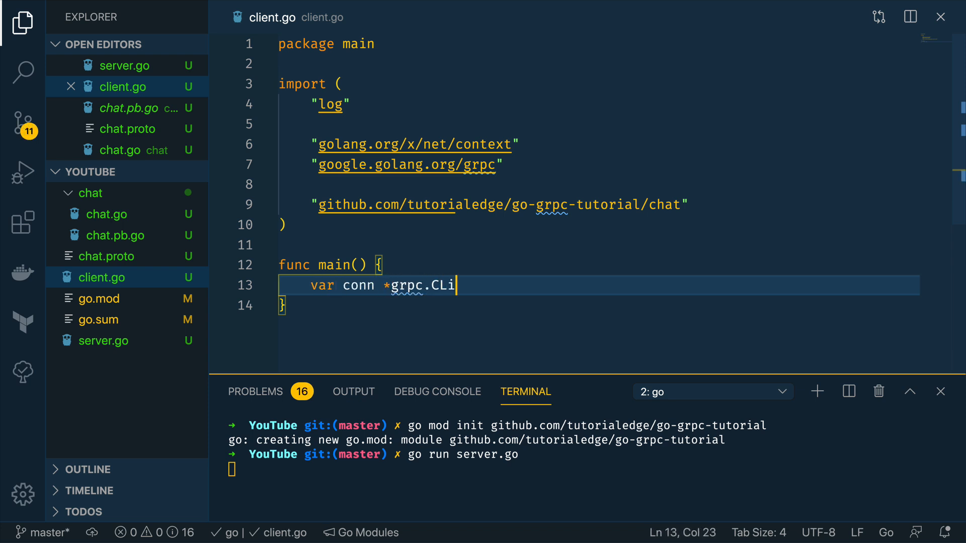
{"action": "type", "text": "ientC"}
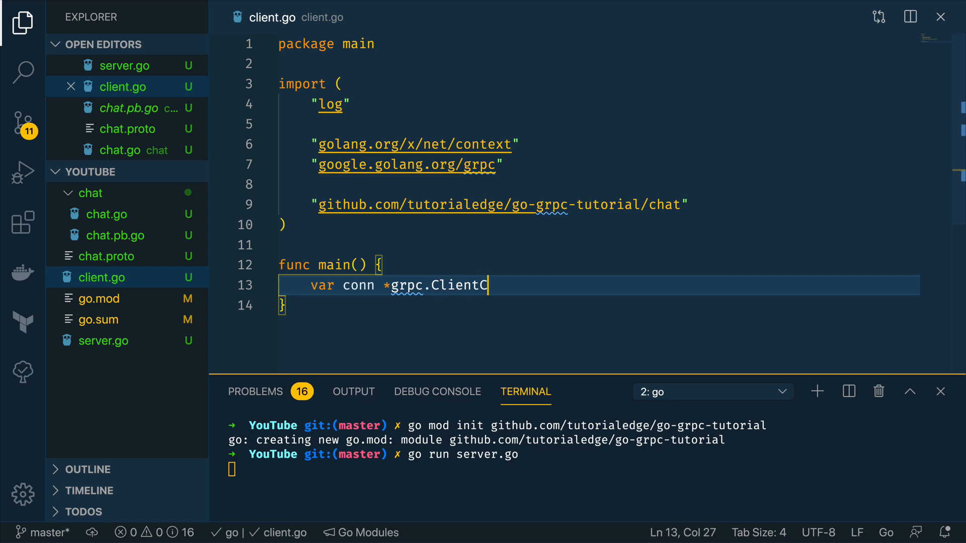
{"action": "type", "text": "onn"}
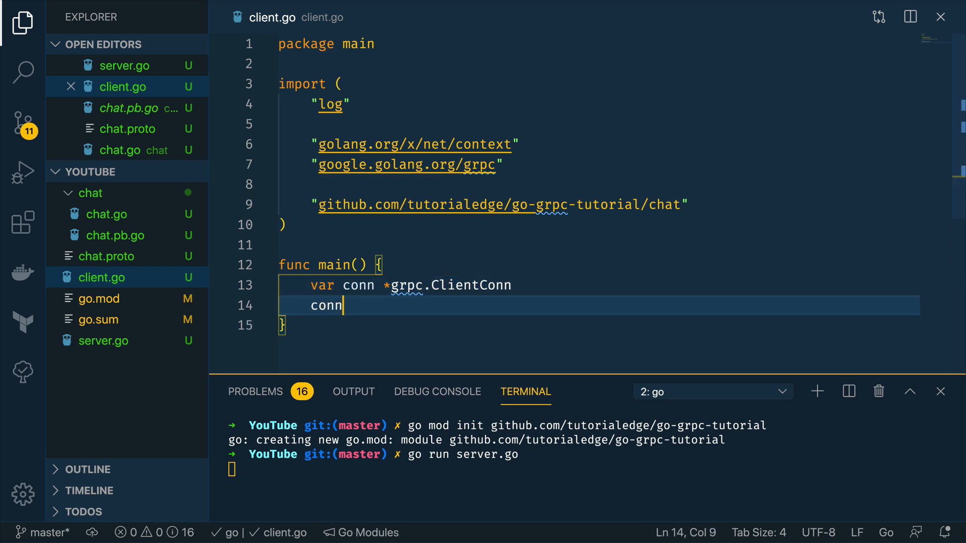
{"action": "type", "text": ", err :="}
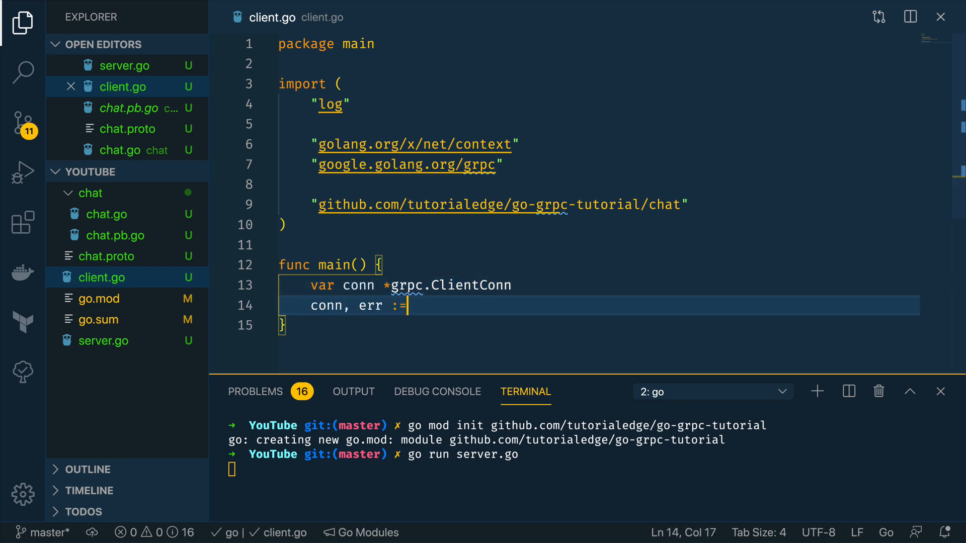
{"action": "type", "text": "grpc.Dial"}
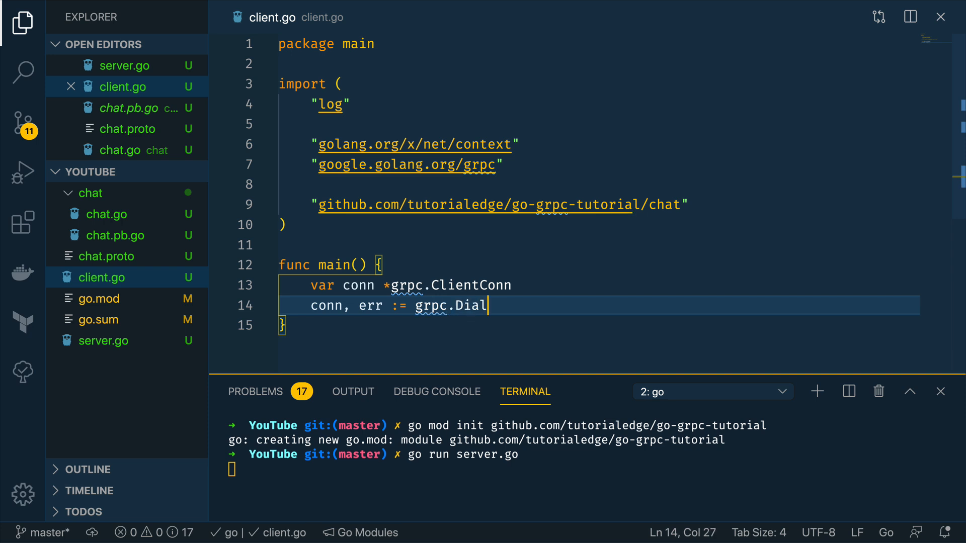
{"action": "type", "text": "(\":\""}
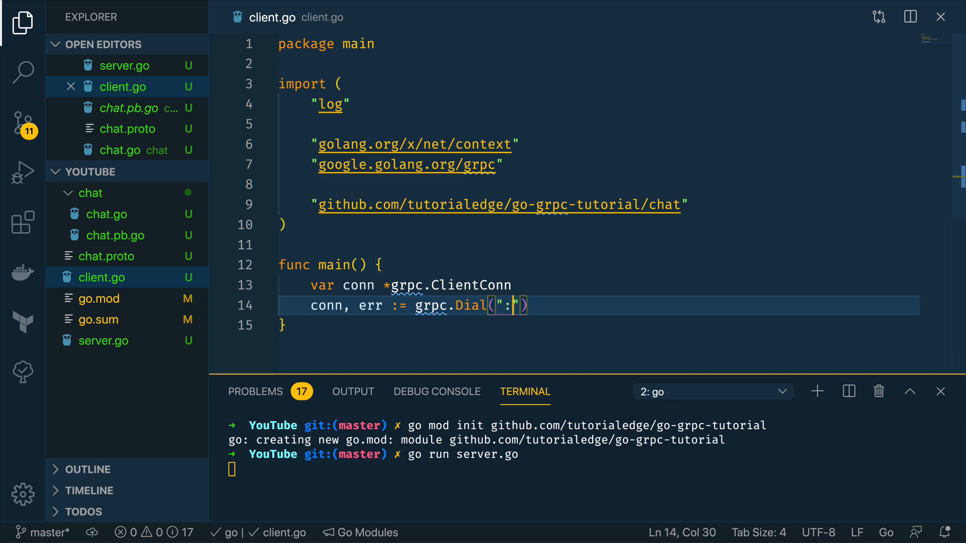
{"action": "type", "text": "9000"}
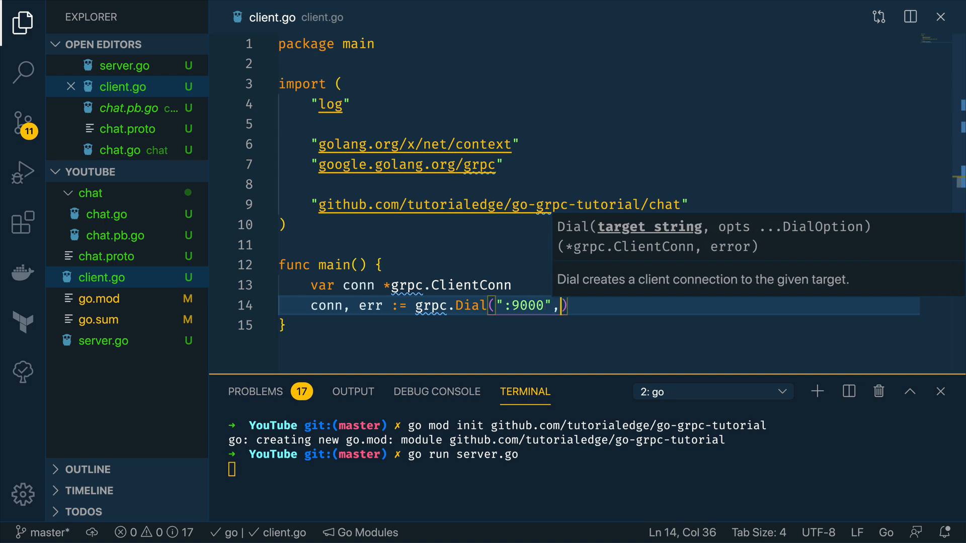
{"action": "type", "text": "grpc."}
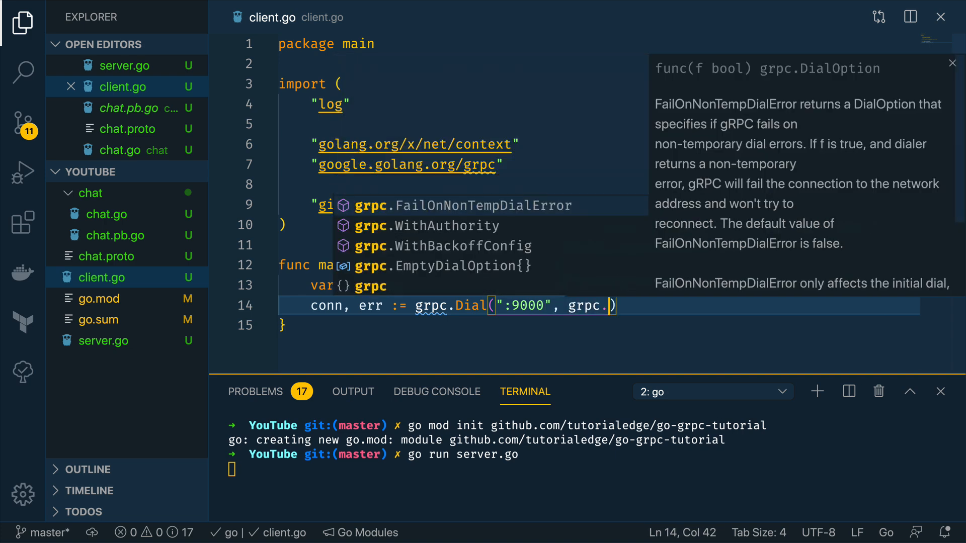
{"action": "type", "text": "WithInsecure("}
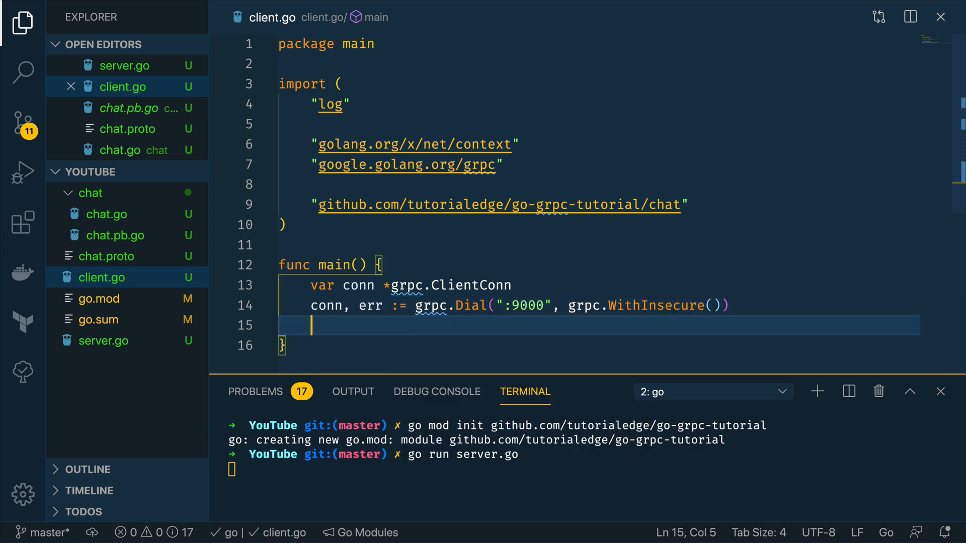
Step: On dial error call log.Fatalf("could not connect: %s"), then defer conn.Close()
{"action": "type", "text": "if e"}
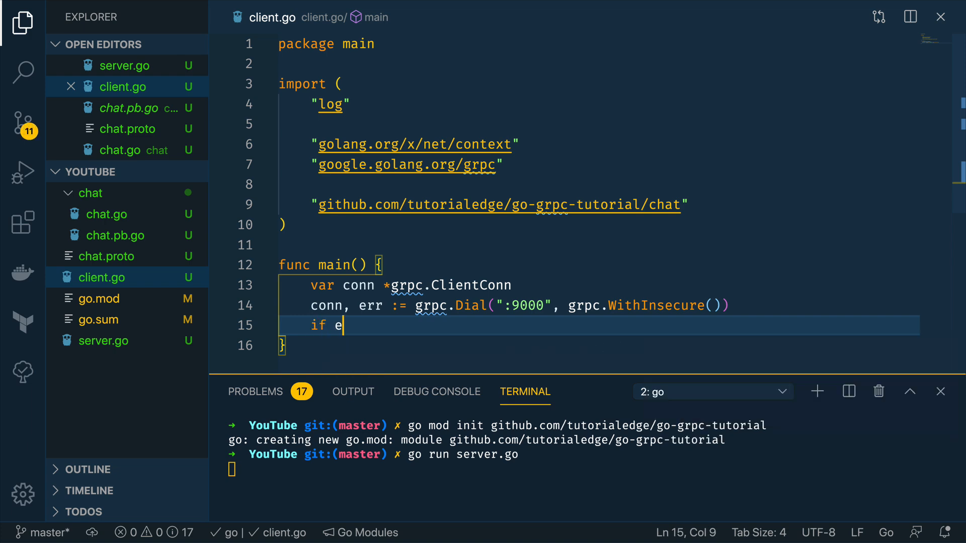
{"action": "type", "text": "rr != nil {"}
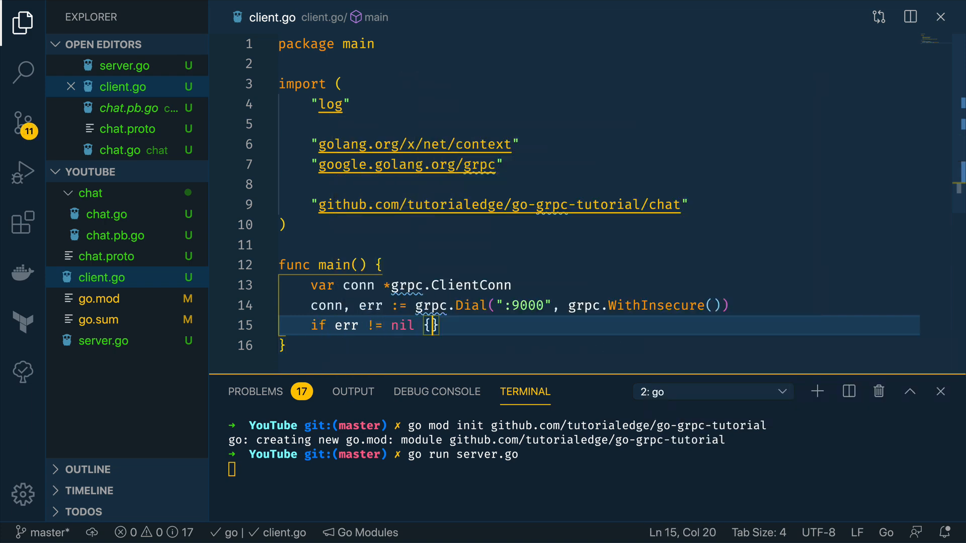
{"action": "type", "text": "log.Fatal"}
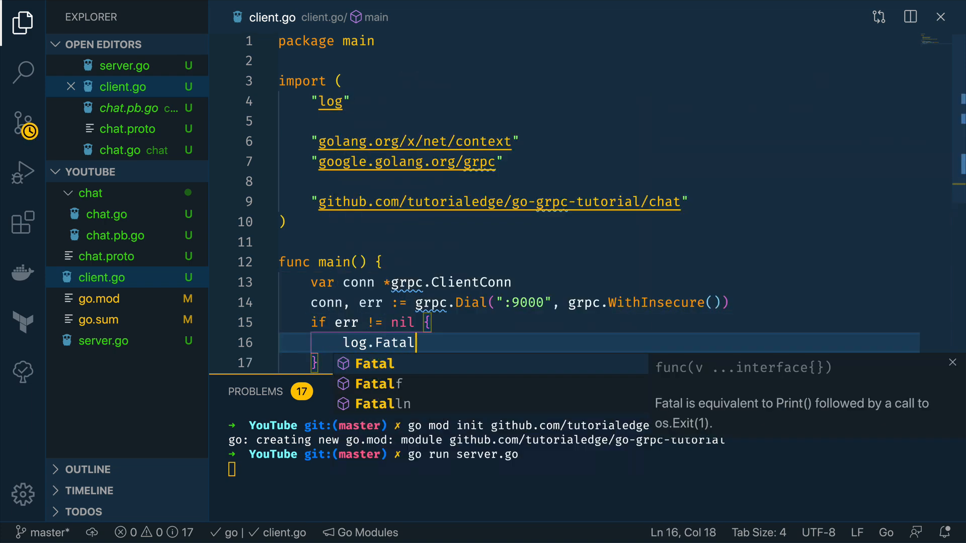
{"action": "type", "text": "f(\"did\""}
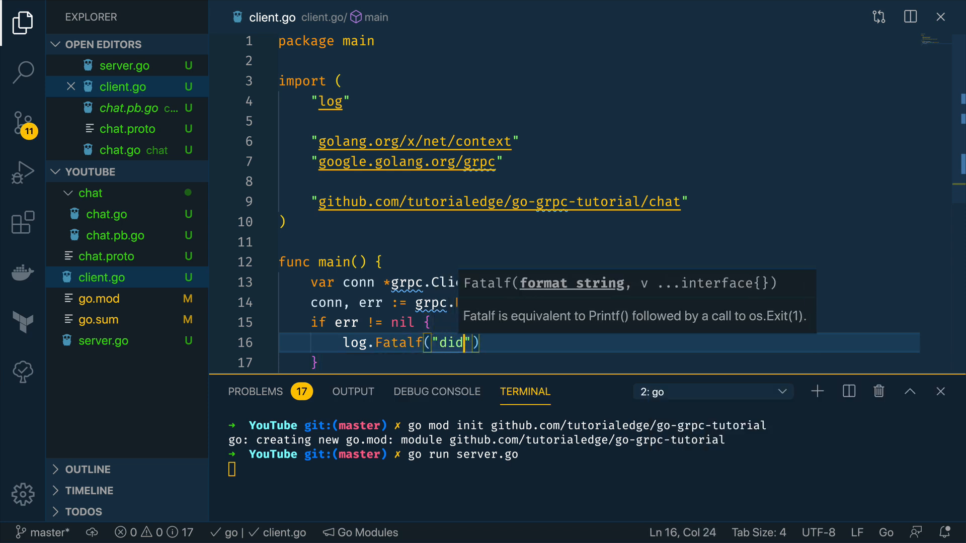
{"action": "type", "text": "could not connect:"}
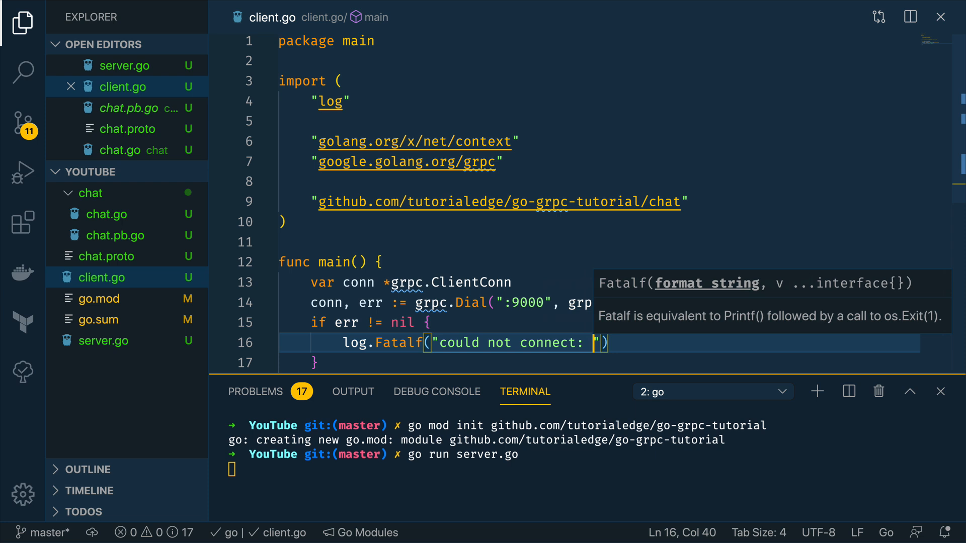
{"action": "type", "text": "%s"}
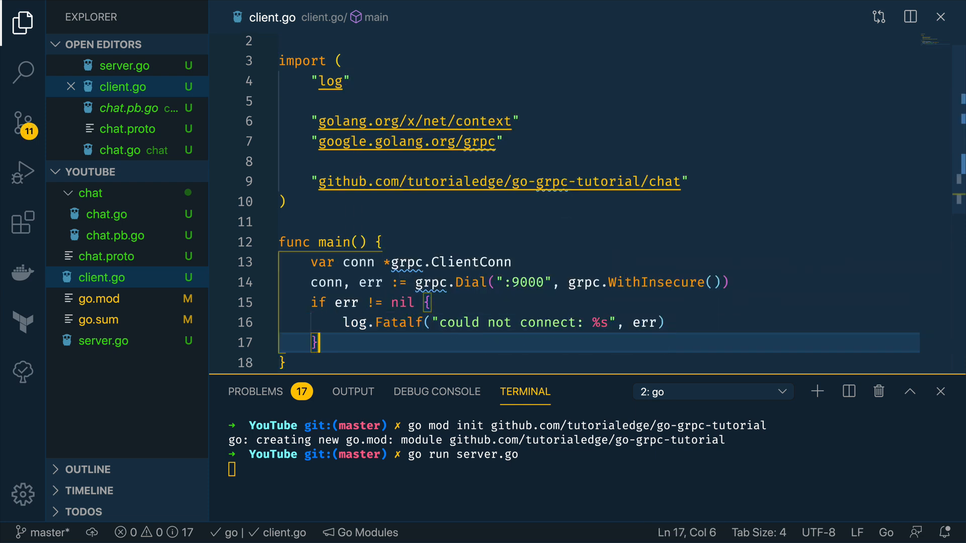
{"action": "type", "text": "defer conn.Close"}
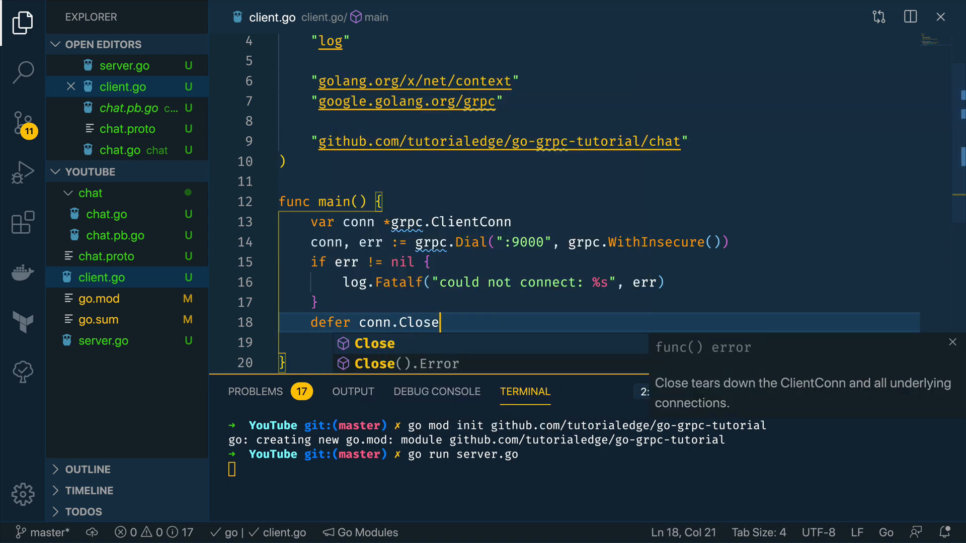
{"action": "key", "text": "Enter"}
{"action": "type", "text": "c :"}
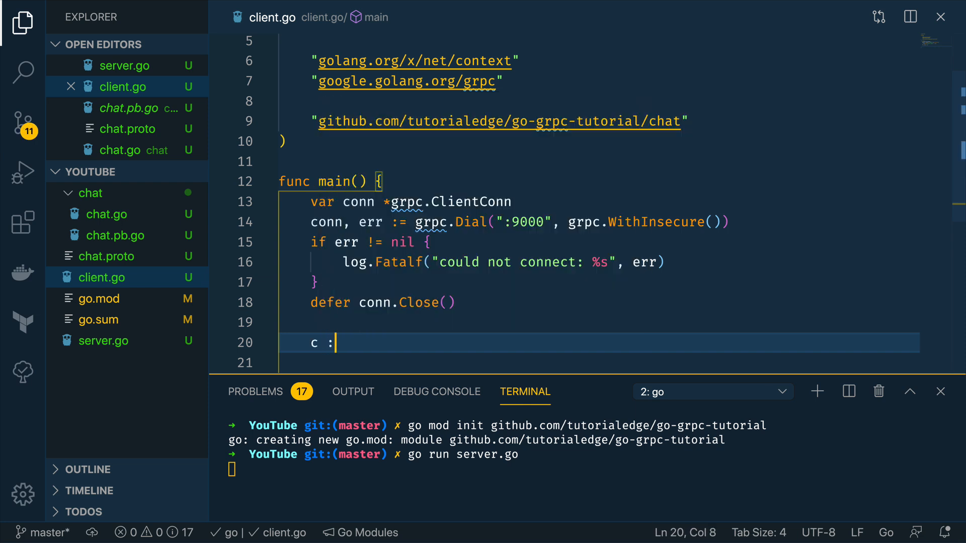
Step: Create the client with c := chat.NewChatServiceClient(conn)
{"action": "type", "text": "="}
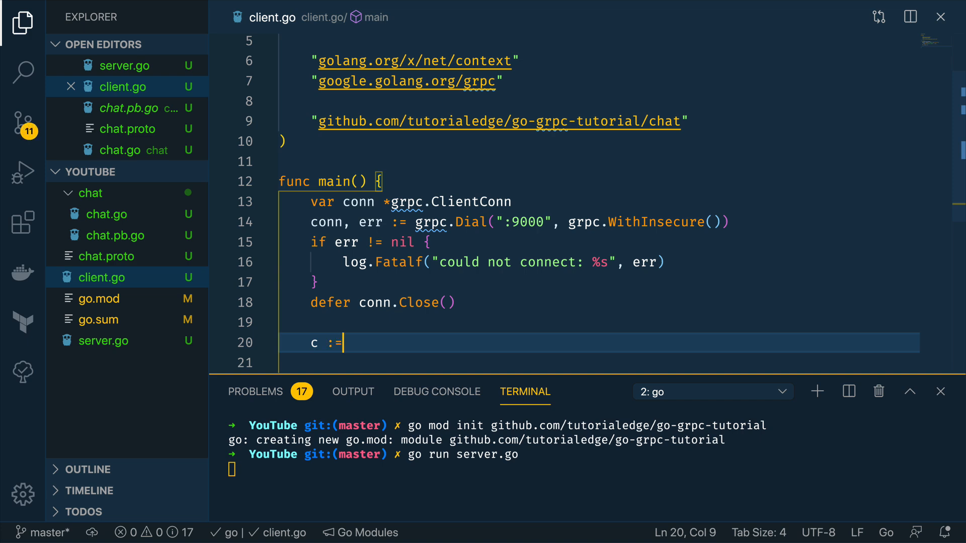
{"action": "type", "text": "chat."}
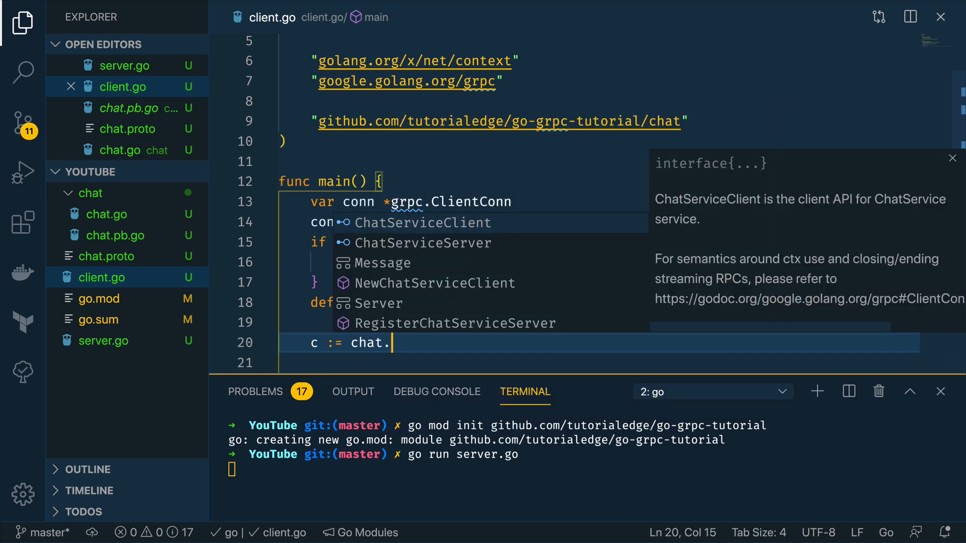
{"action": "type", "text": "NewChatServiceClient(c"}
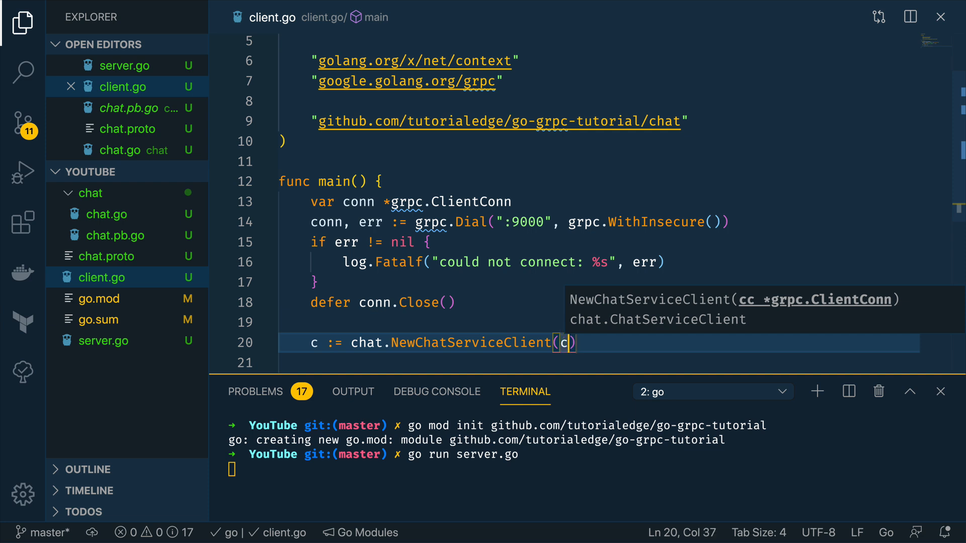
{"action": "type", "text": "onn"}
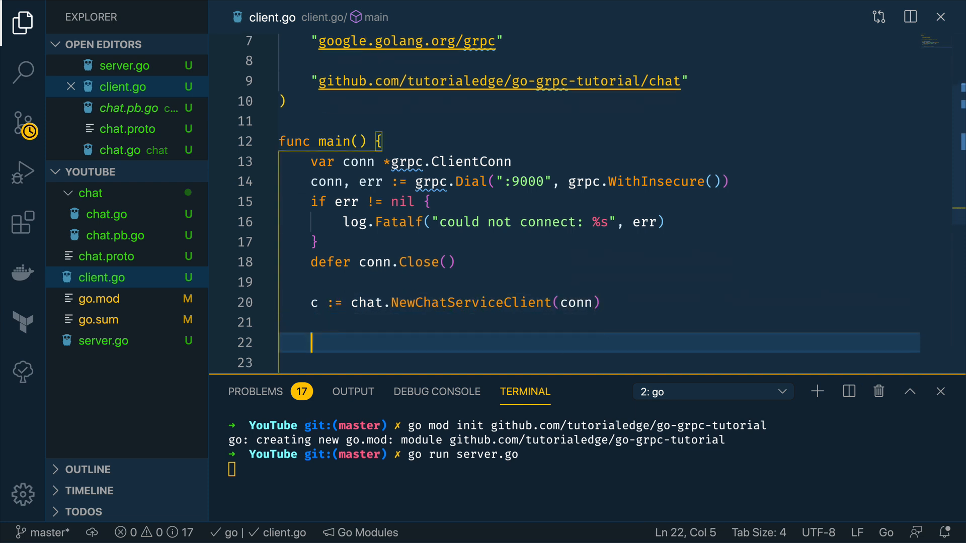
Step: Start response, err := c.SayHello(context.Background(), …) and insert a blank line above it
{"action": "type", "text": "respse"}
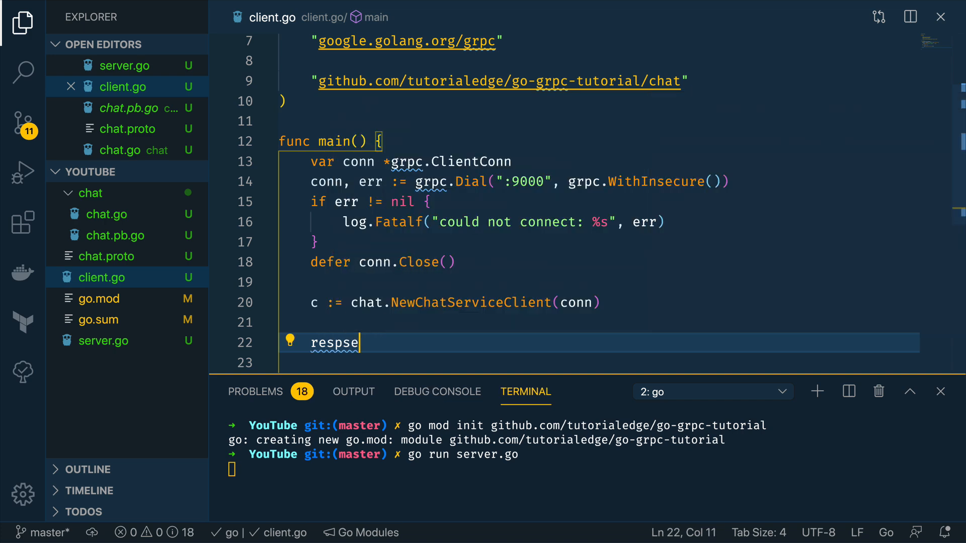
{"action": "type", "text": "response,"}
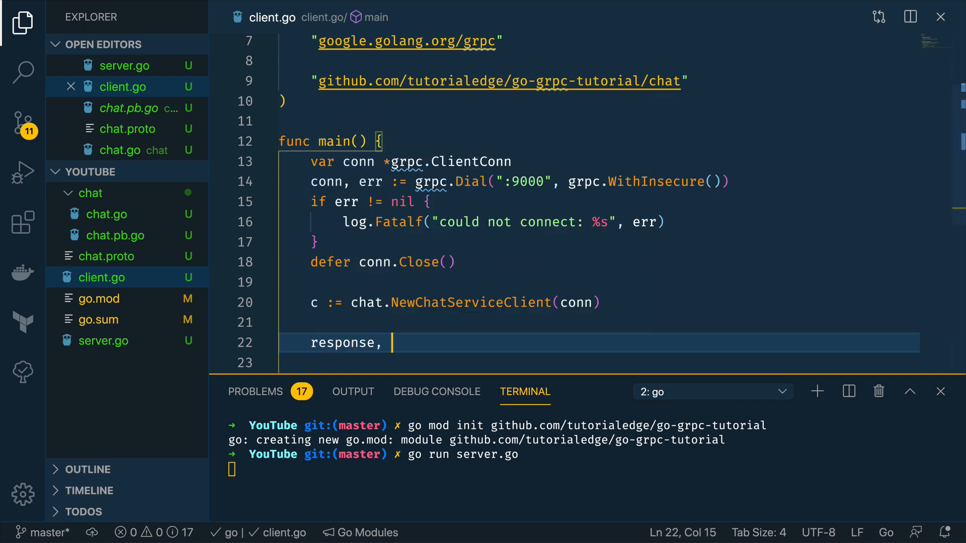
{"action": "type", "text": "err :="}
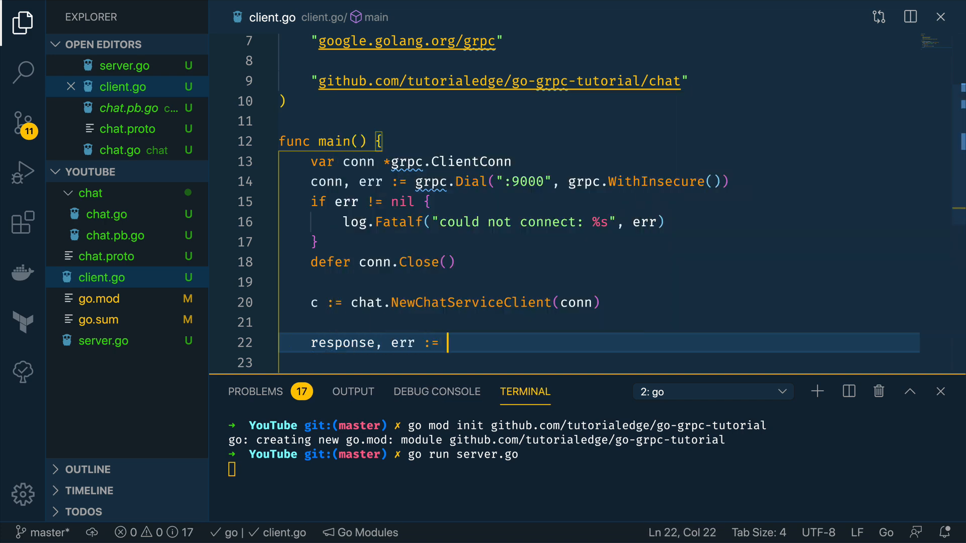
{"action": "type", "text": "c."}
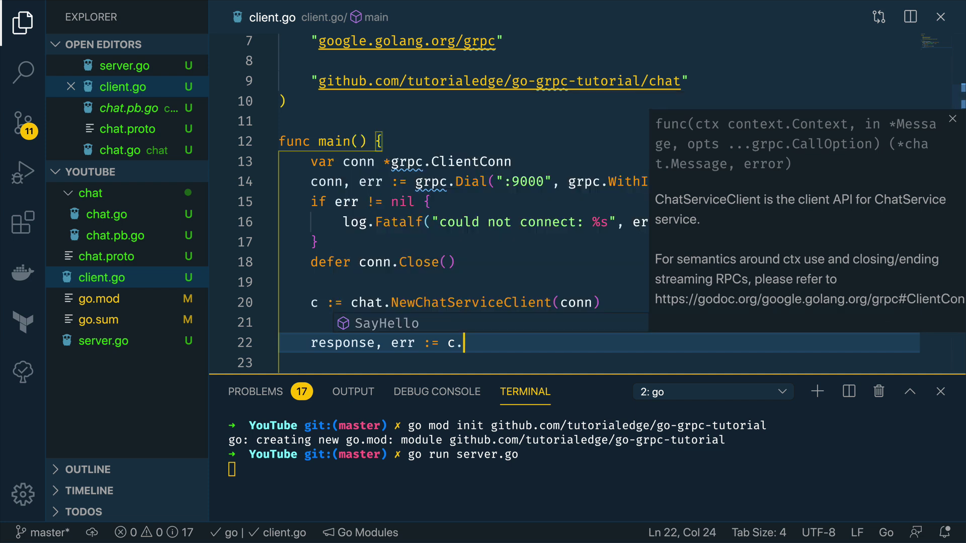
{"action": "type", "text": "SayH"}
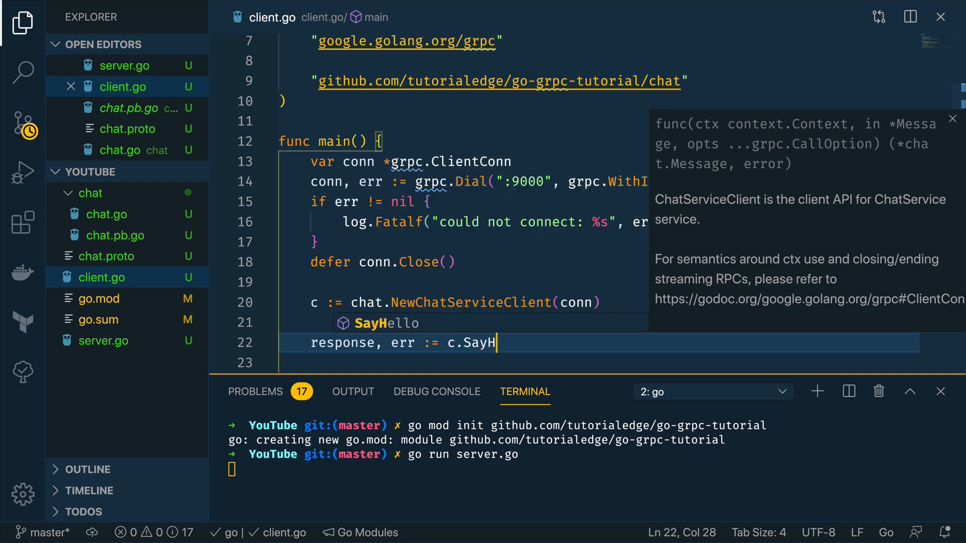
{"action": "type", "text": "ello(context.Background(),"}
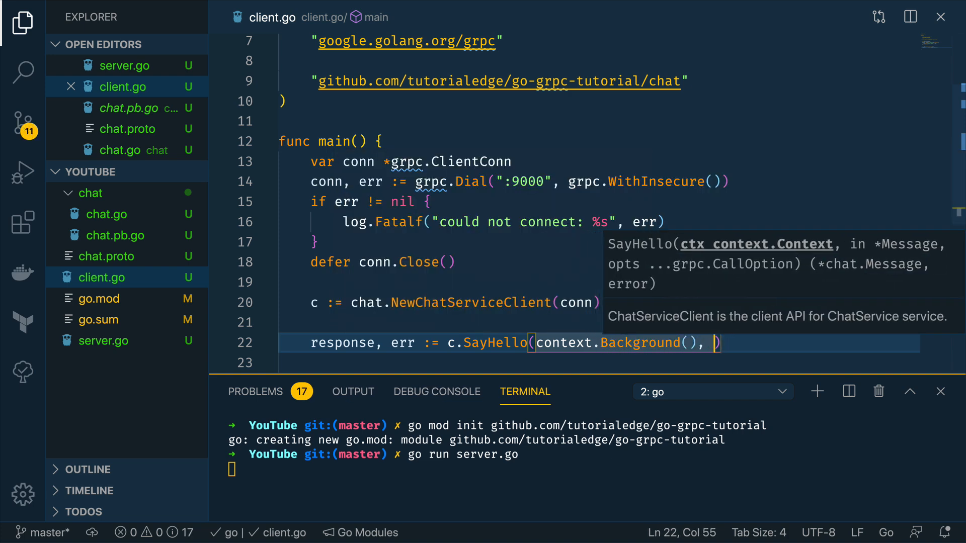
{"action": "key", "text": "Enter"}
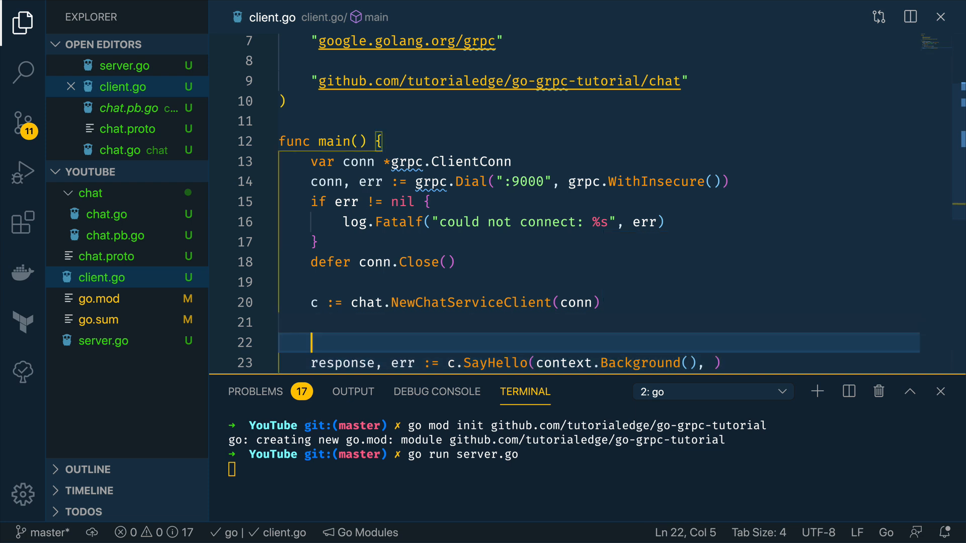
Step: Declare message := chat.Message{Body: "Hello from the client!"} above the call
{"action": "scroll", "scroll_direction": "down", "scroll_amount": 3}
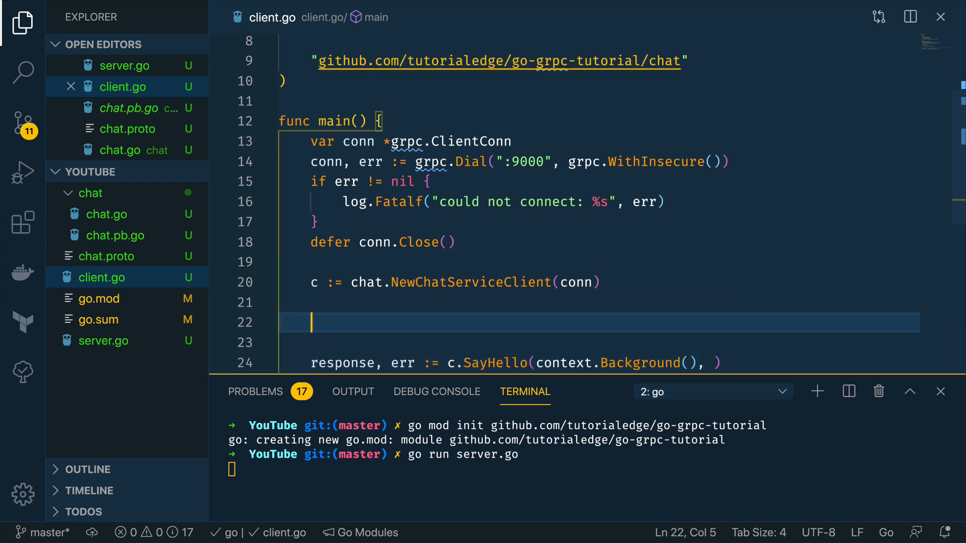
{"action": "type", "text": "&cha"}
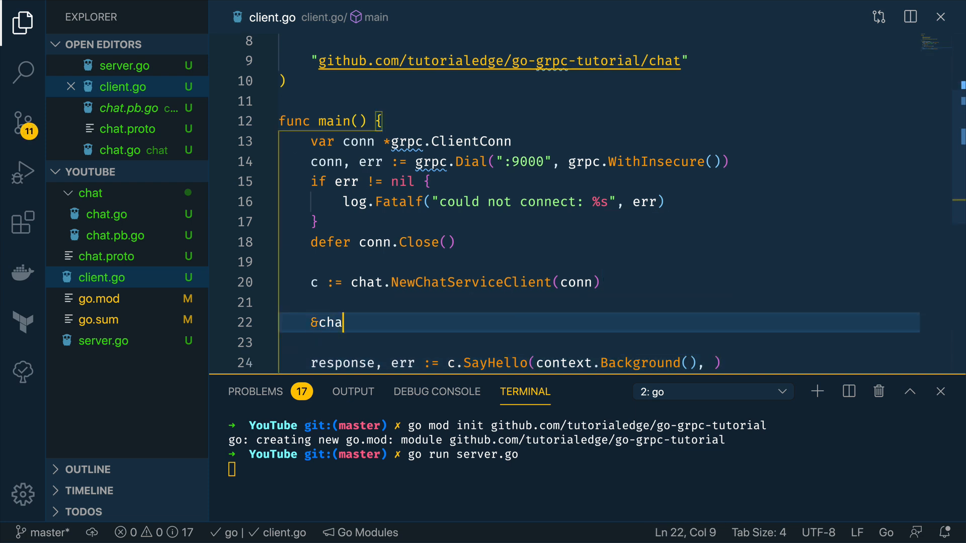
{"action": "type", "text": "t.Message"}
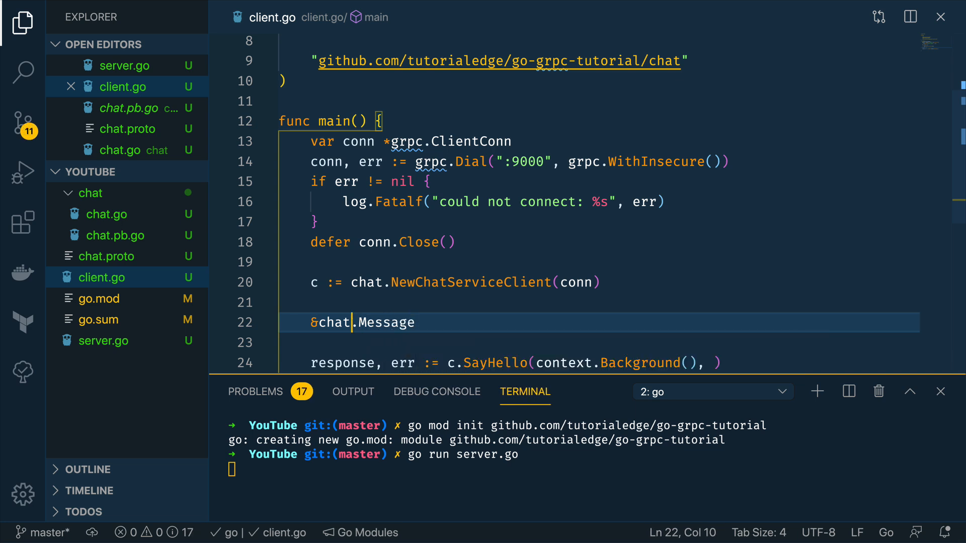
{"action": "key", "text": "Backspace"}
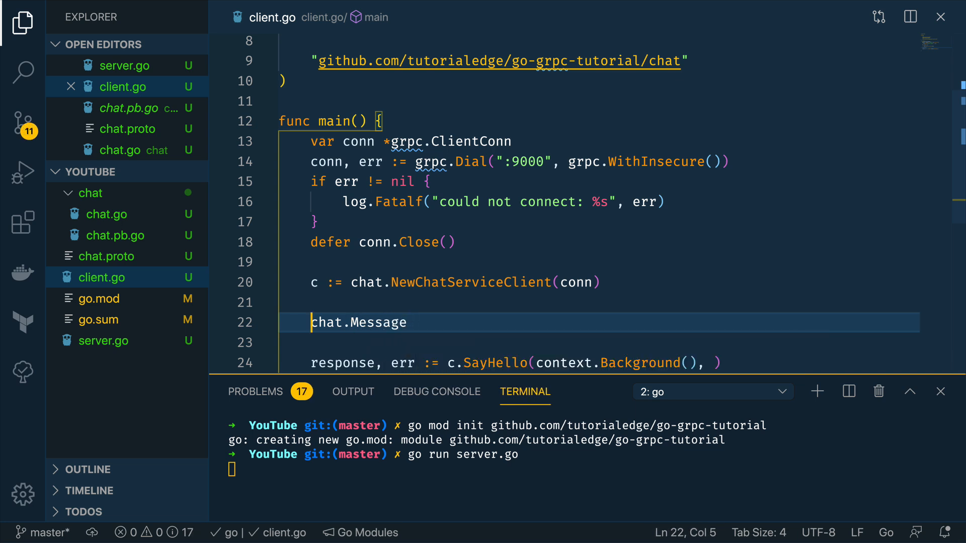
{"action": "type", "text": "message :="}
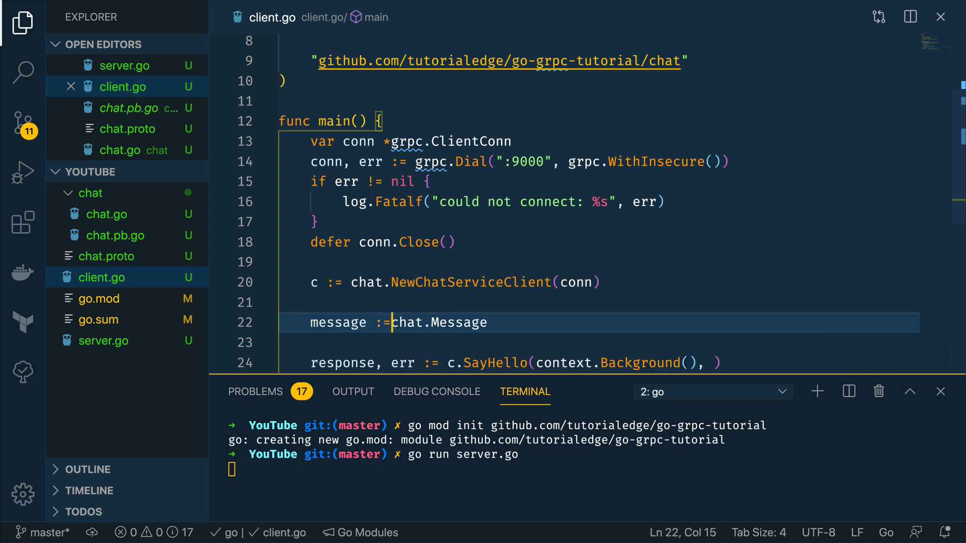
{"action": "type", "text": "{"}
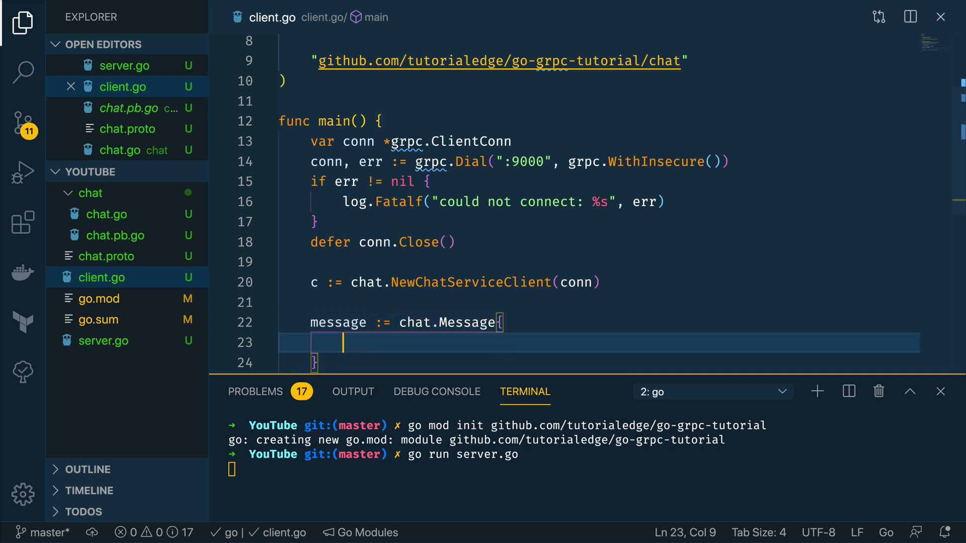
{"action": "type", "text": "Body: \""}
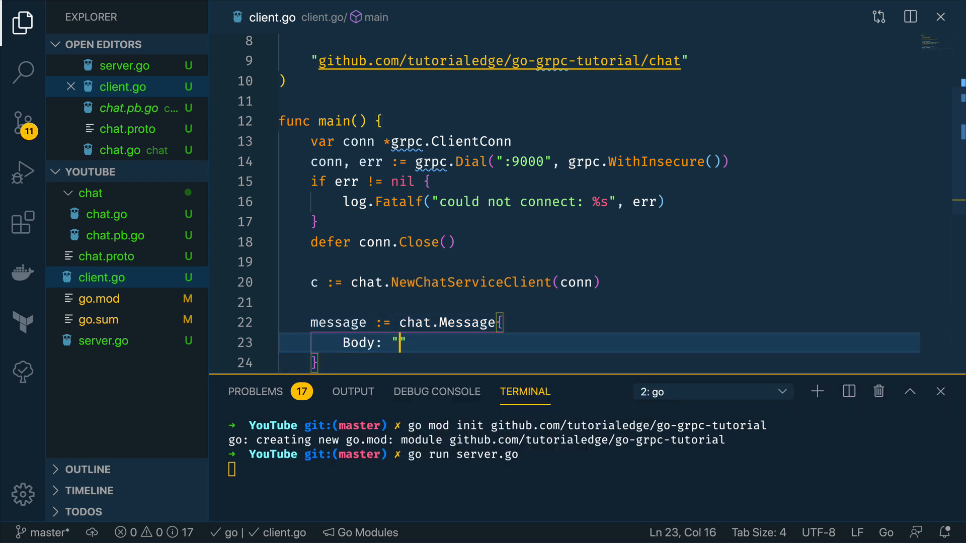
{"action": "type", "text": "Hello from the client!"}
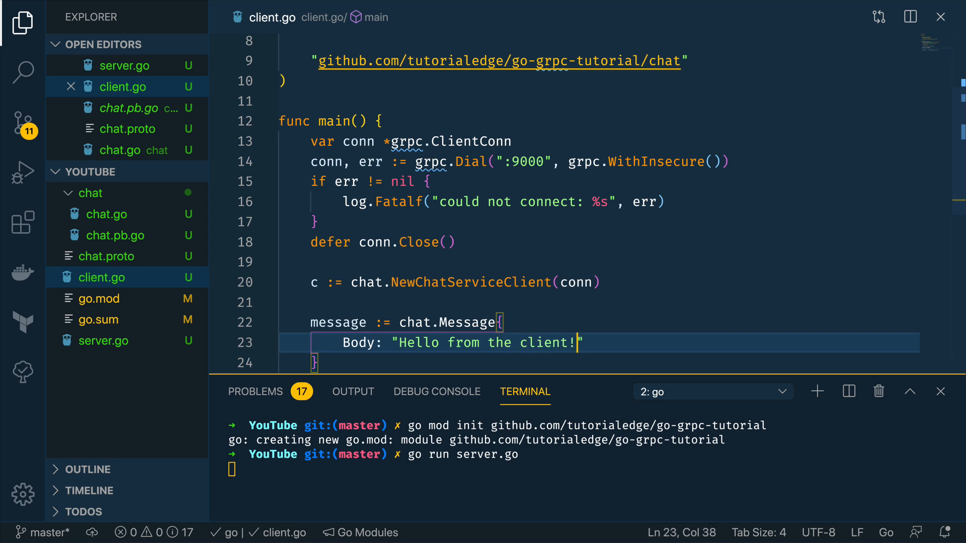
Step: Pass &message as the second argument to c.SayHello
{"action": "type", "text": "response, err := c.SayHello(context.Background(), )"}
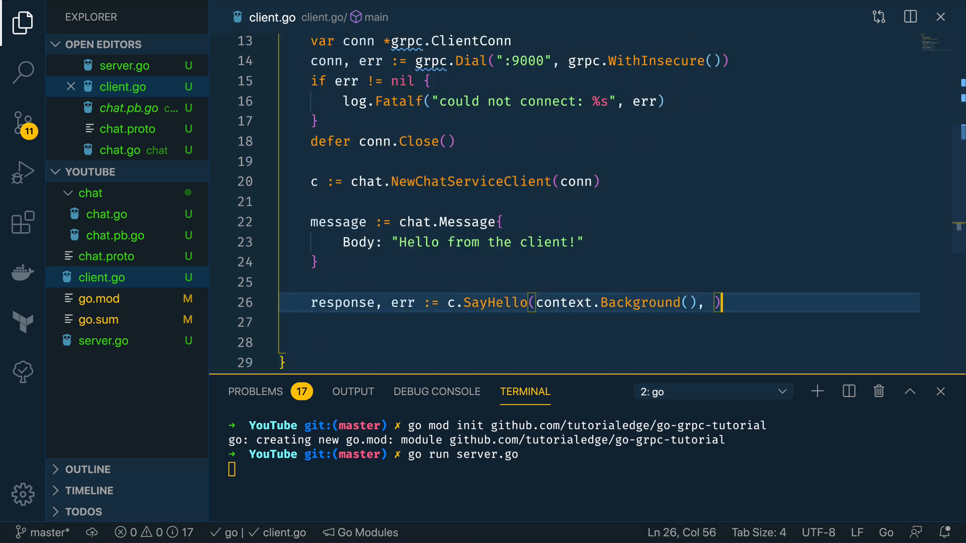
{"action": "type", "text": "&"}
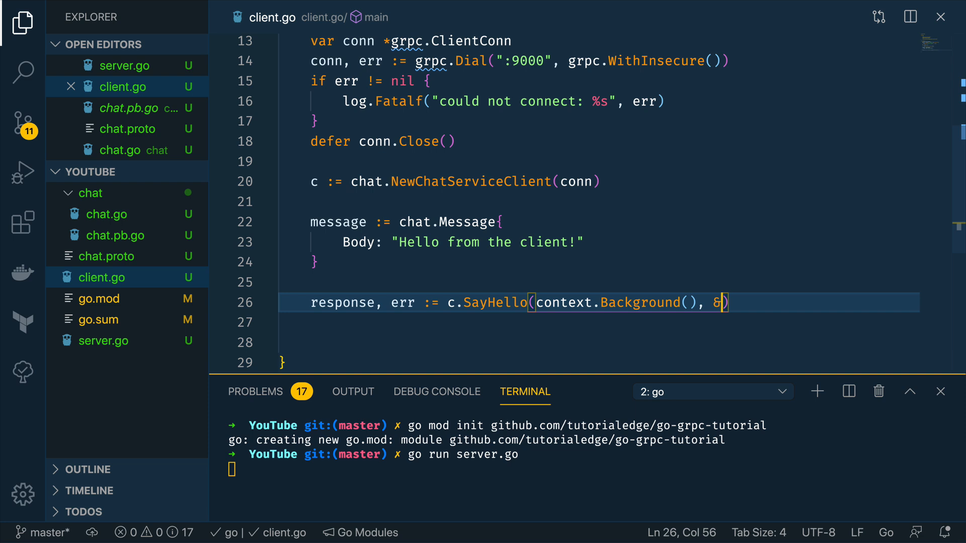
{"action": "type", "text": "messa"}
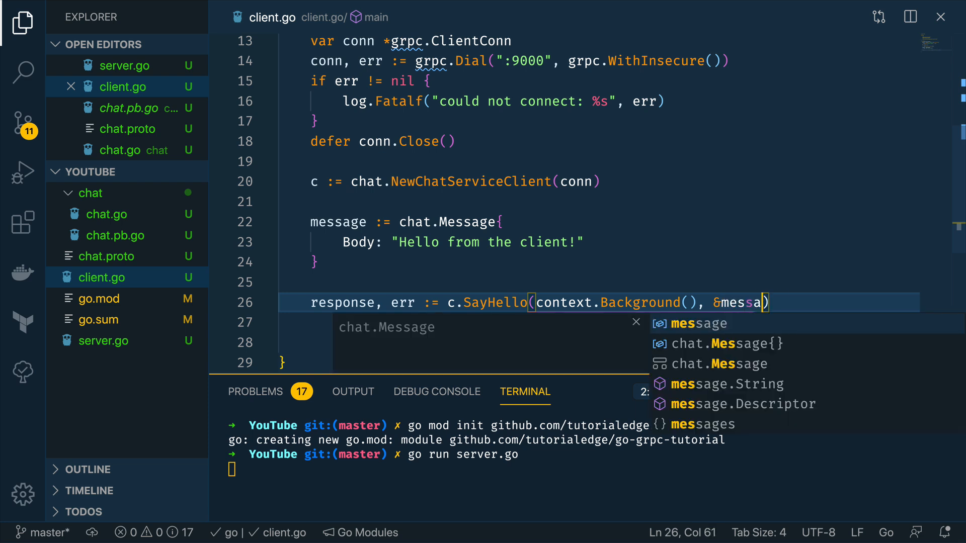
{"action": "key", "text": "Tab"}
{"action": "type", "text": "if"}
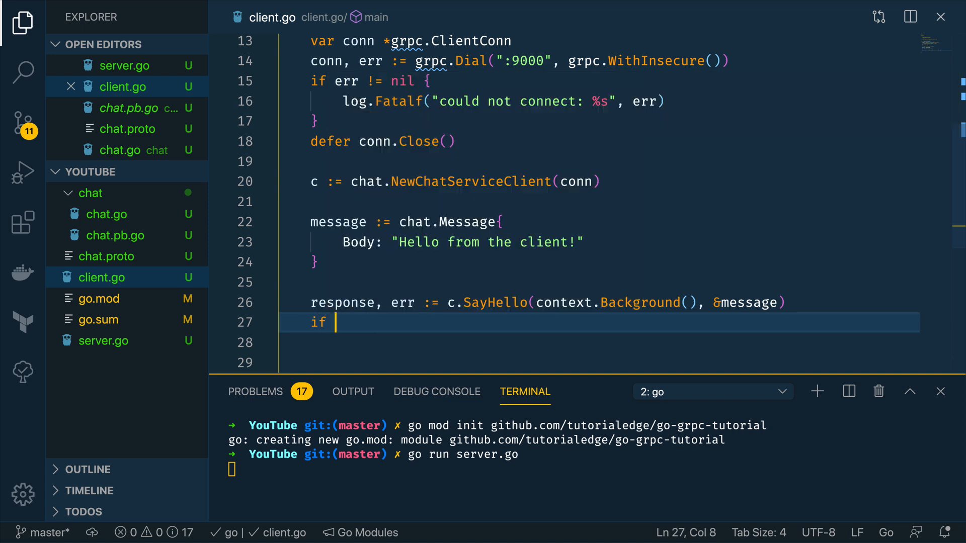
Step: Add if err != nil { log.Fatalf("Error when calling SayHello: %s", err) } below the call
{"action": "type", "text": "err !"}
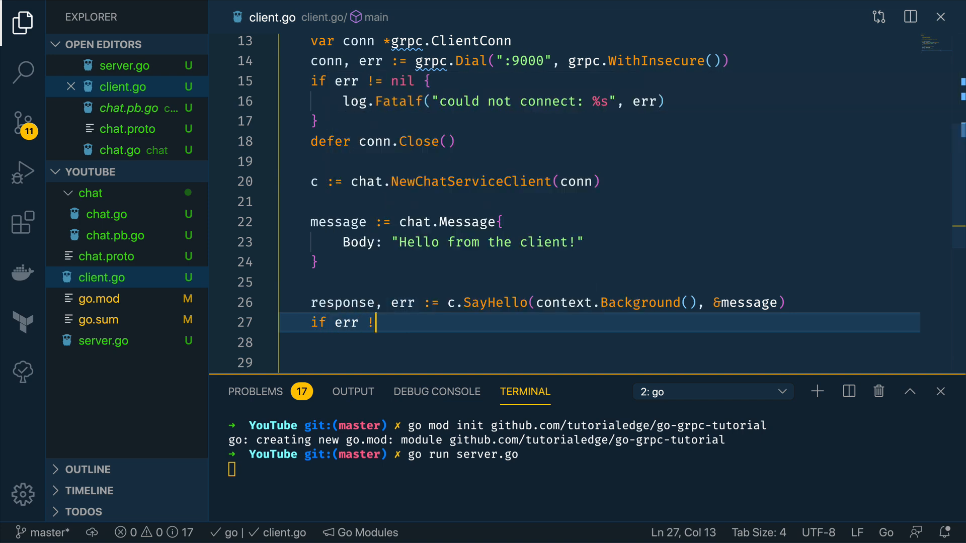
{"action": "type", "text": "= nil {"}
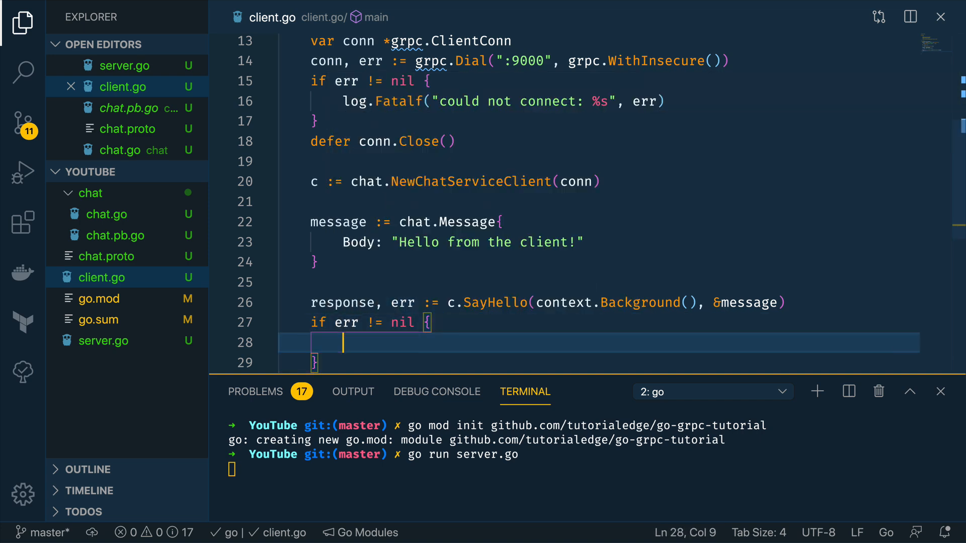
{"action": "type", "text": "log.Fatalf"}
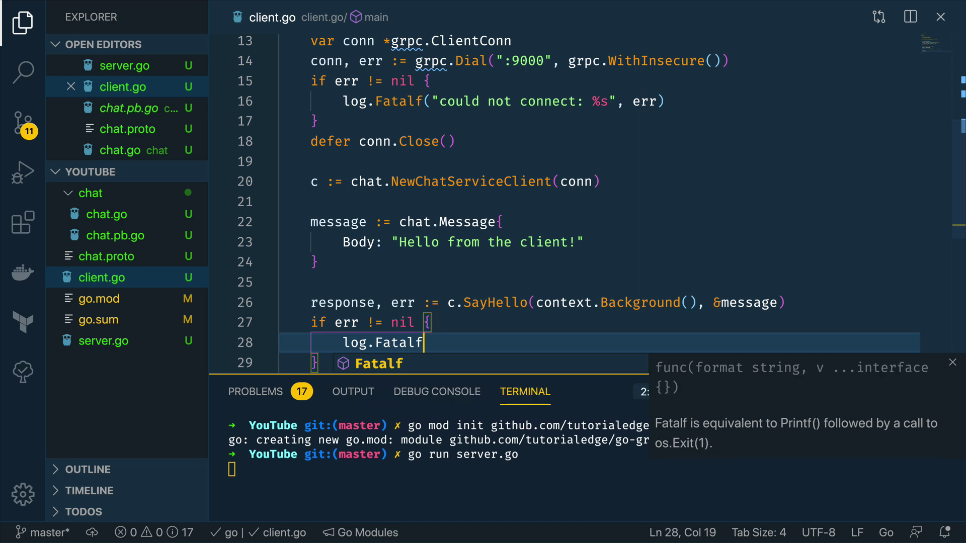
{"action": "type", "text": "(\"Error weh\""}
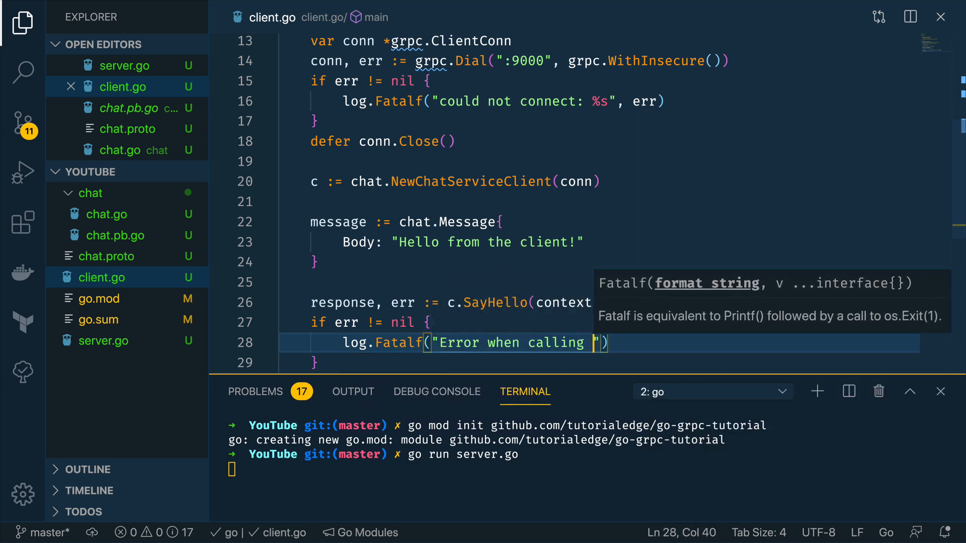
{"action": "type", "text": "SayHello"}
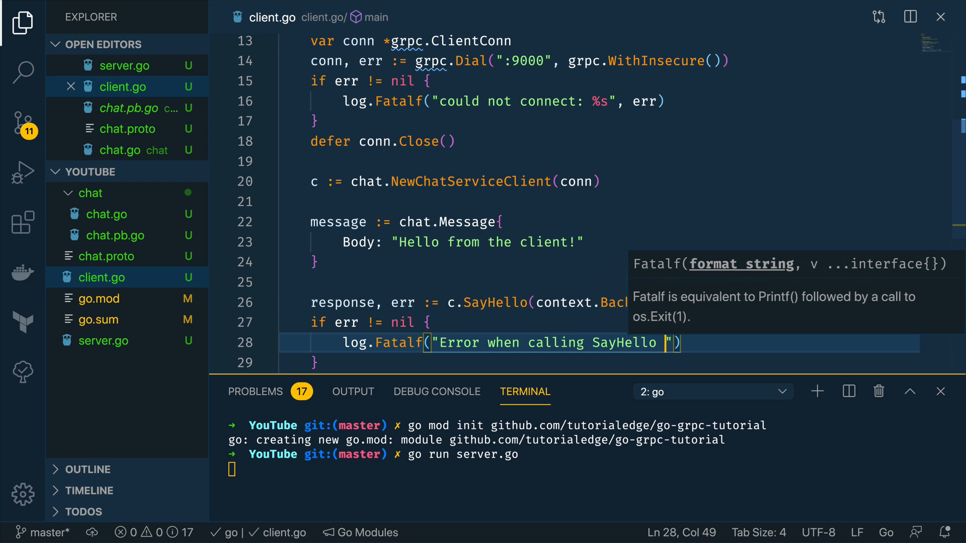
{"action": "type", "text": ": %s"}
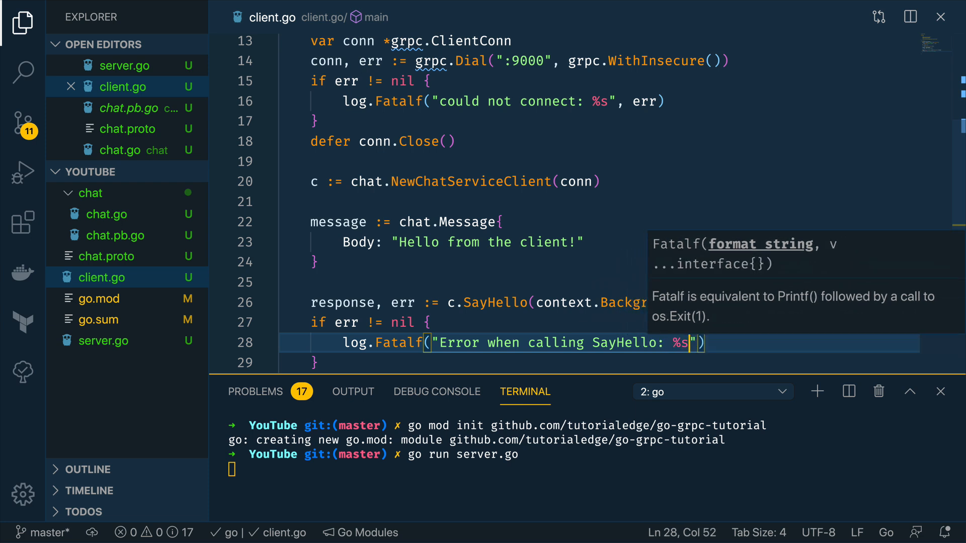
{"action": "type", "text": ", err"}
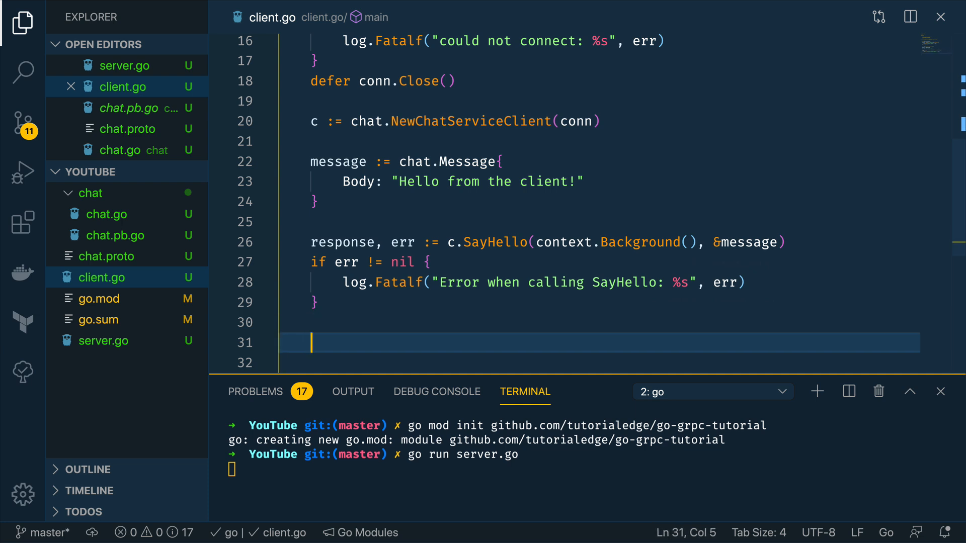
Step: Print the reply with log.Printf("Response from Server: %s", response.Body)
{"action": "type", "text": "log.Printf"}
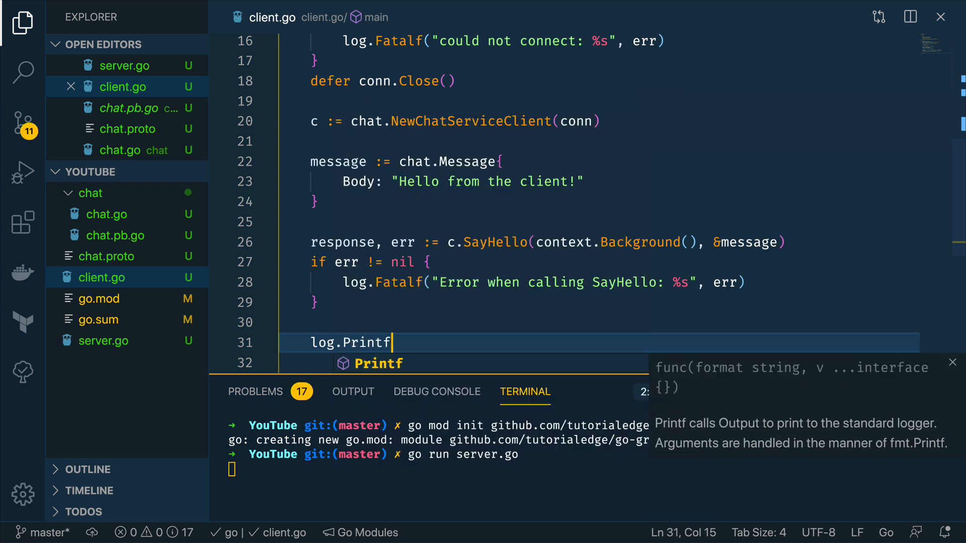
{"action": "type", "text": "(\"Response \""}
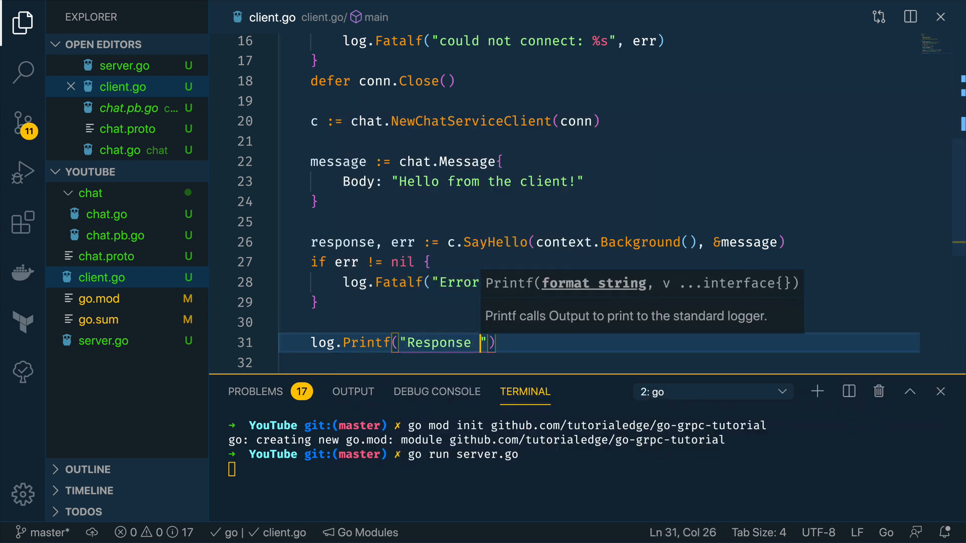
{"action": "type", "text": "from Server"}
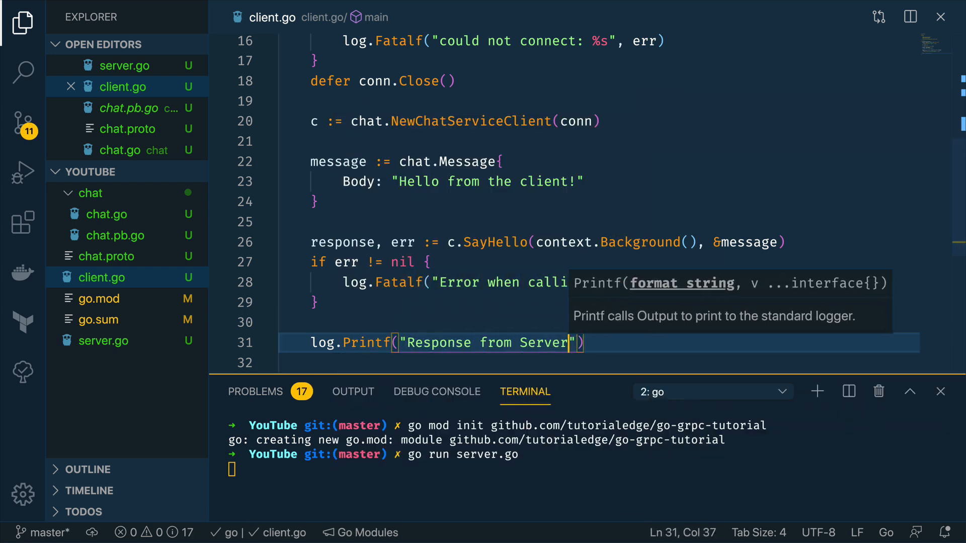
{"action": "type", "text": ":"}
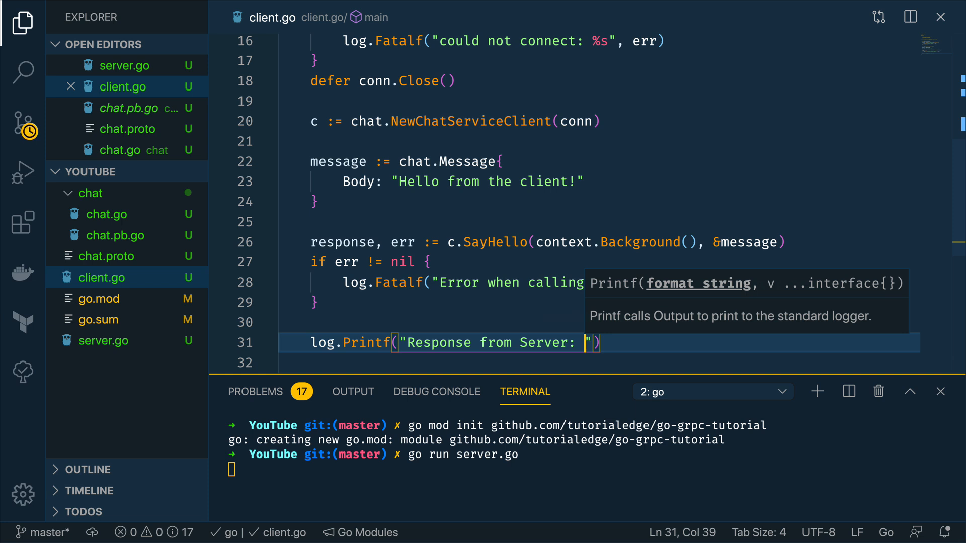
{"action": "type", "text": "%s"}
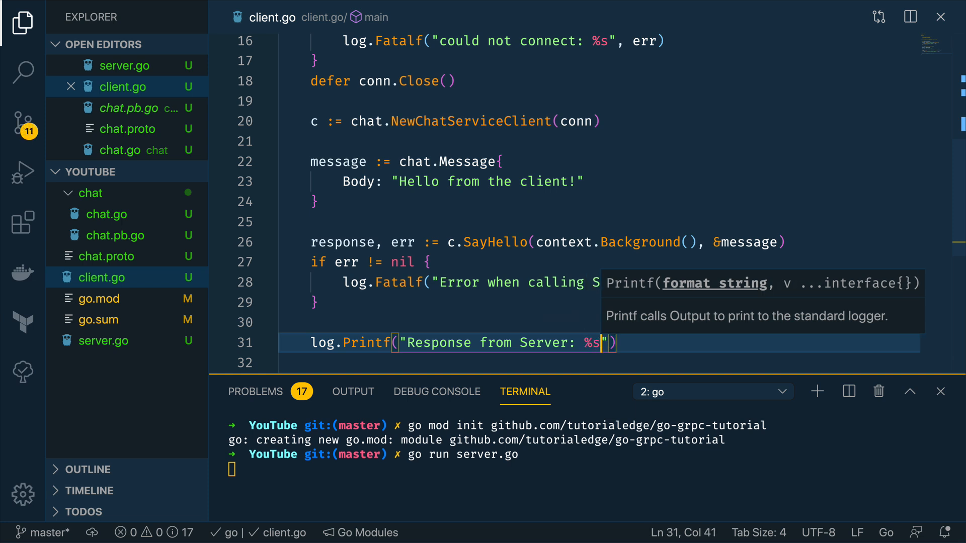
{"action": "type", "text": ", r"}
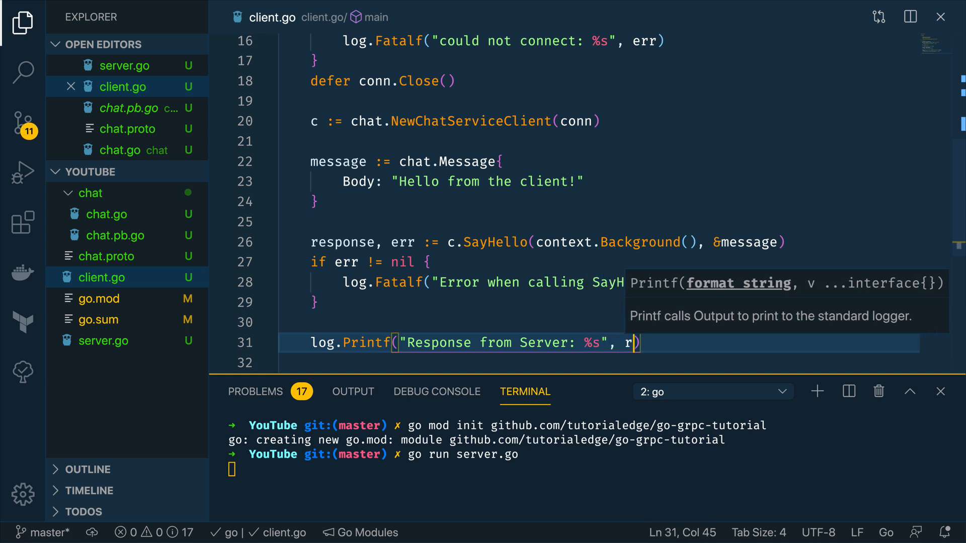
{"action": "type", "text": "esponse.Body"}
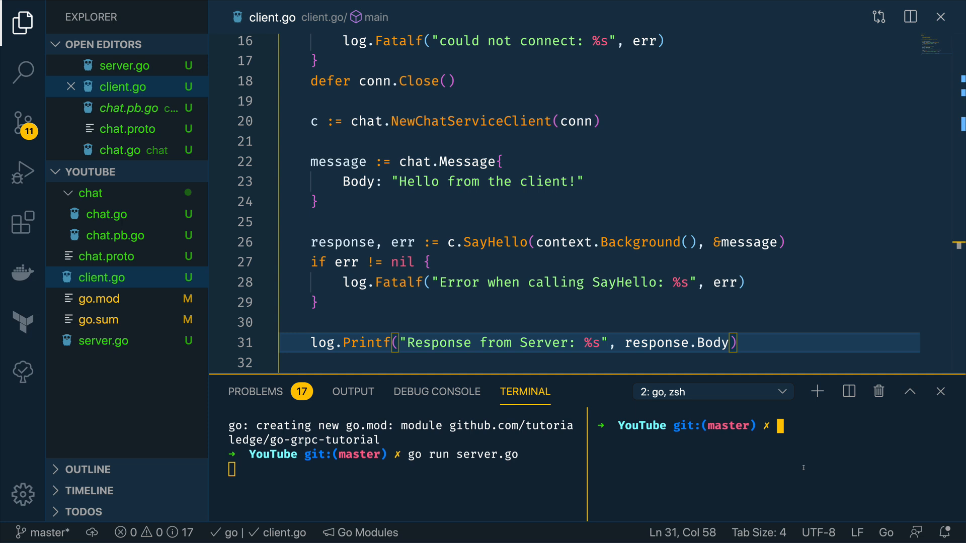
Step: Run client.go in the split terminal, add the missing Body comma, and rerun it
{"action": "type", "text": "go run client.go"}
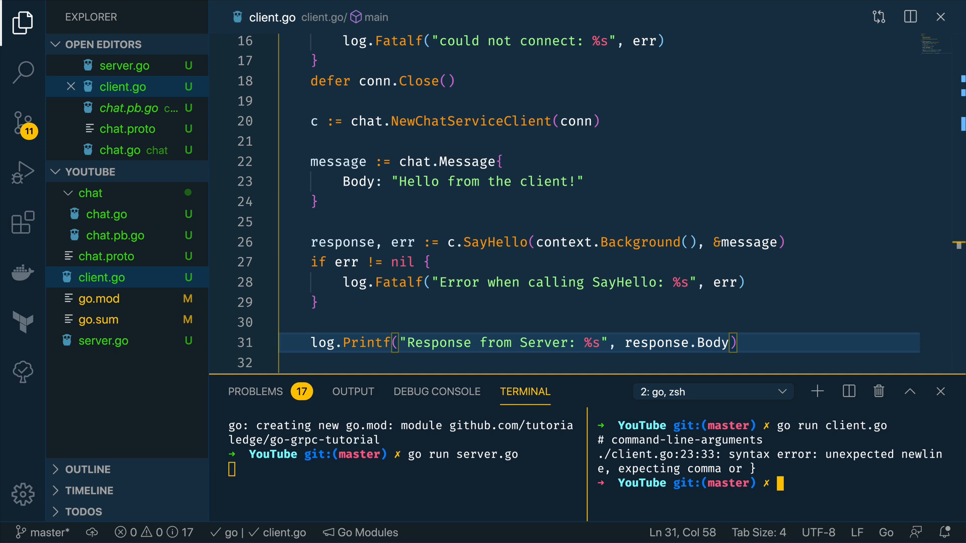
{"action": "type", "text": ","}
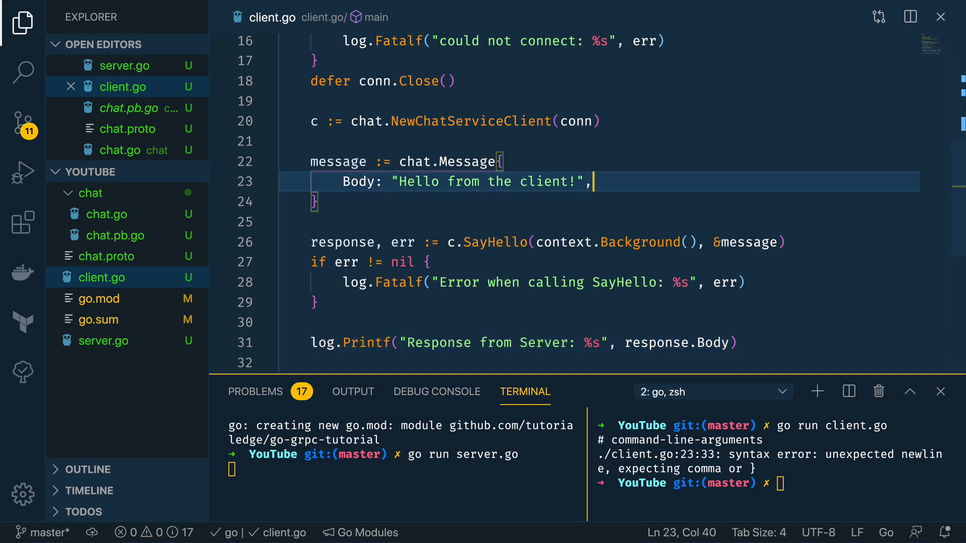
{"action": "type", "text": "go run client.go"}
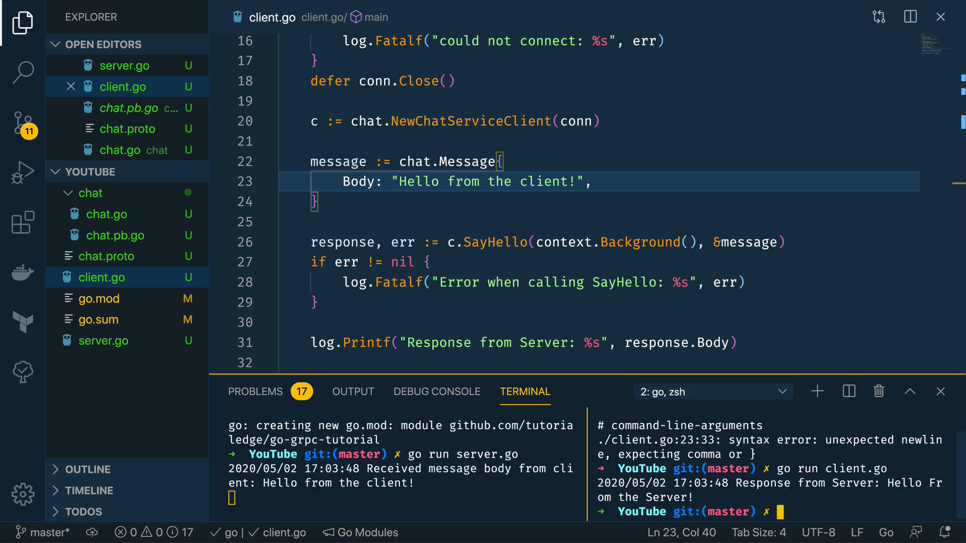
{"action": "mouse_move", "coordinate": [451, 497]}
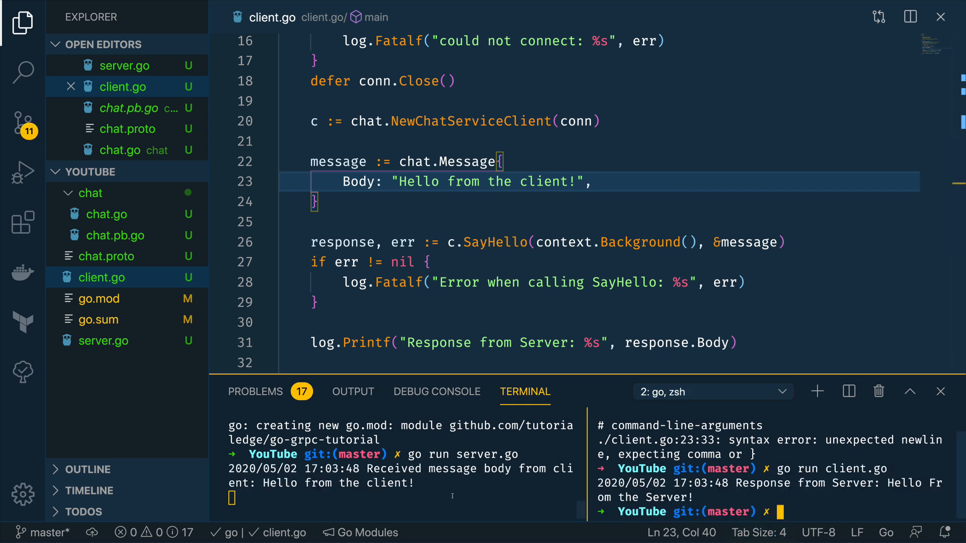